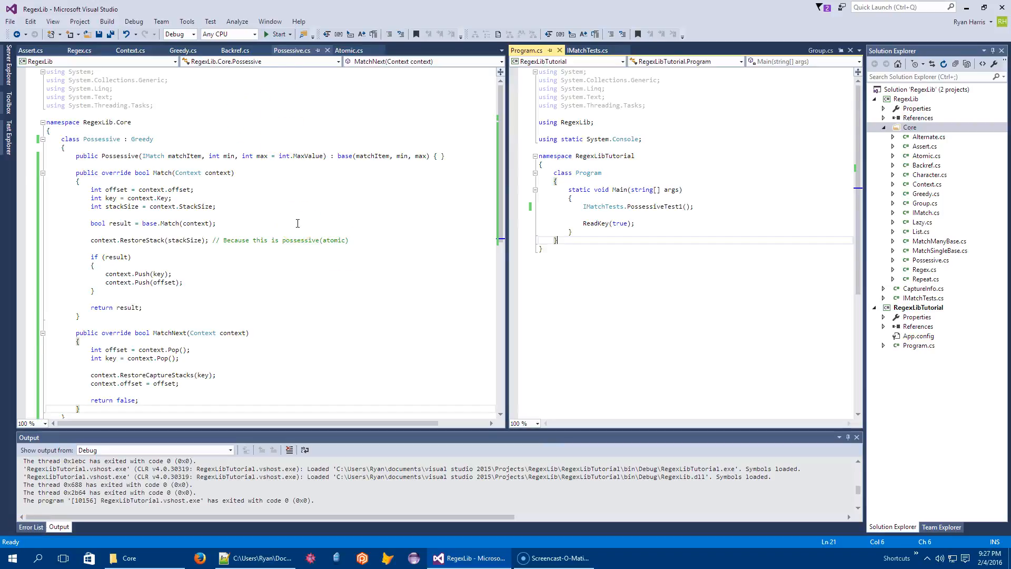
- Switch to the IMatchTests.cs file showing the end of PossessiveTest1
click(292, 51)
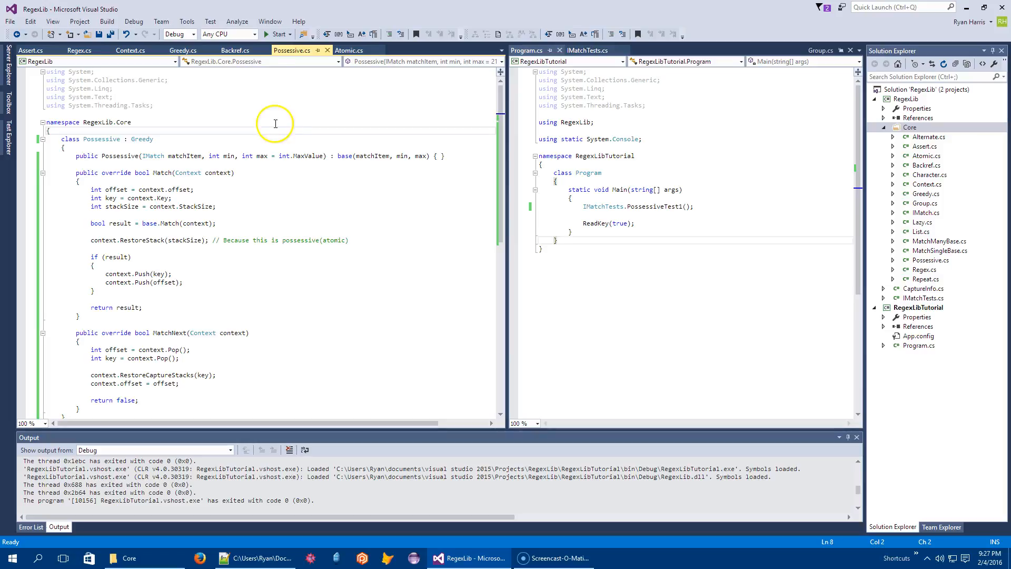
mouse_move(407, 121)
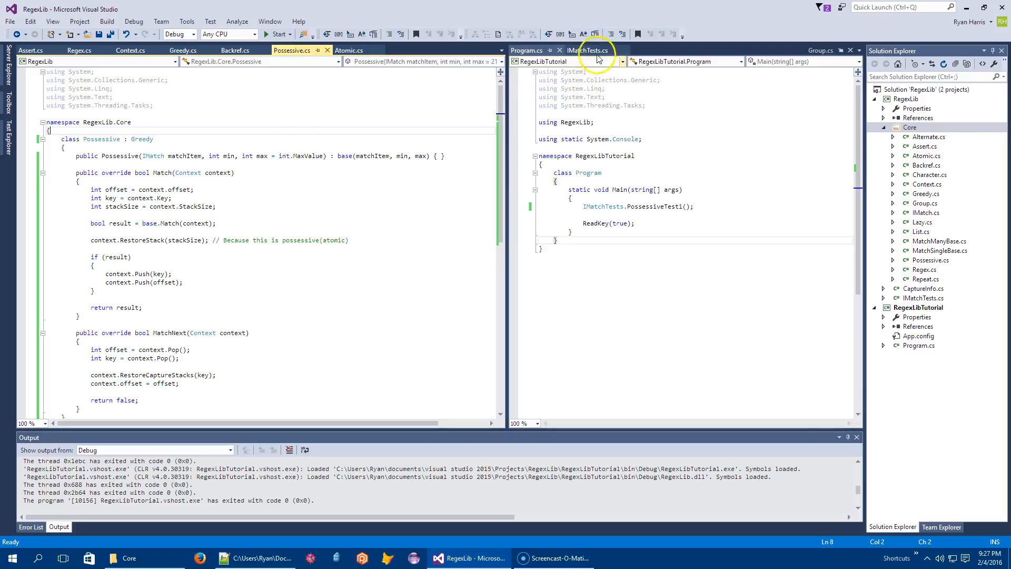
click(588, 50)
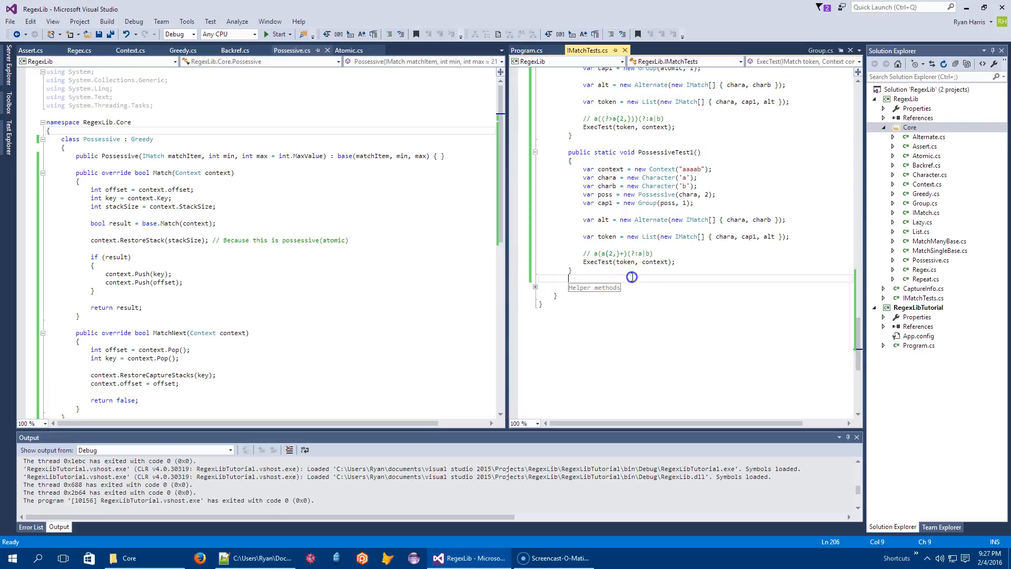
- Write a comment with the sample pattern [^ABa-zC0-9-[aeiou]] below PossessiveTest1
text(//)
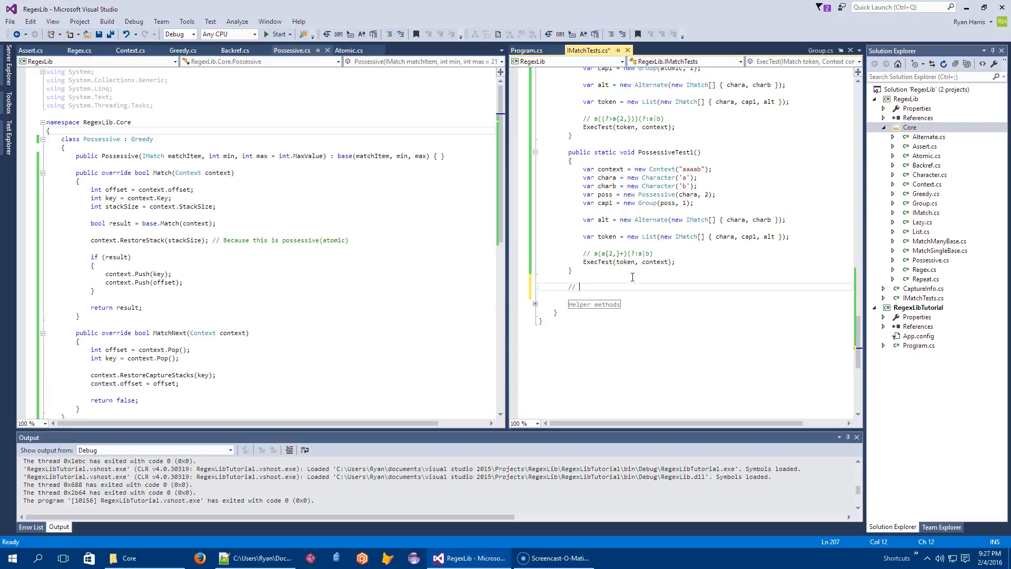
text([a-z)
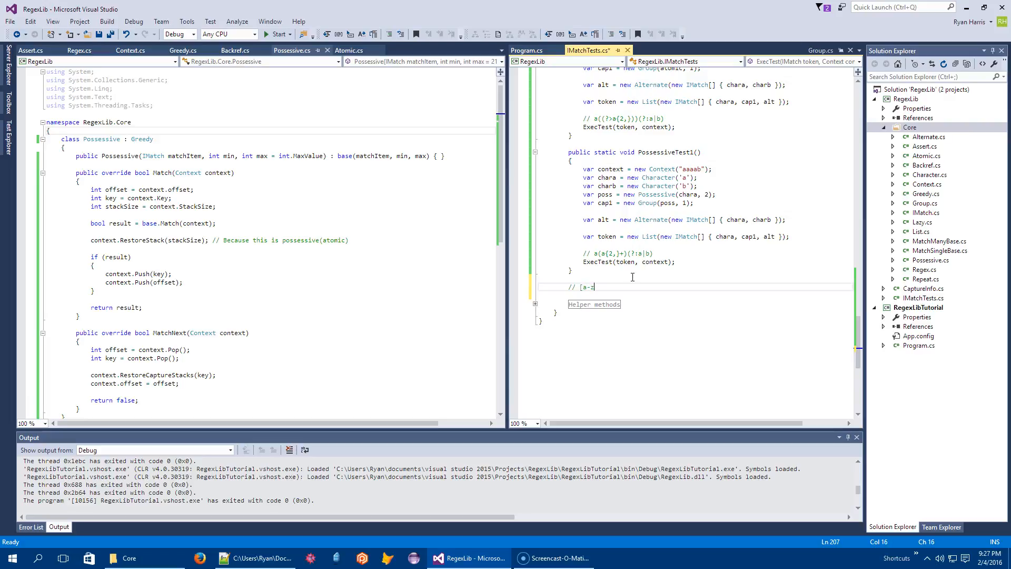
text(0-9)
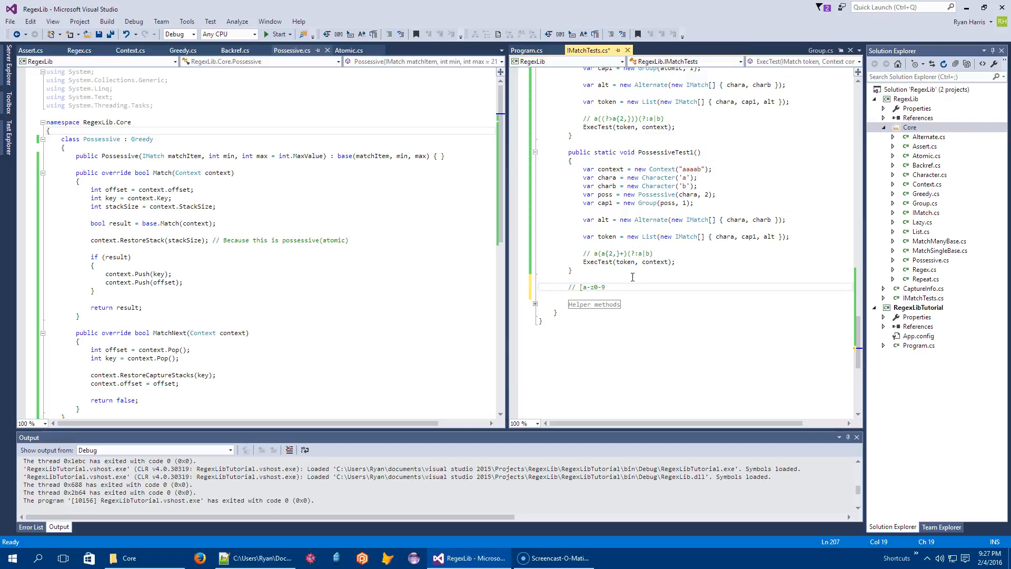
text(-[)
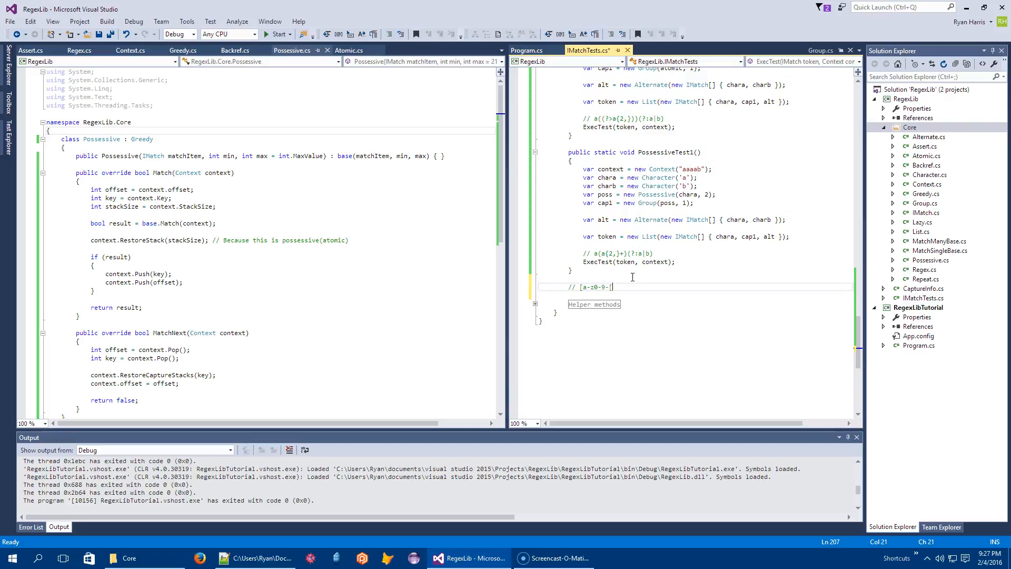
text(aeiou)
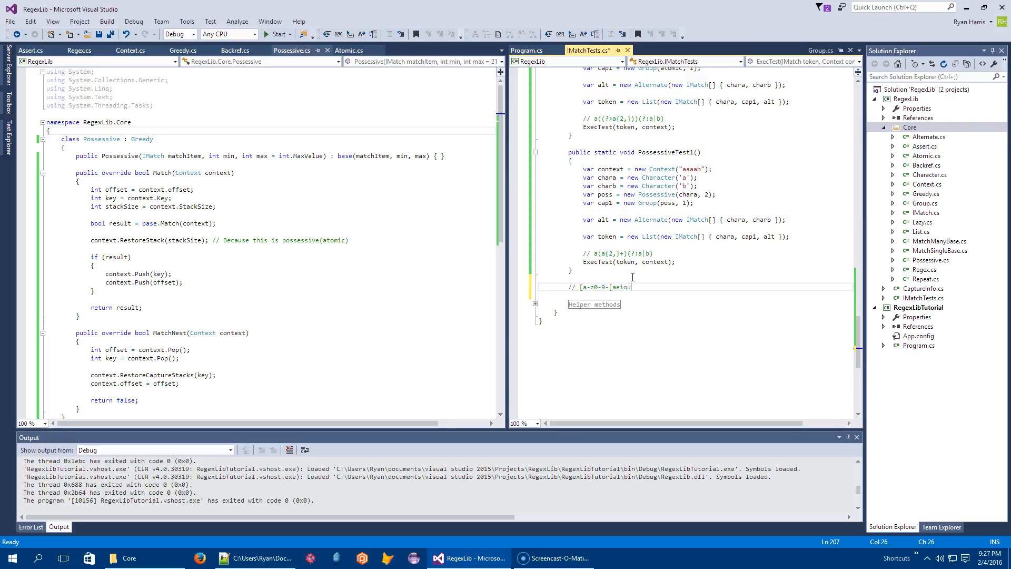
text(]])
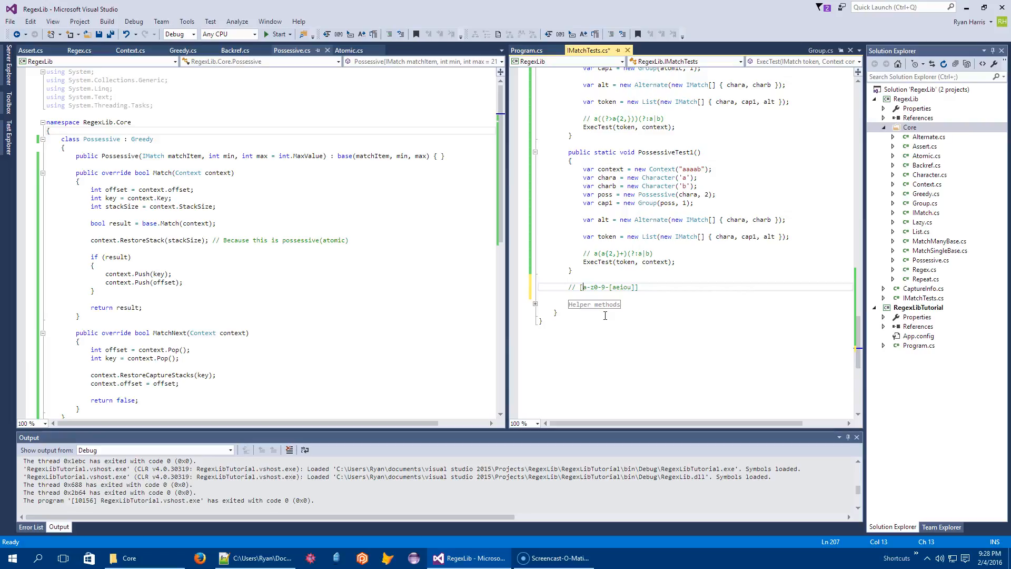
text(ABa)
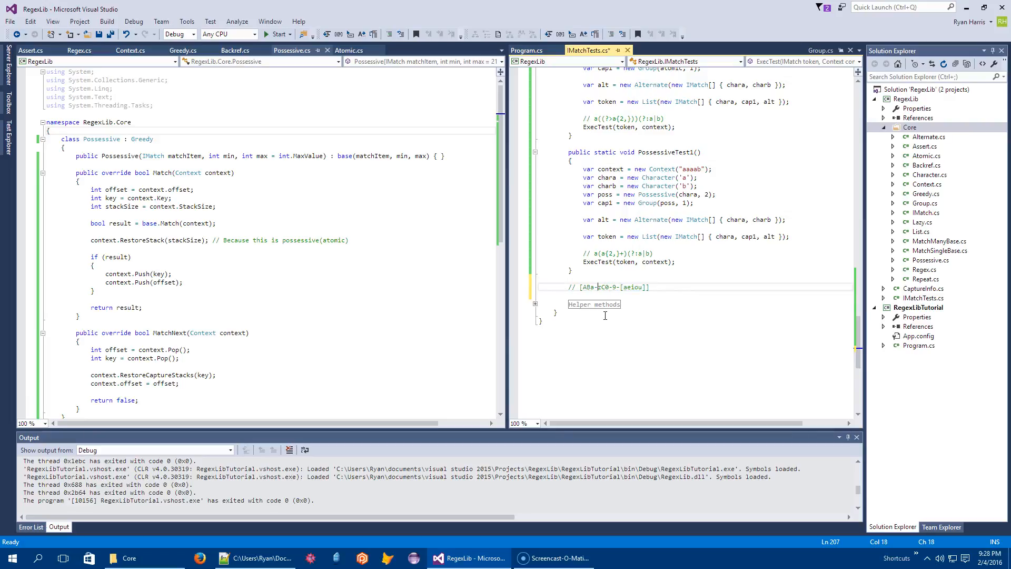
text(^)
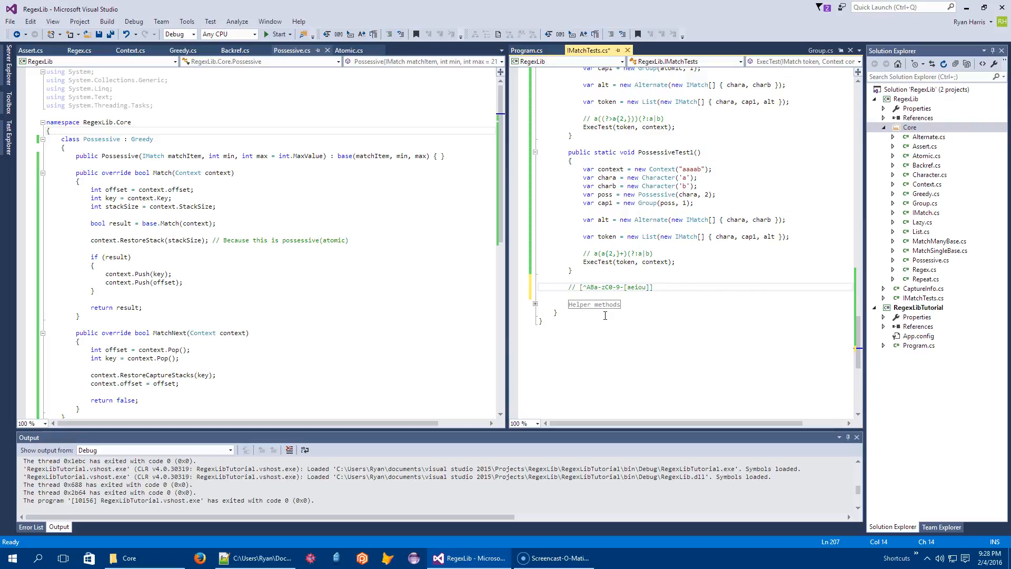
click(593, 286)
text(// R)
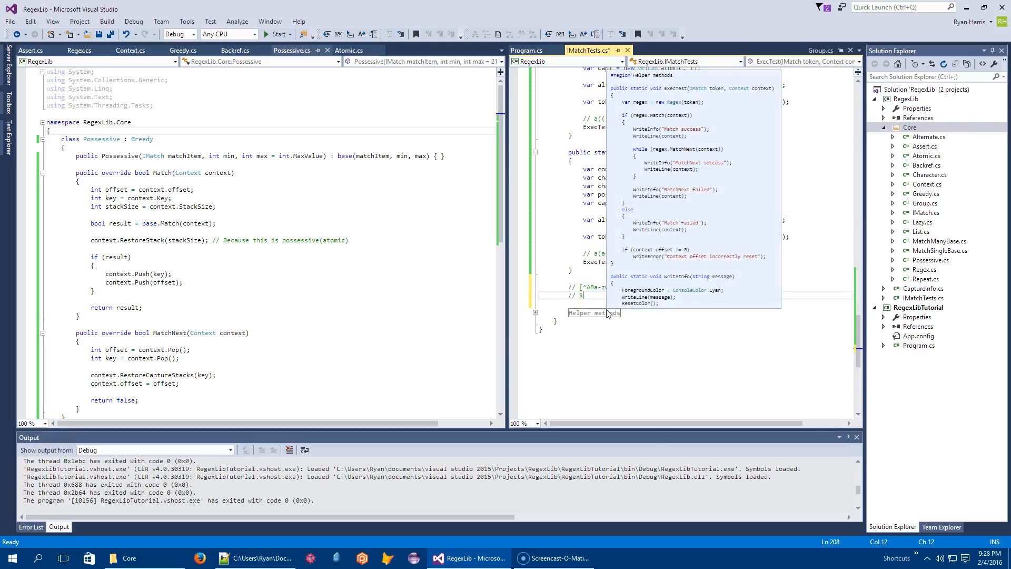
- Add comment lines labelling Ranges, Chars (ab c) and Inclusions for the pattern
text(anges [a-z)
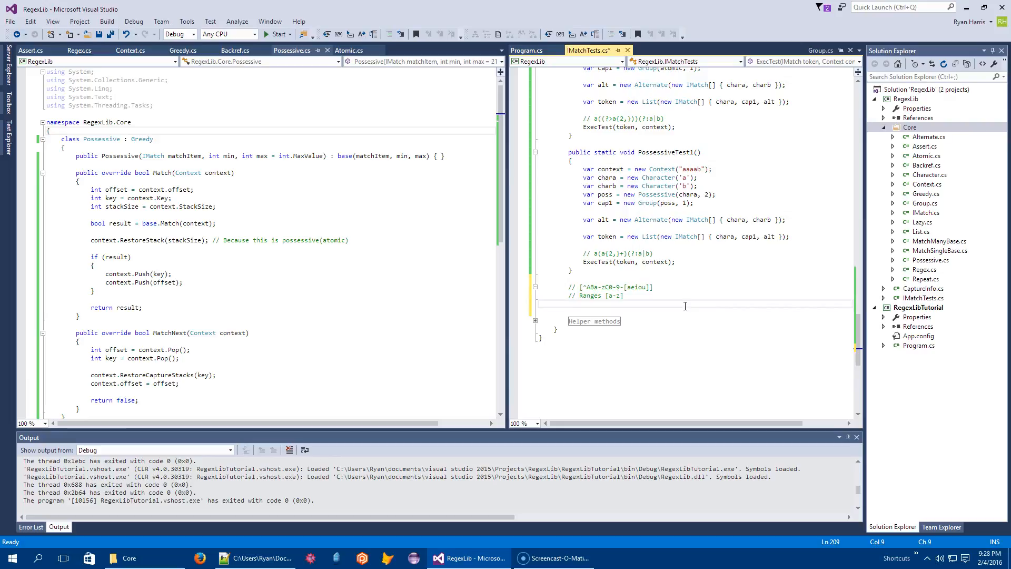
text(// Cha)
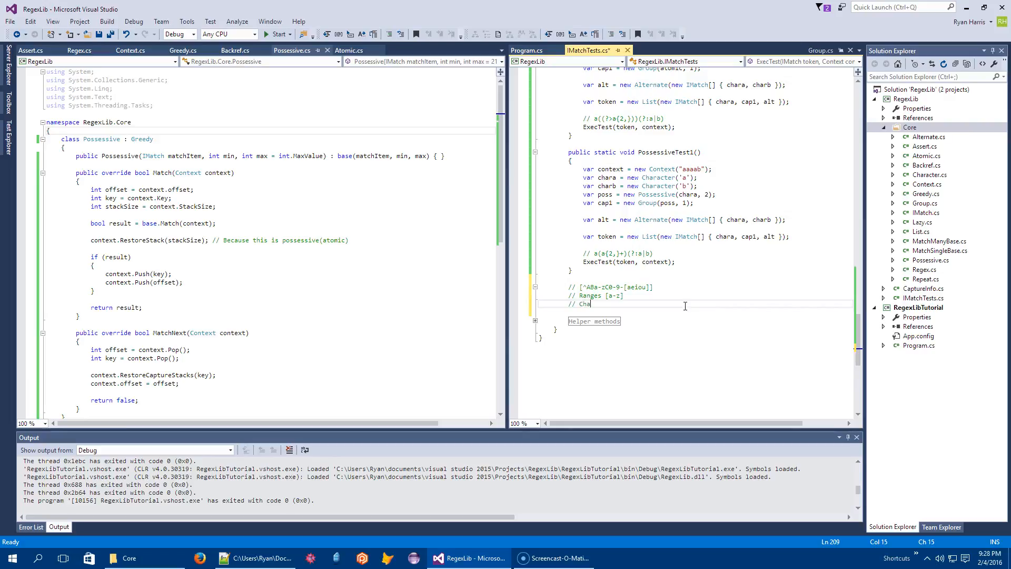
text(rs ab)
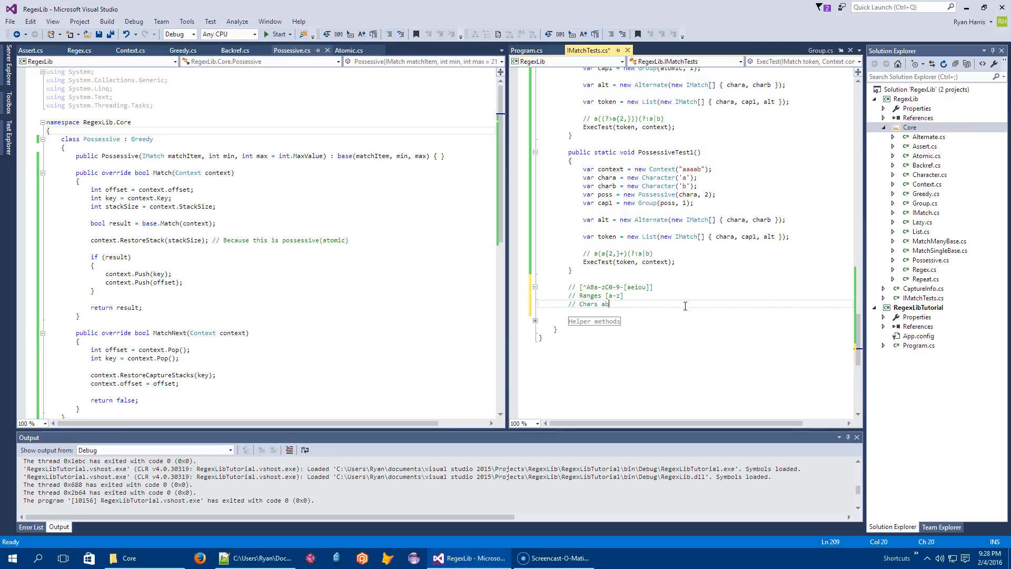
text(c])
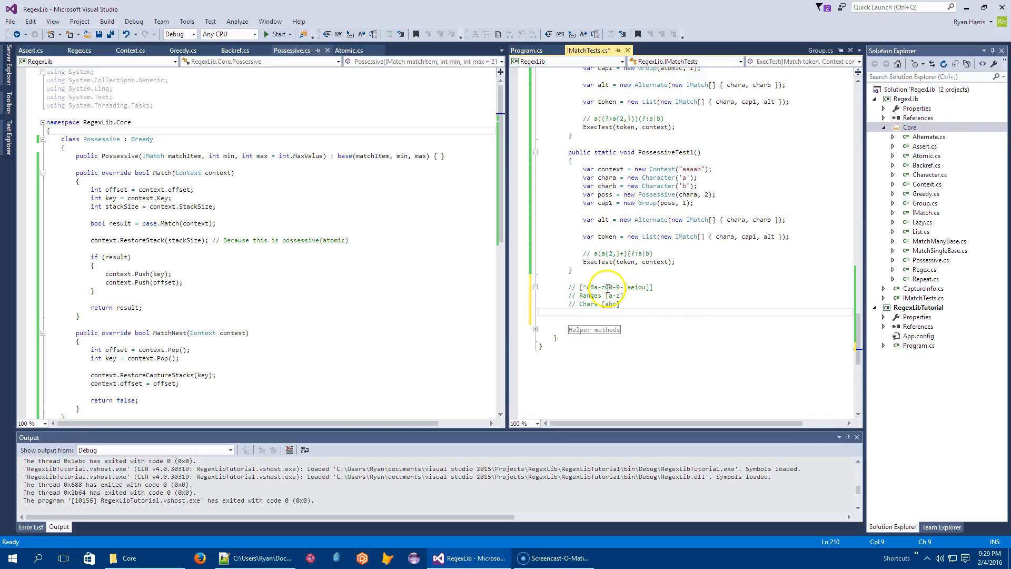
click(610, 286)
text(// in)
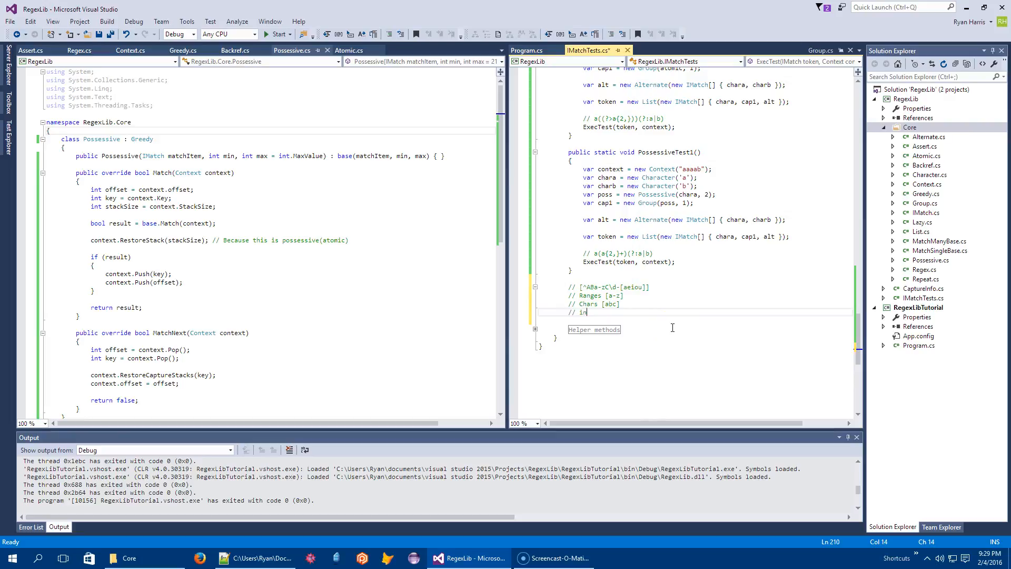
text(clusions)
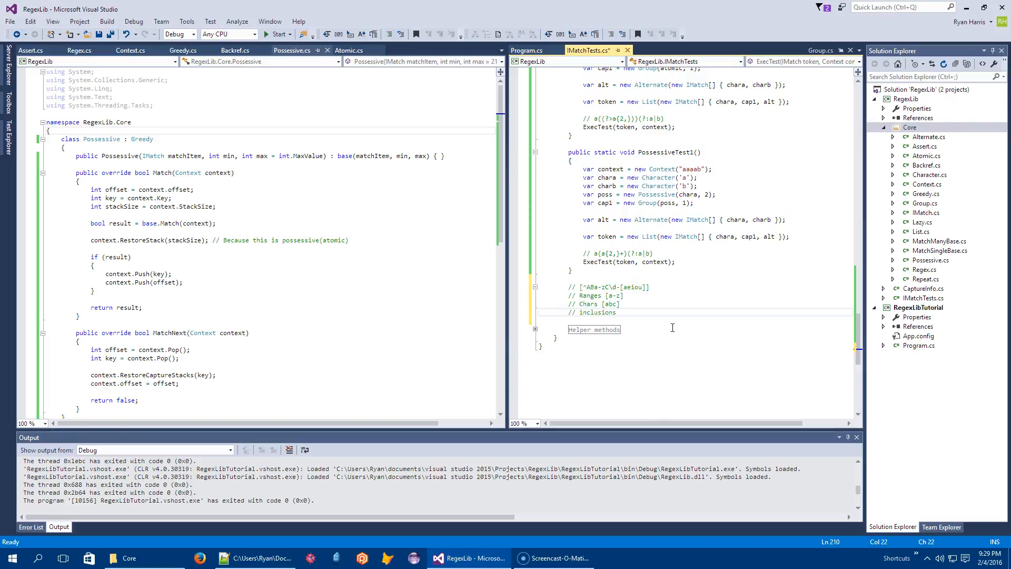
click(581, 312)
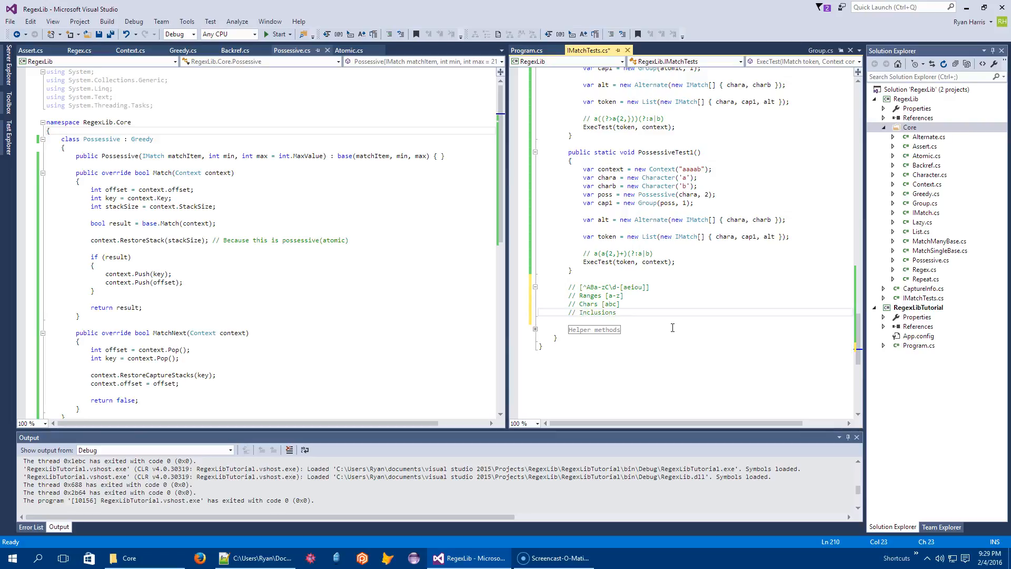
- Note a [\d] inclusion example and an Exclusions line with a -[a...] example
text([\d)
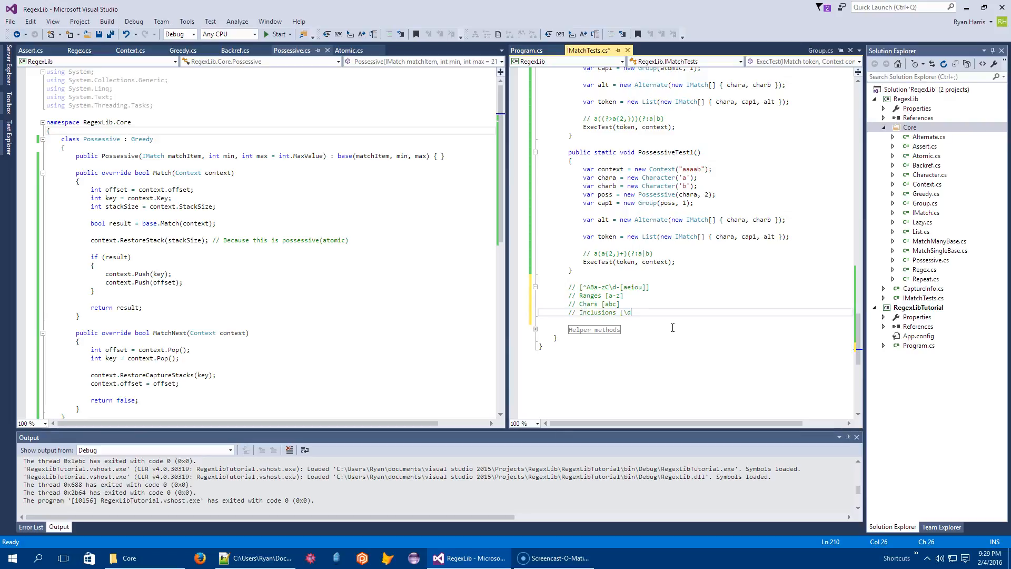
text(d])
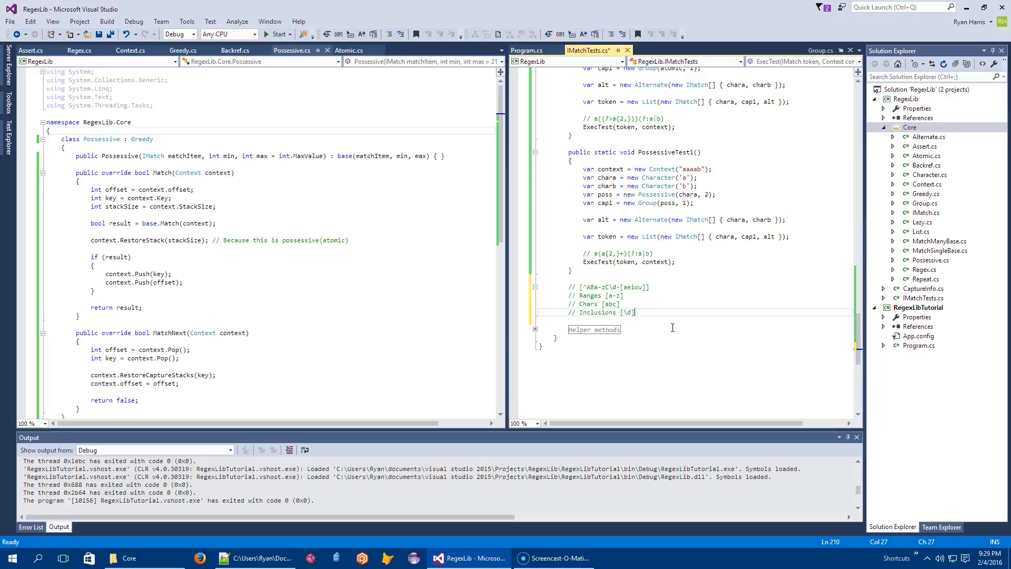
text(E)
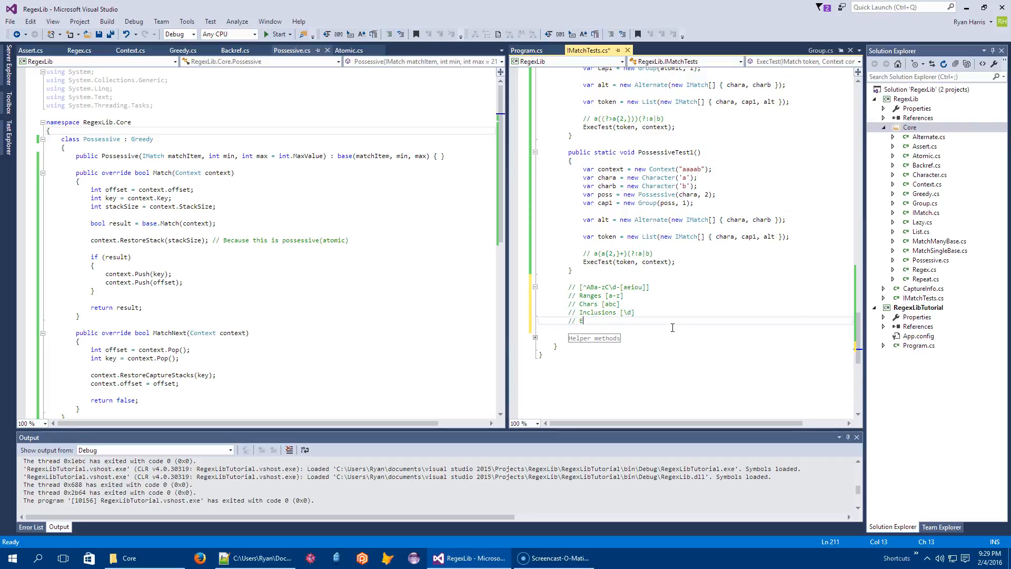
text(xclusions [)
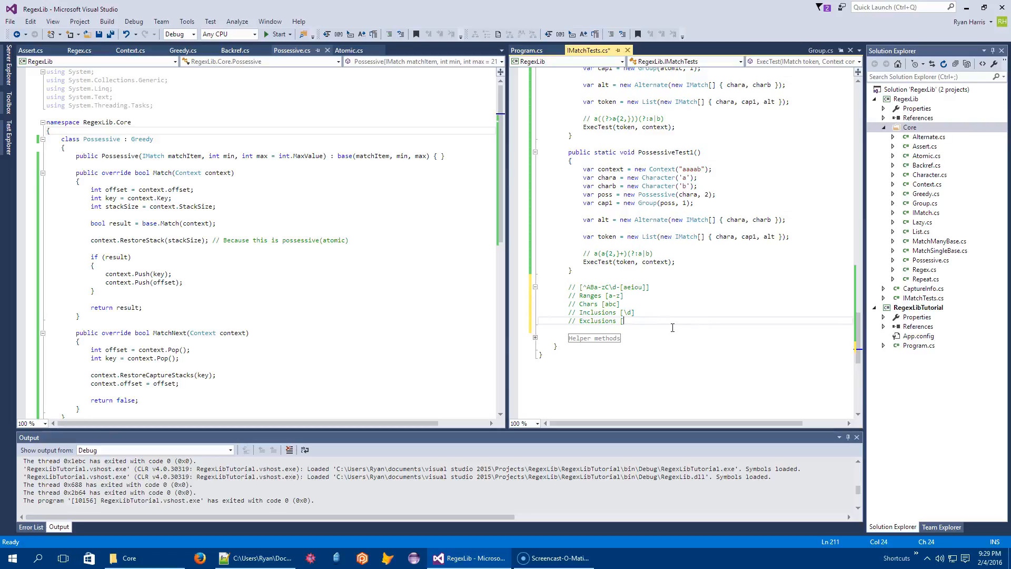
text(????)
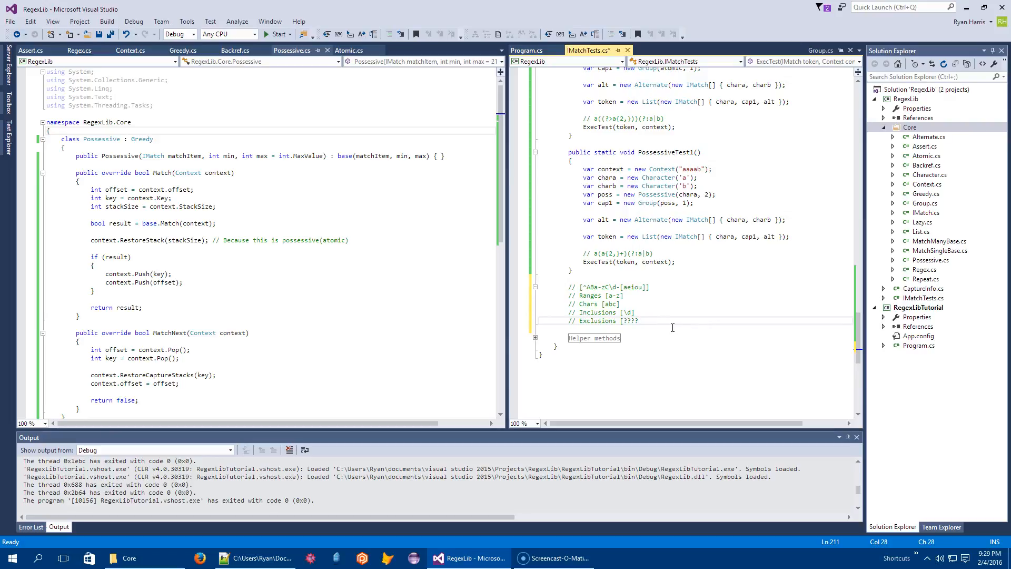
text(-[aeiou]])
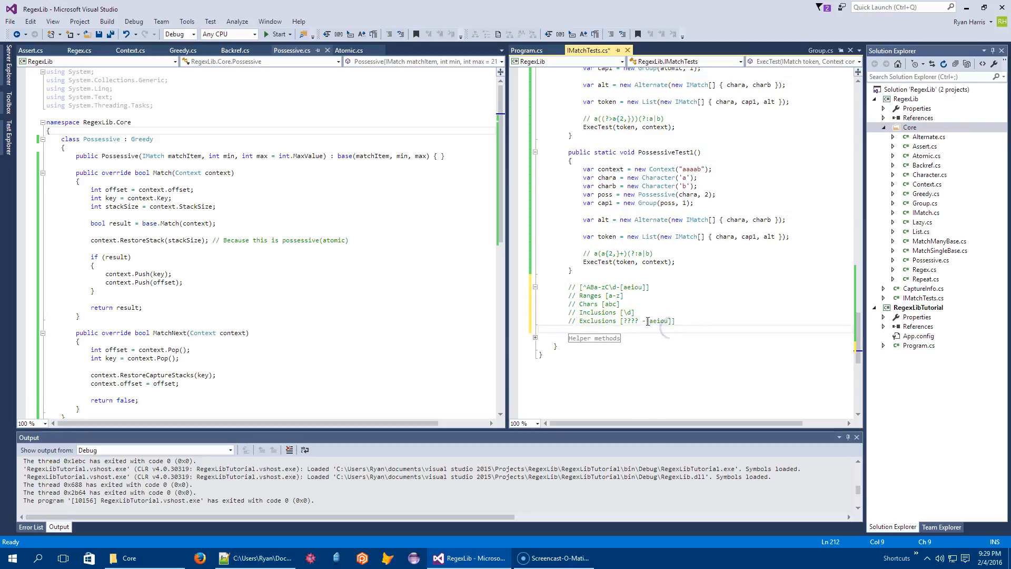
double_click(660, 320)
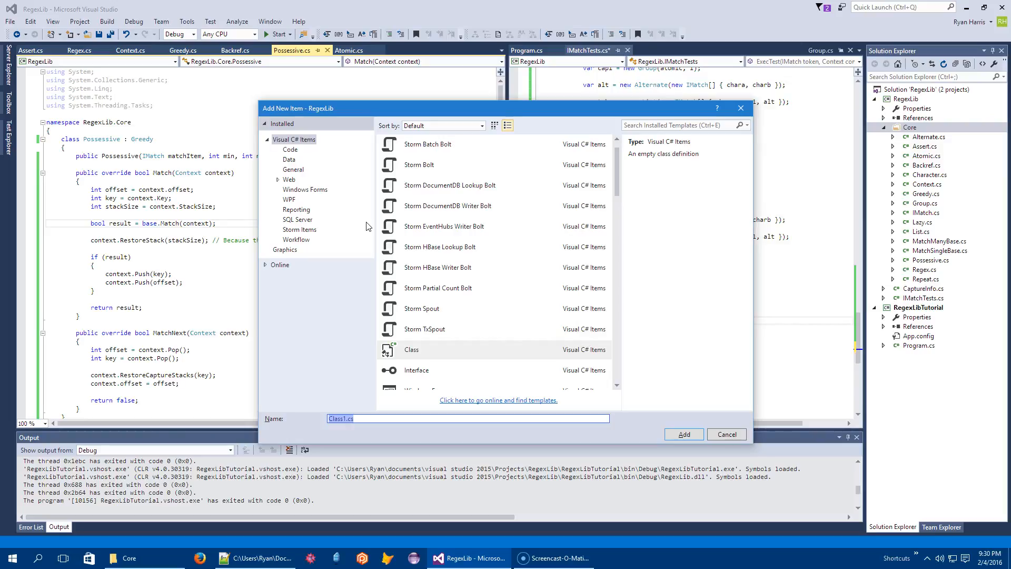
- Add a new class named Charset to the project
text(Charset)
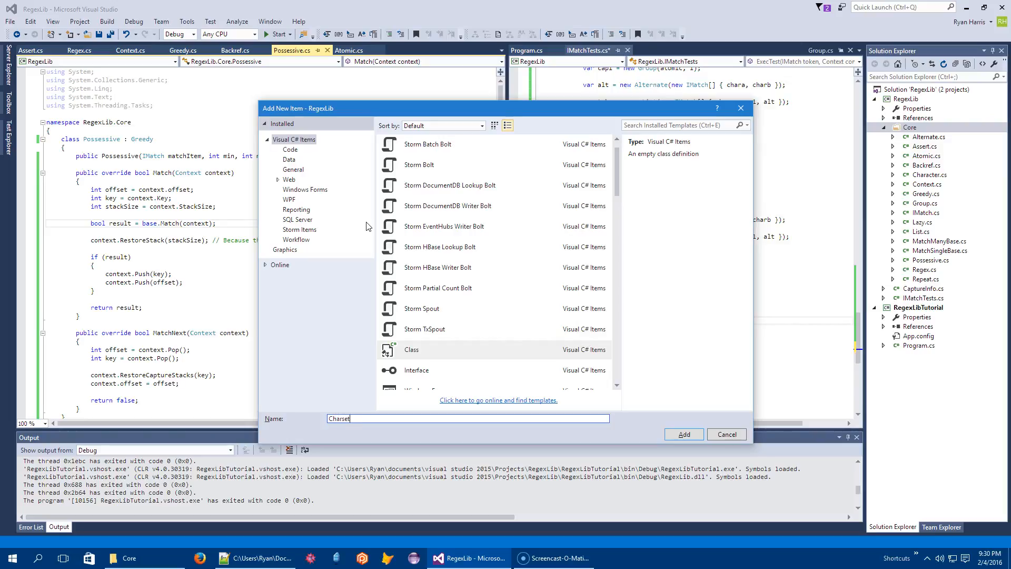
click(682, 434)
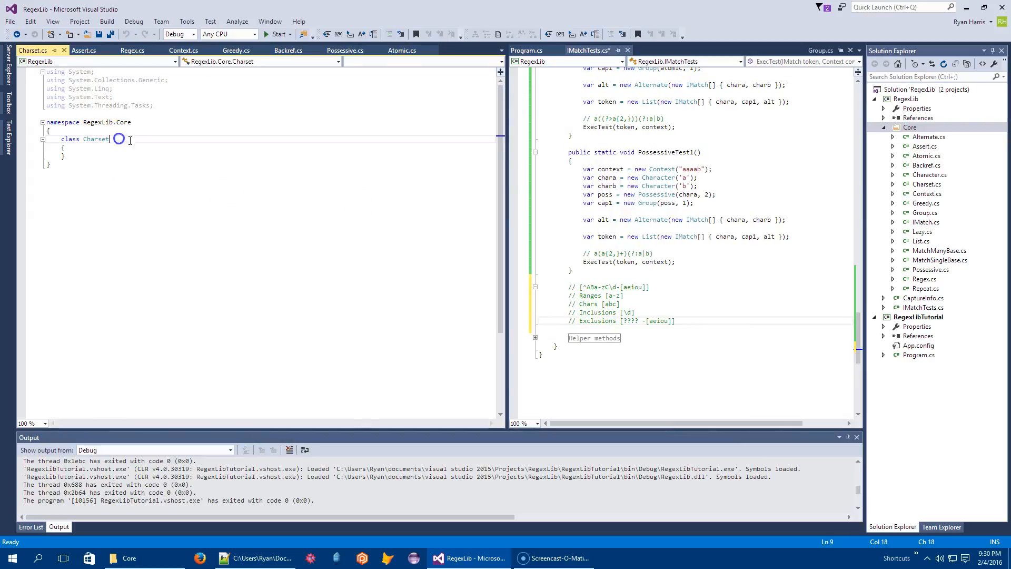
- Declare Charset : IMatch and generate Match and MatchNext stubs via Implement interface
text(:)
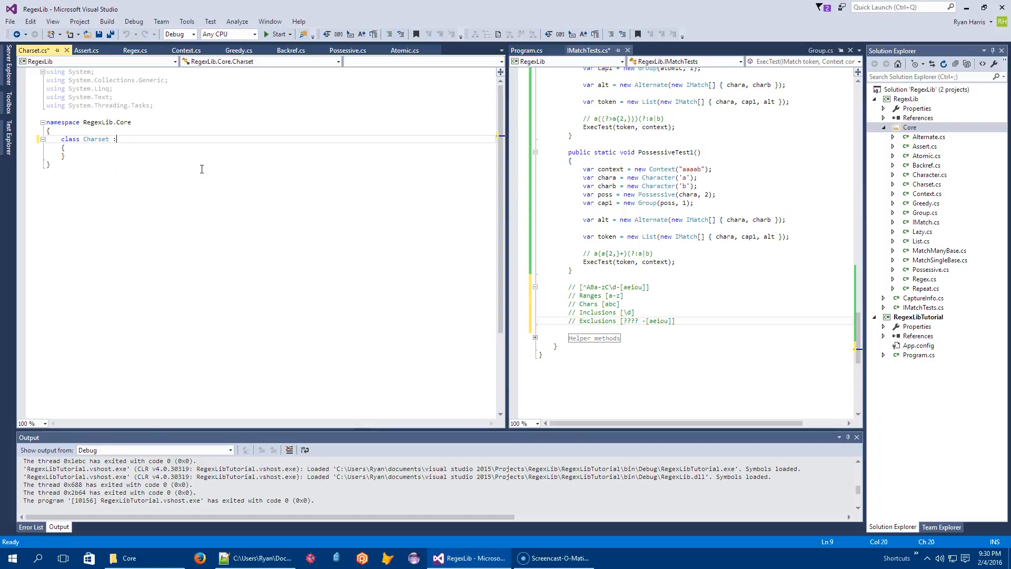
text(IMatch)
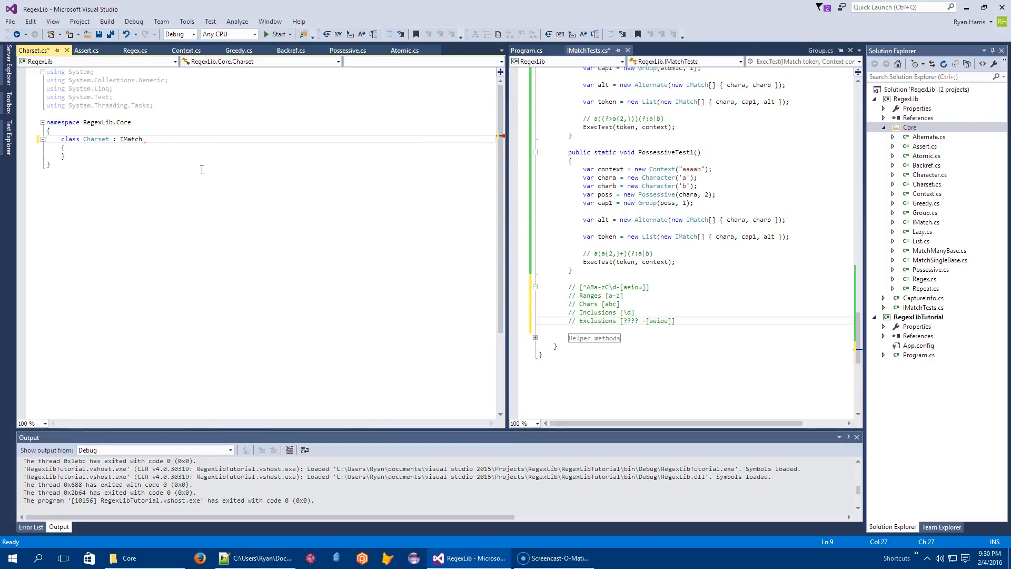
double_click(131, 139)
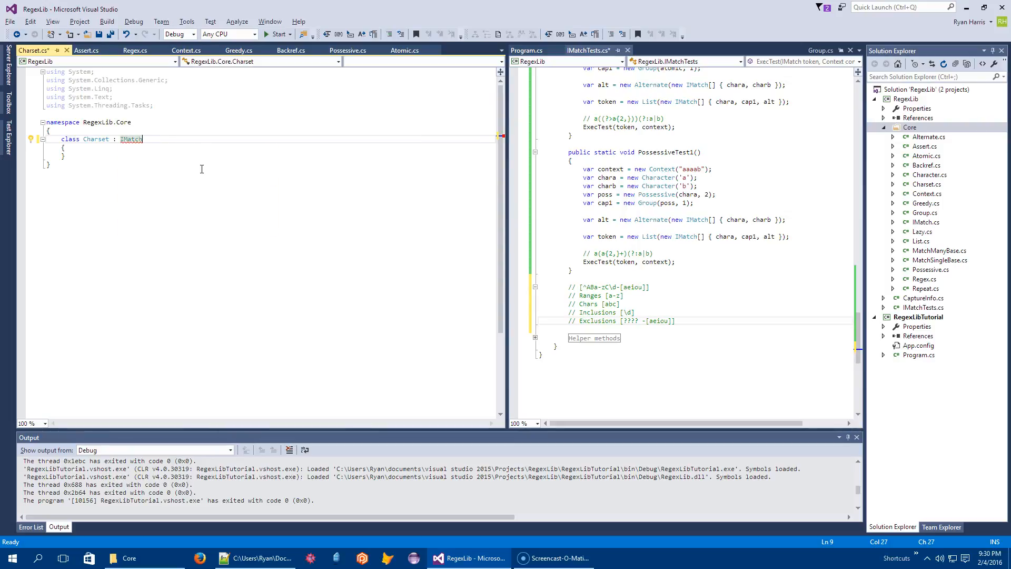
click(29, 139)
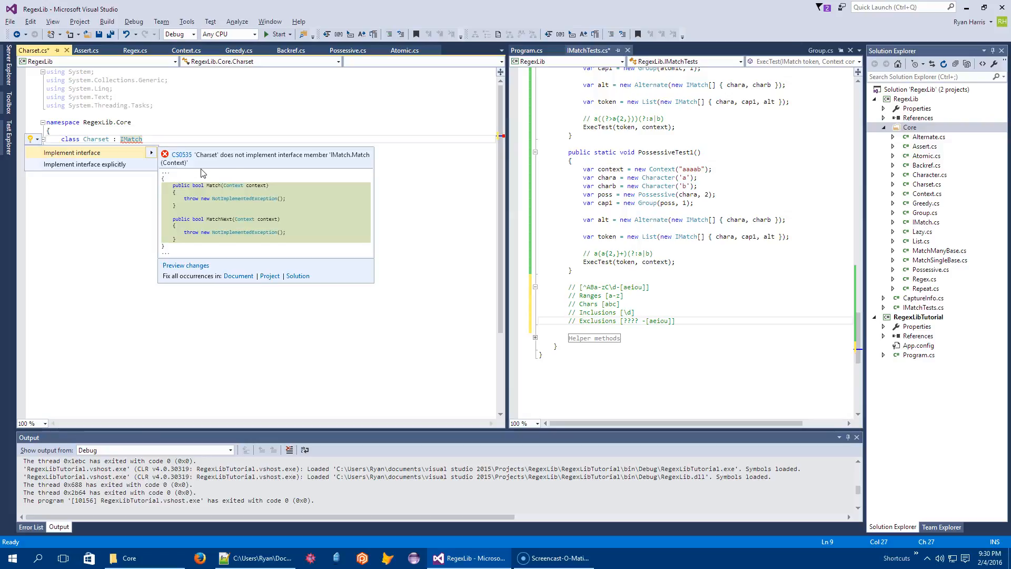
click(71, 152)
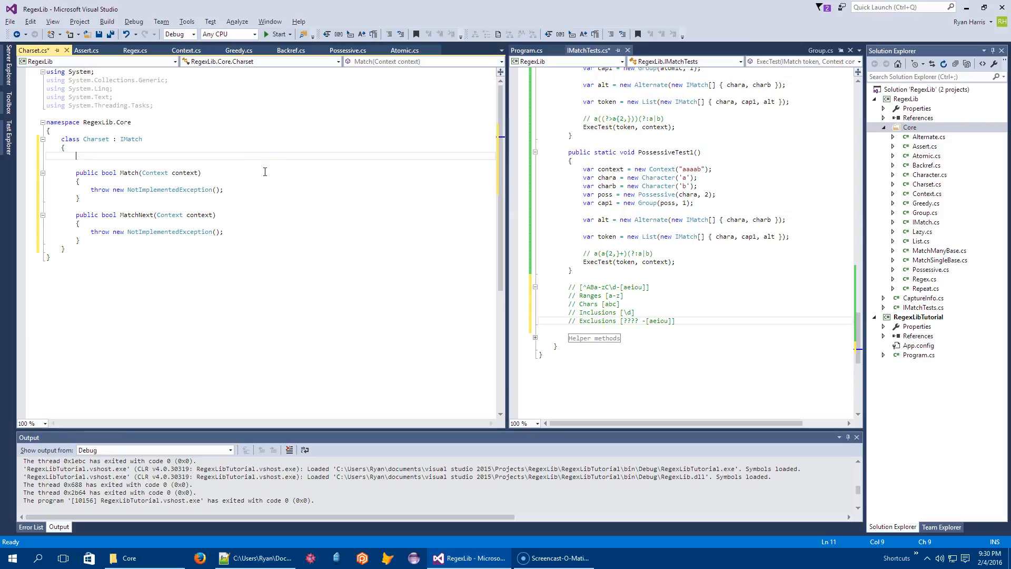
- Define a private Range struct with public char low, high fields, replacing a mistyped list line
text(public readonly)
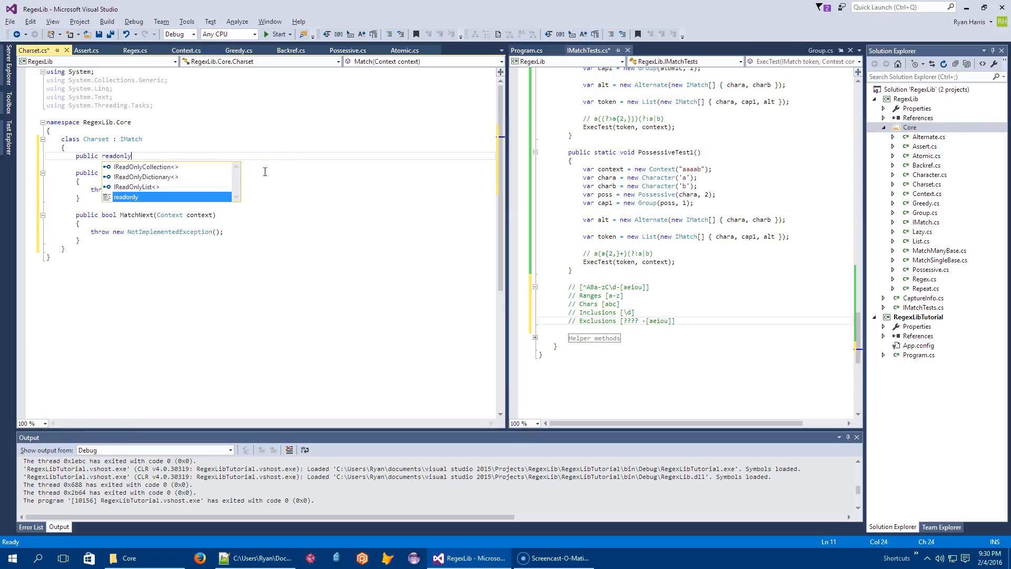
text(List<>)
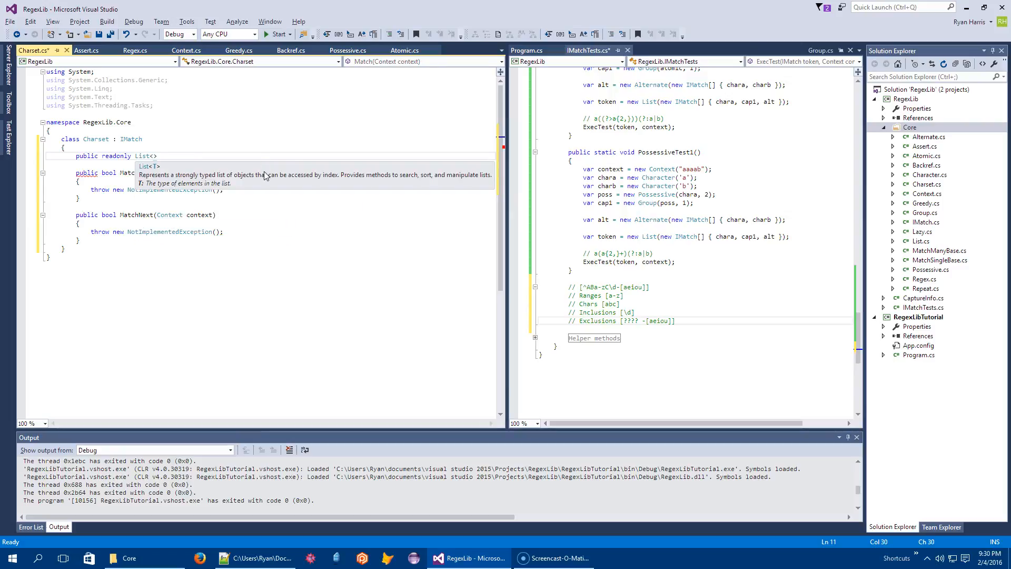
text(RangeException)
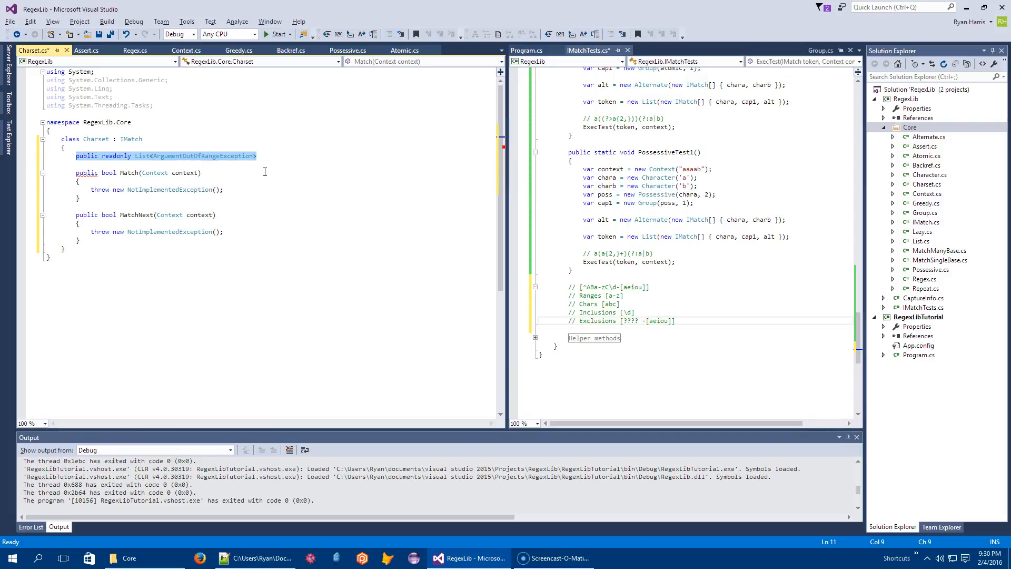
key(Delete)
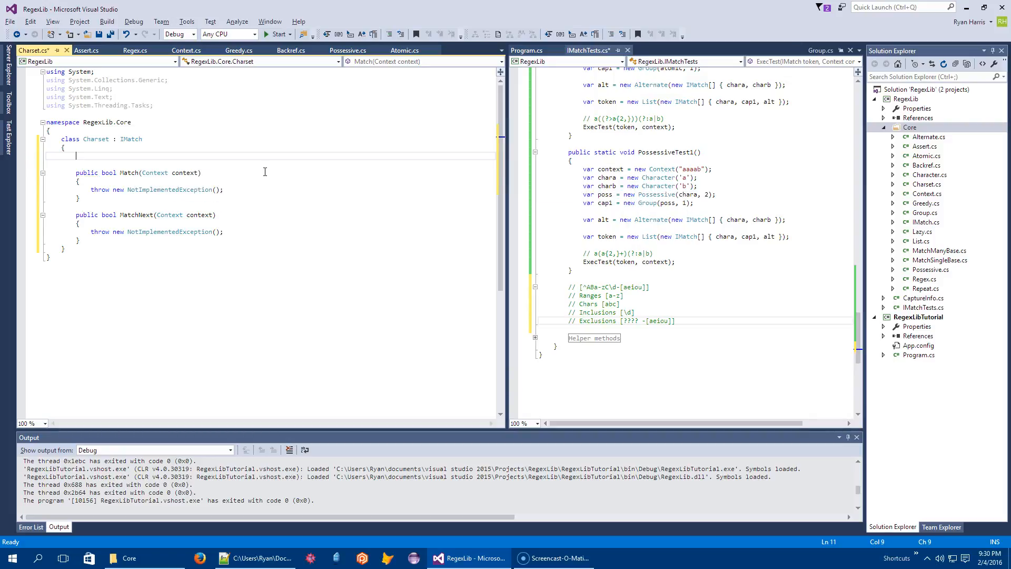
text(pulic)
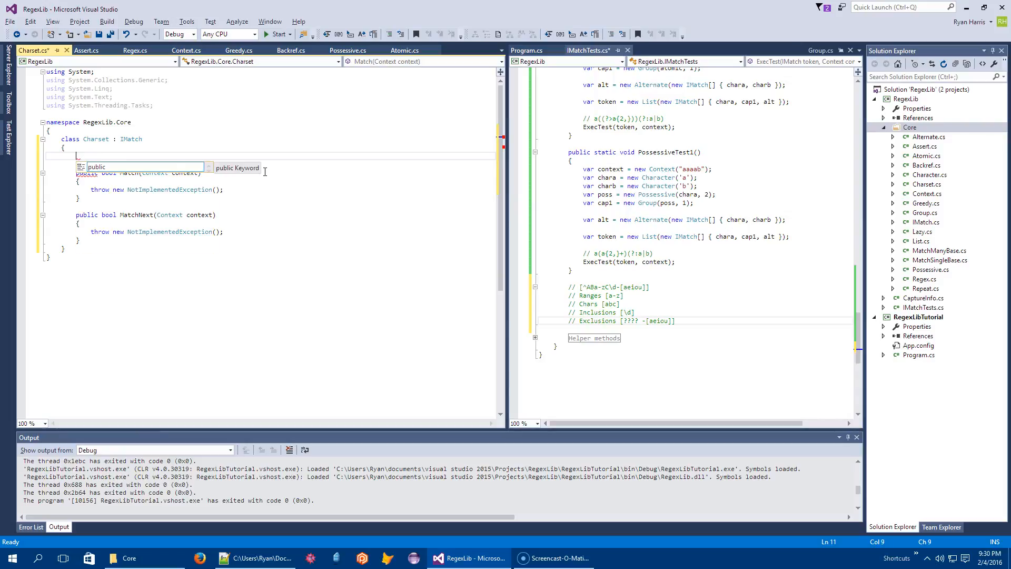
text(private)
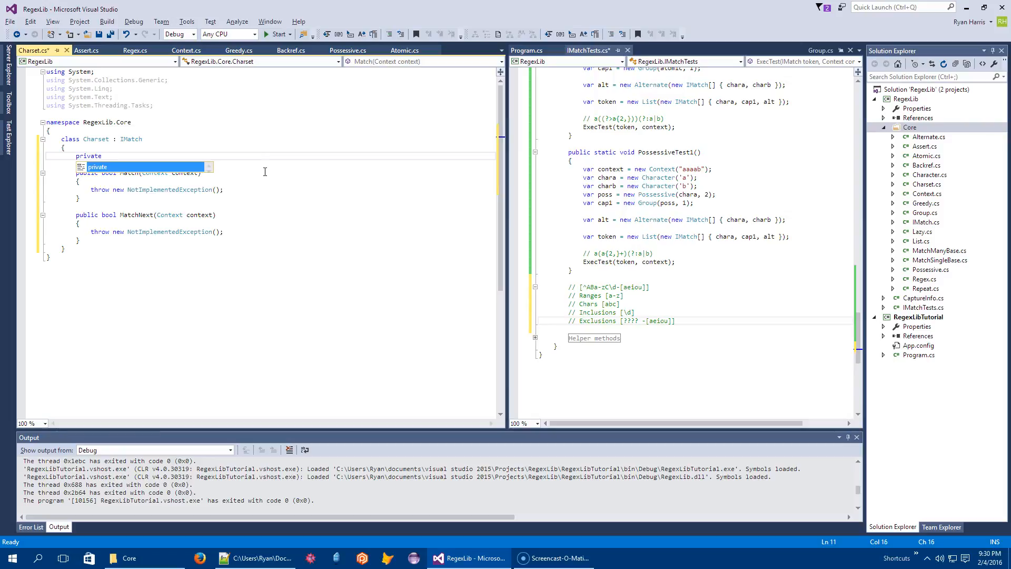
text(struct)
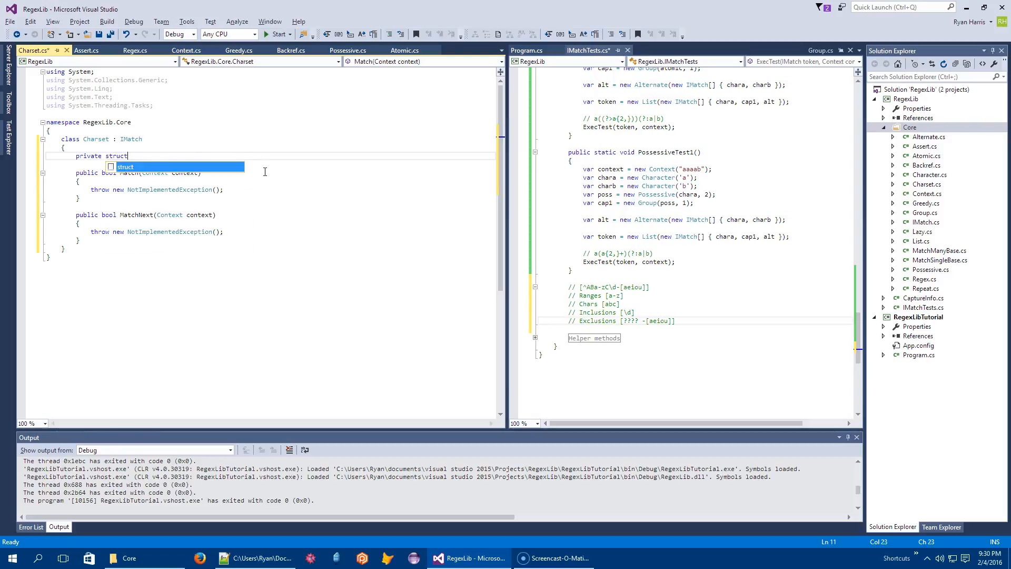
text(Range {)
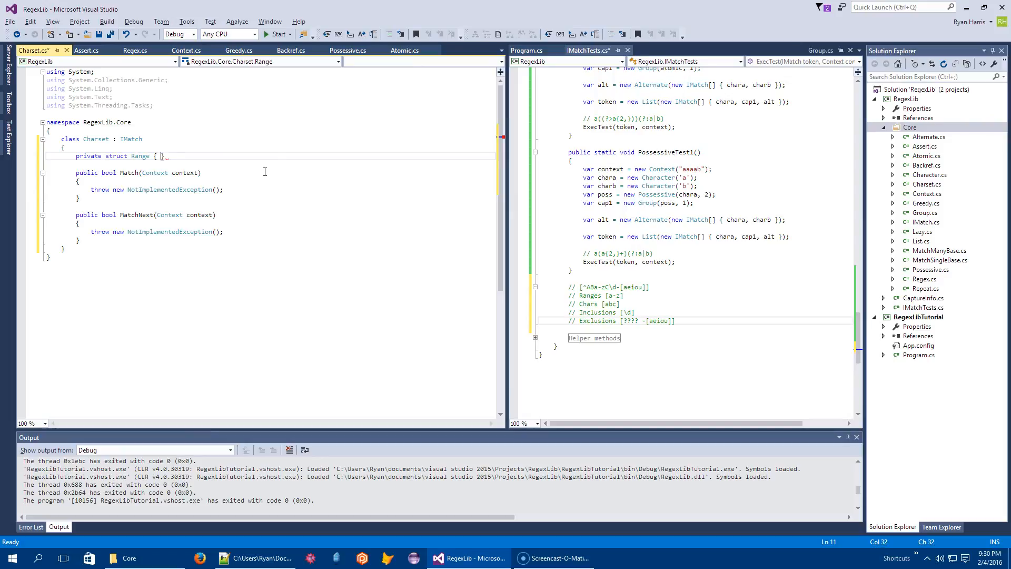
text(public)
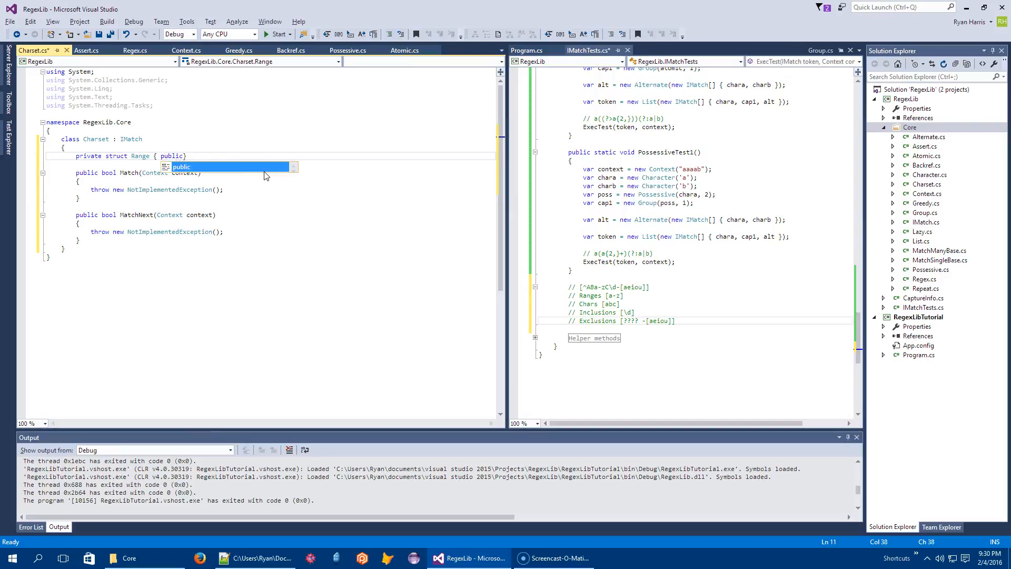
text(char l)
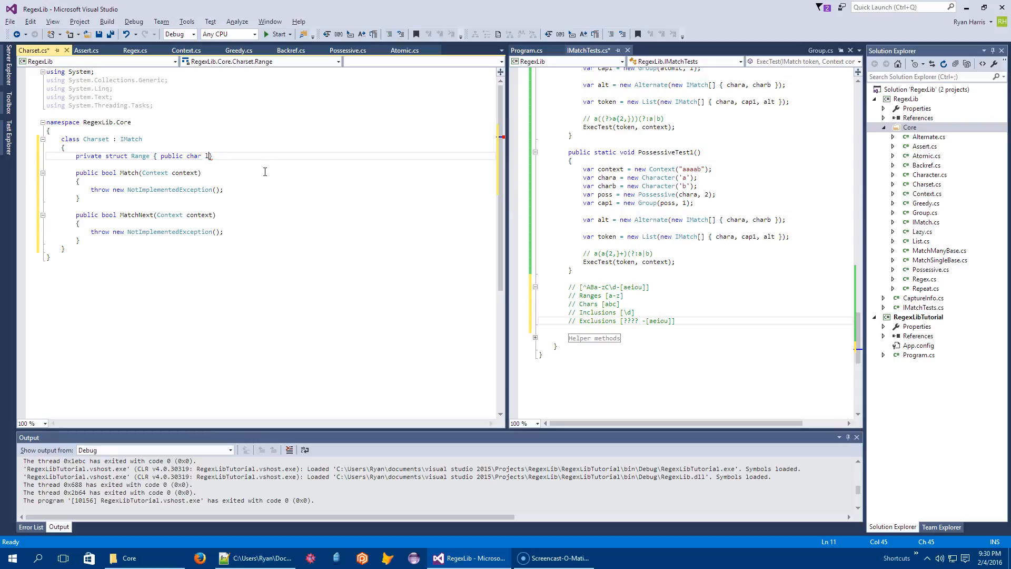
text(ow, high;)
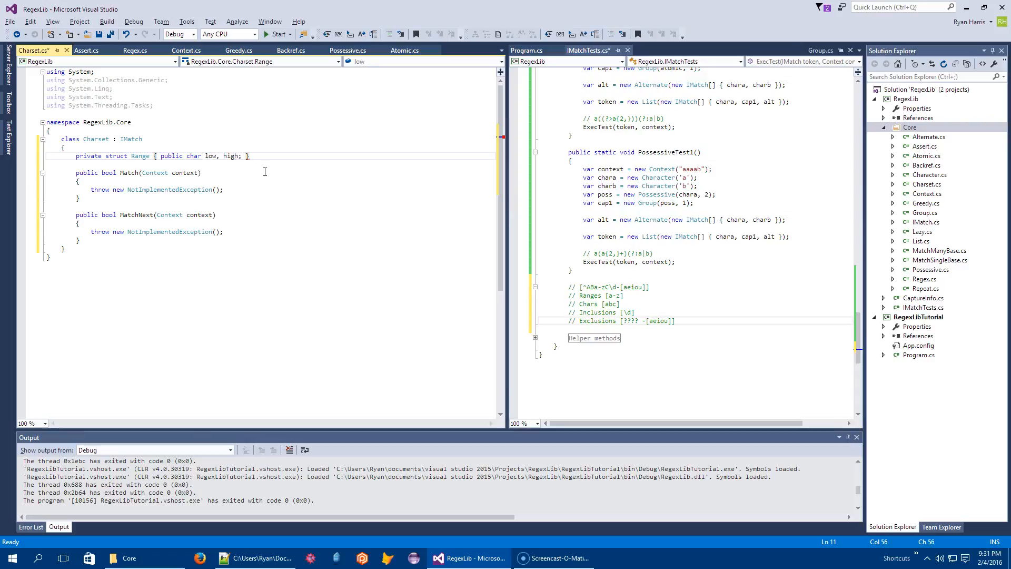
- Add readonly List<Range> ranges and HashSet<char> chars fields initialised with new collections
text(List)
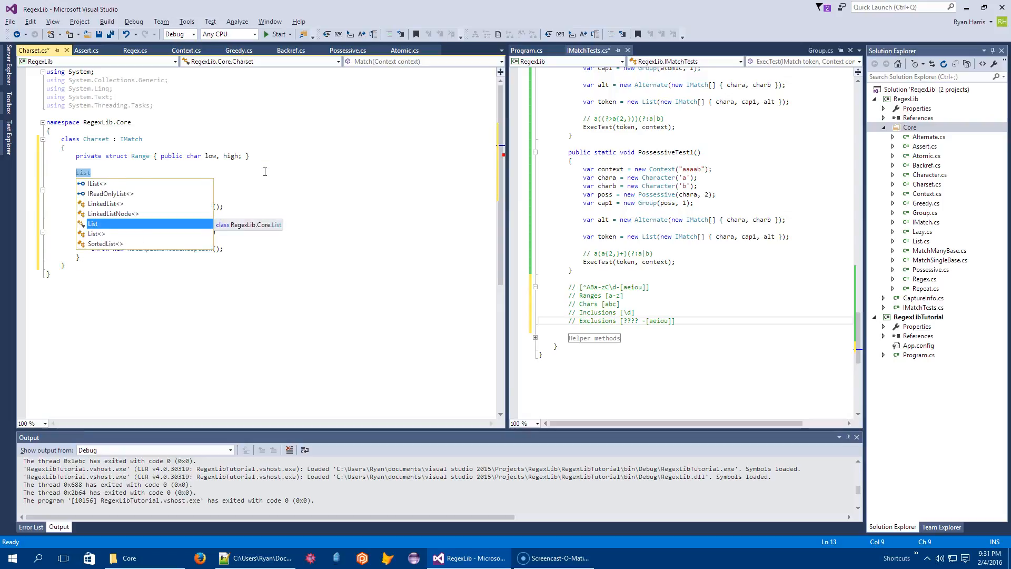
text(public readon1)
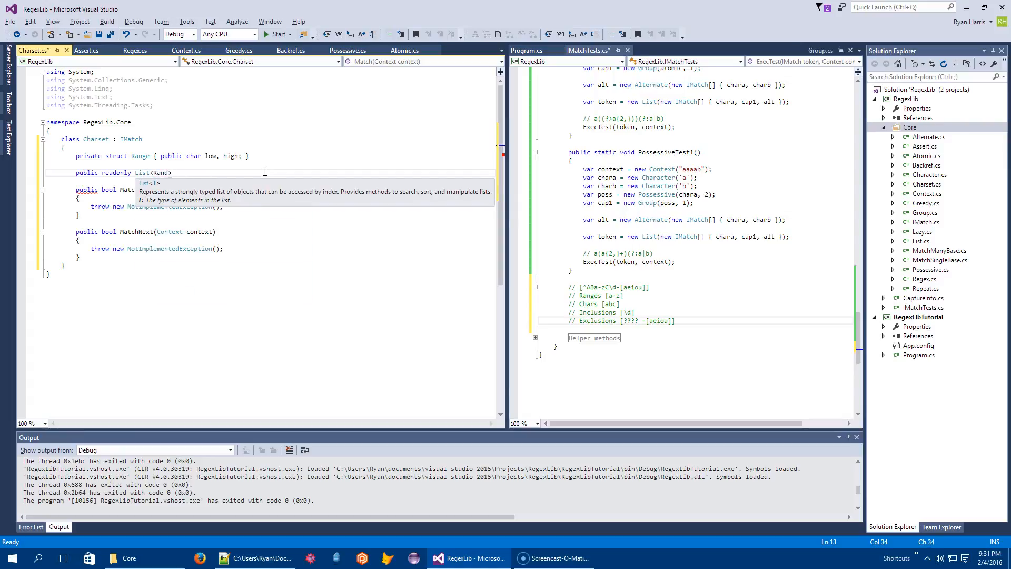
text(ge>)
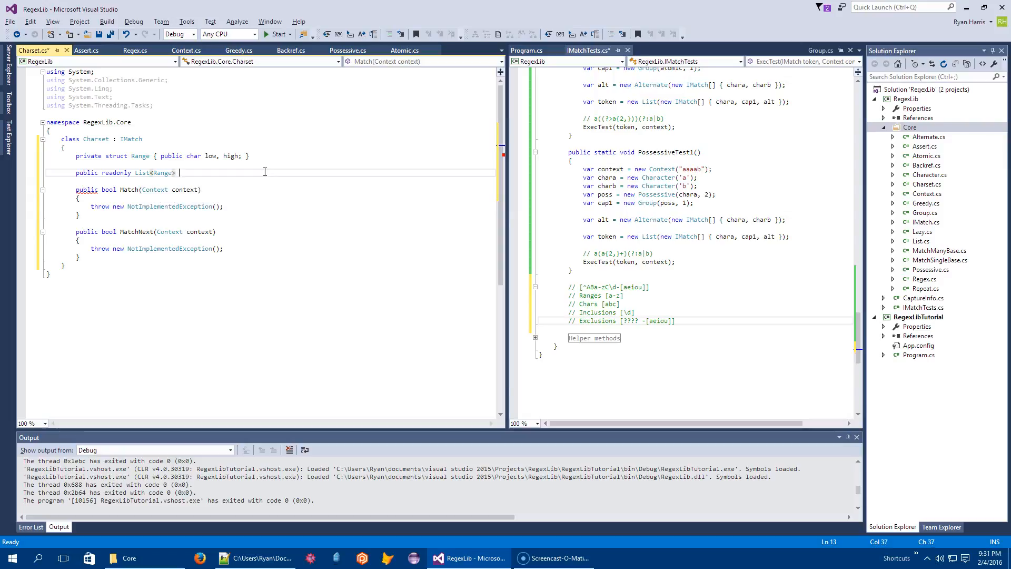
text(ranges = new List<Range>();)
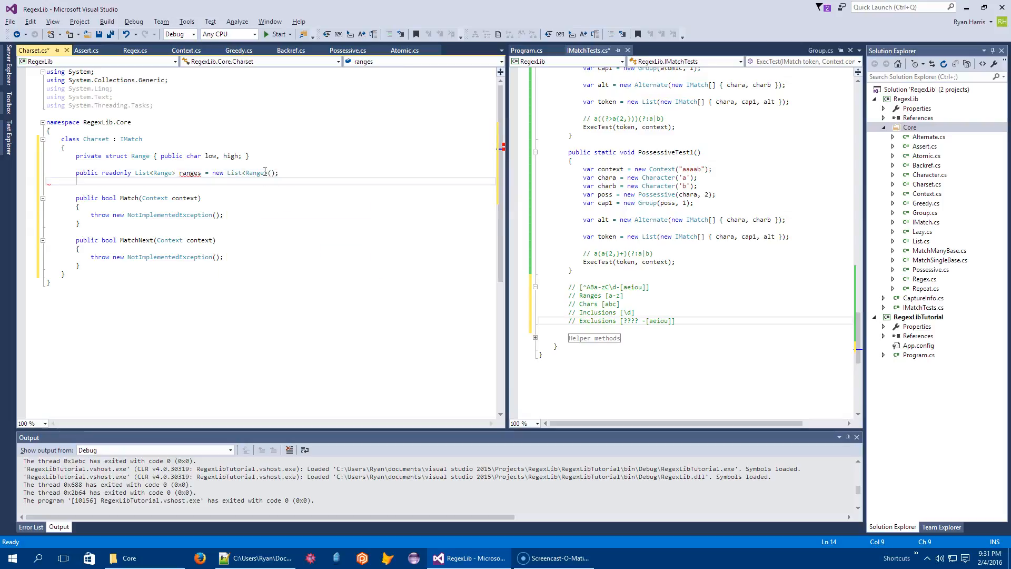
text(public)
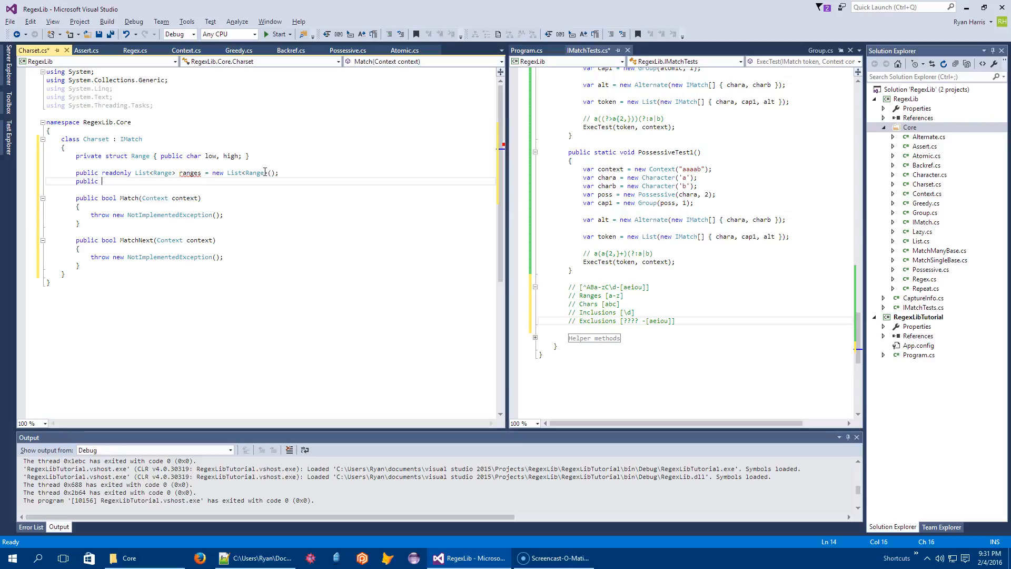
text(readonly)
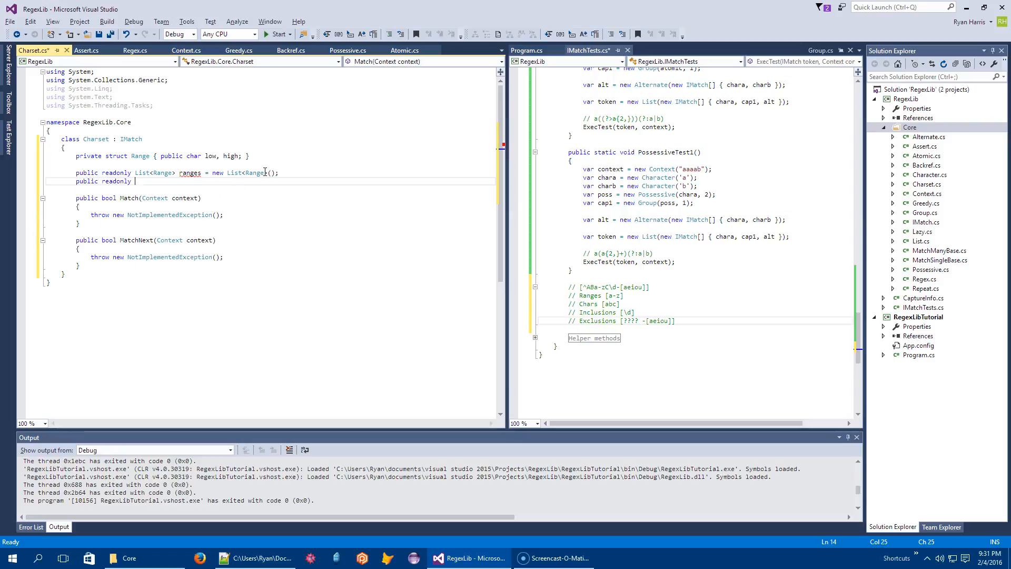
text(HashSet<>)
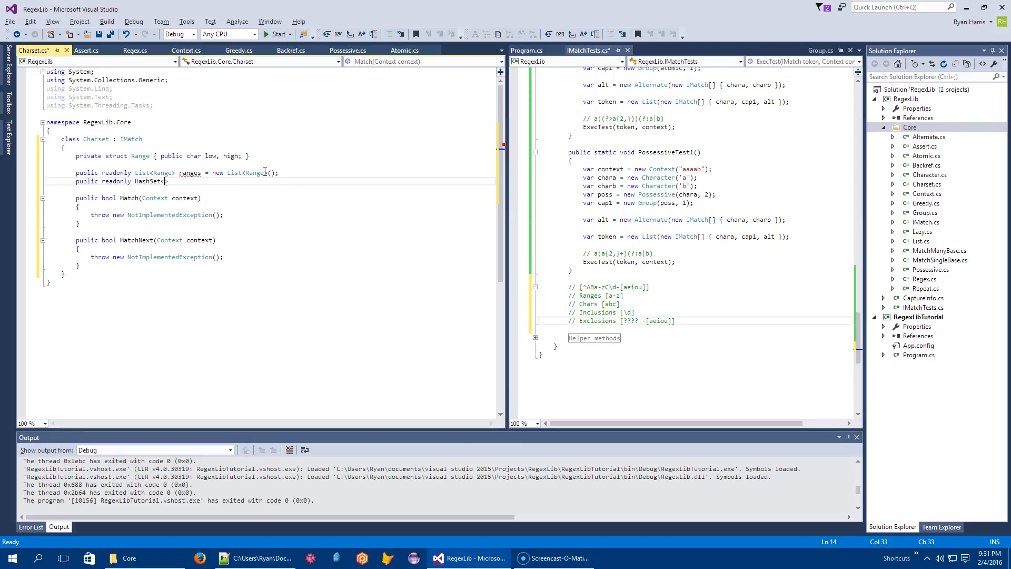
text(char>)
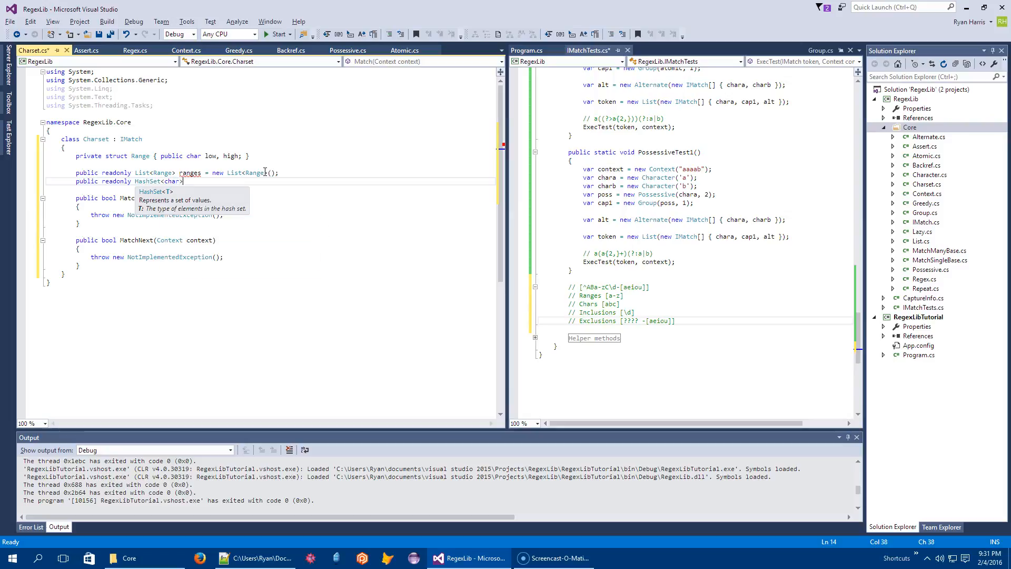
text(cha)
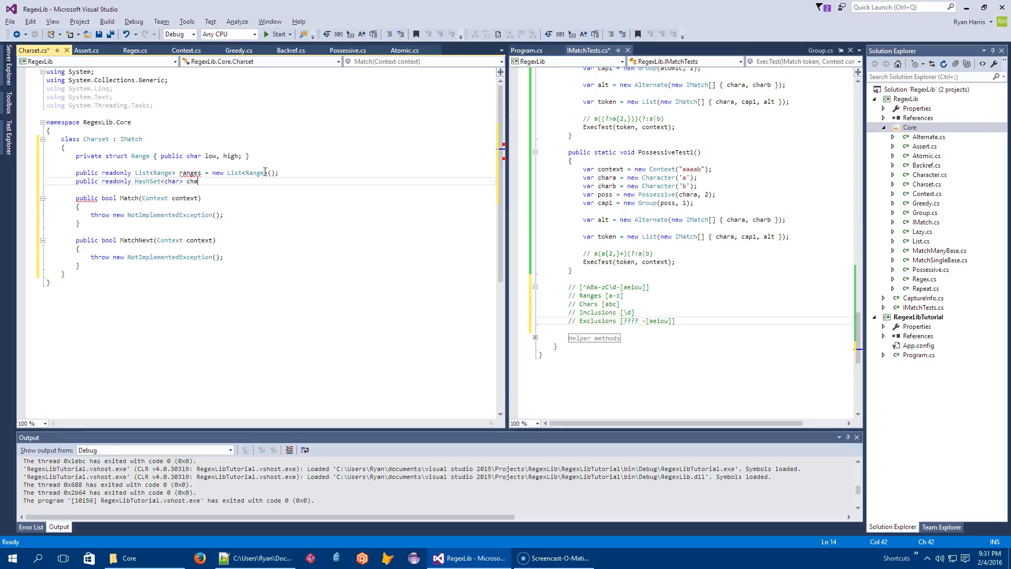
text(rs = new HashSet<char>();)
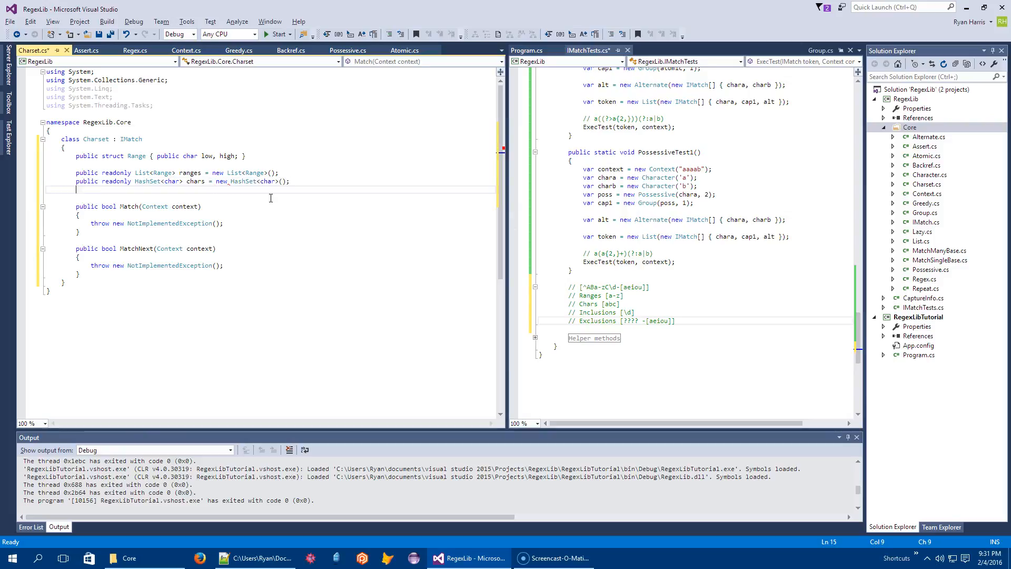
- Add a readonly List<Charset> inclusions field initialised to a new list
text(public)
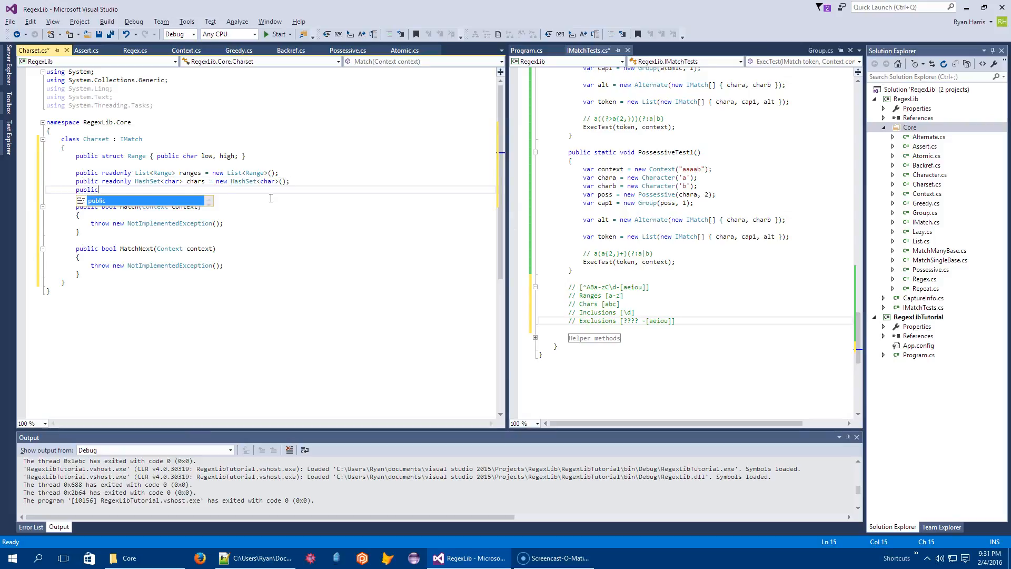
text(read)
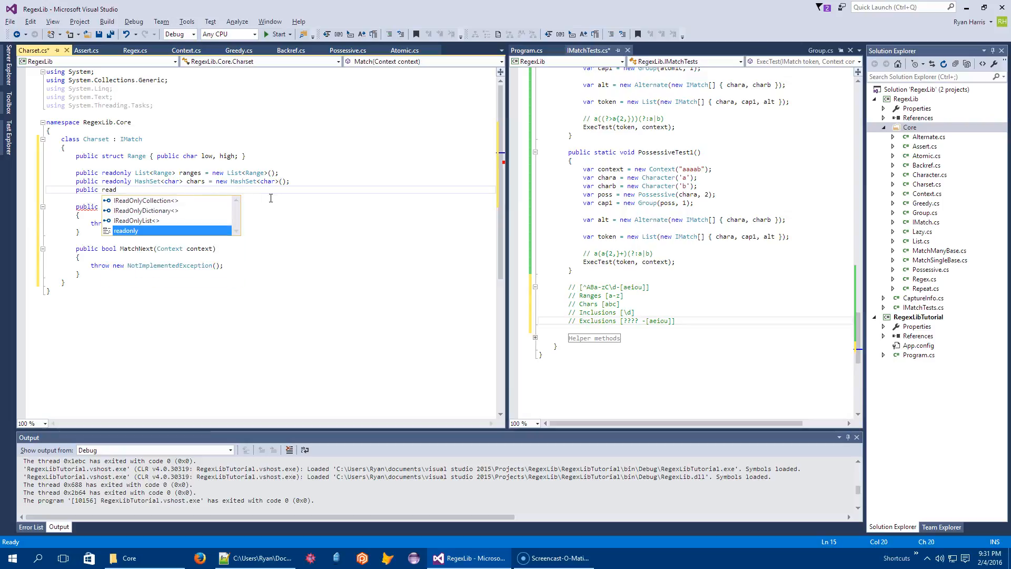
text(only)
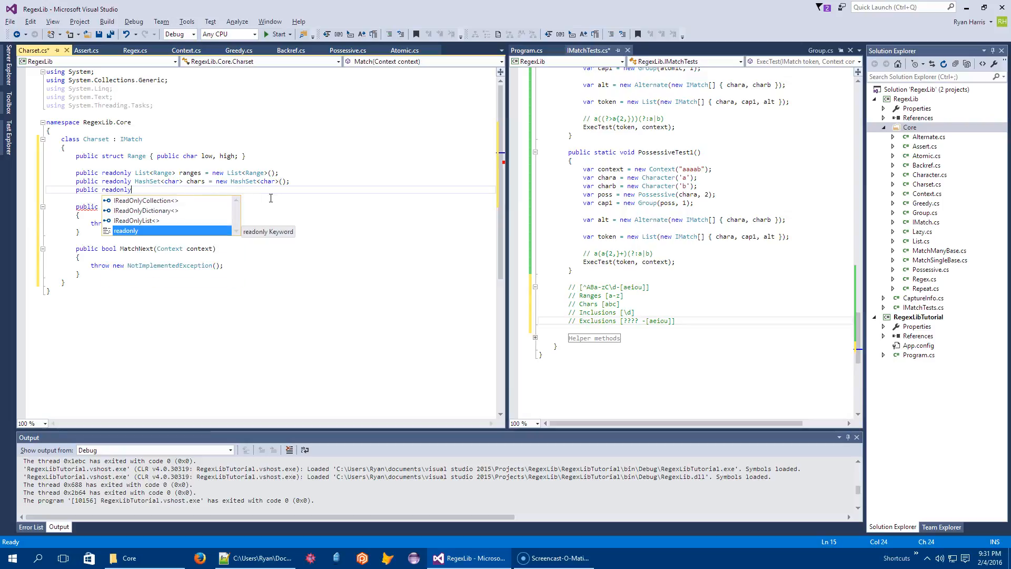
text(List<>)
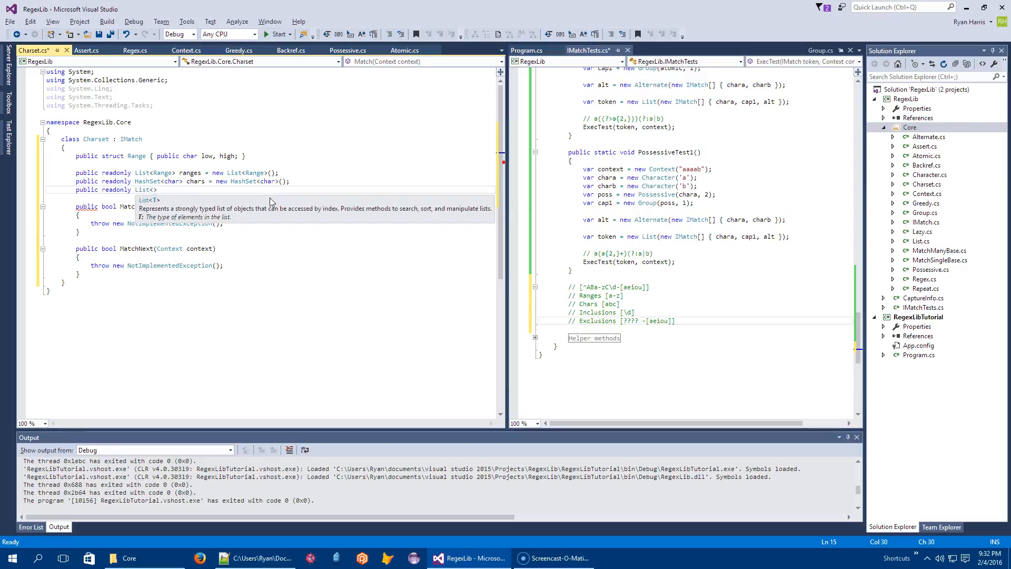
text(Charset)
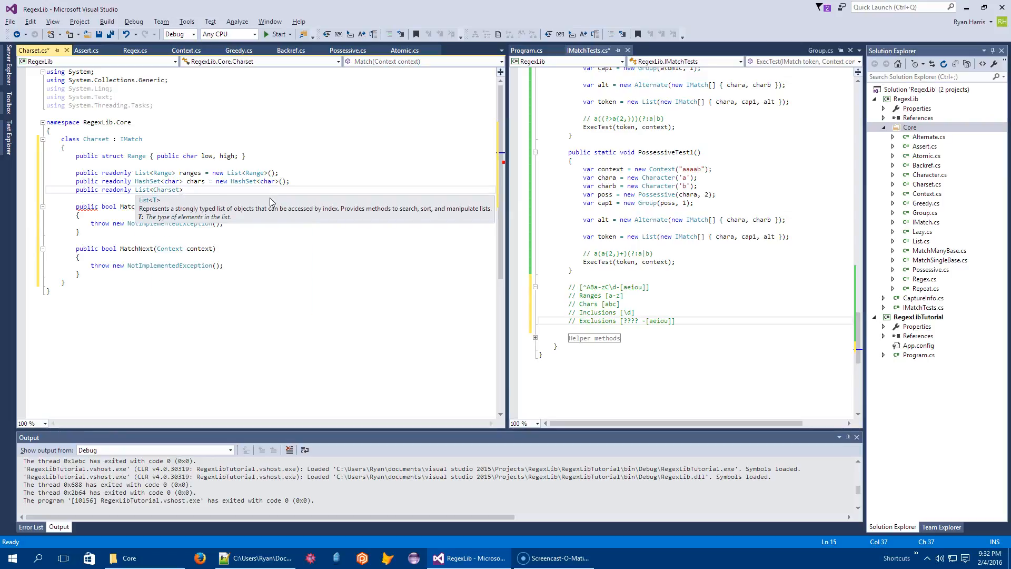
text(inclusions =)
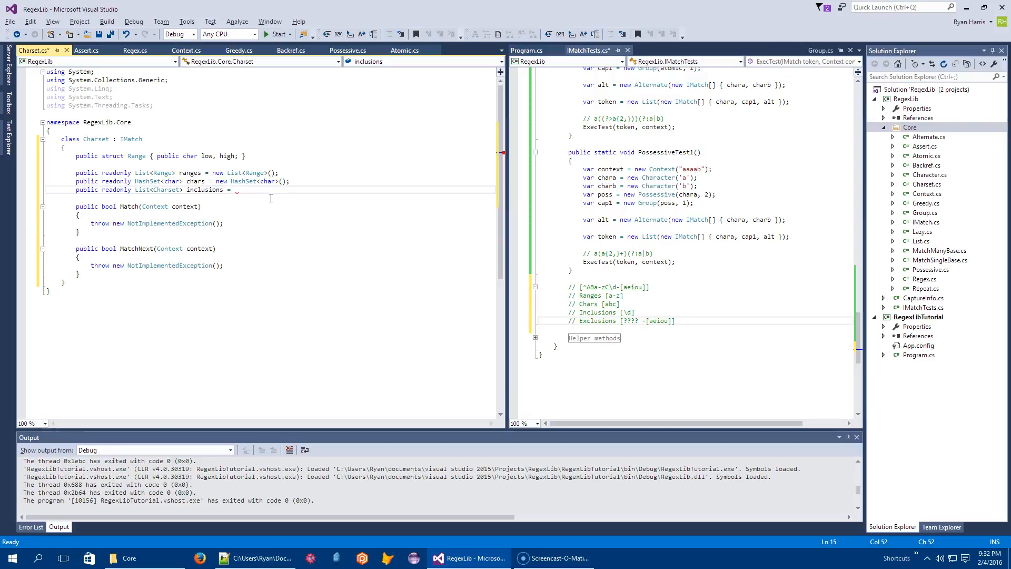
text(new List<Charset>())
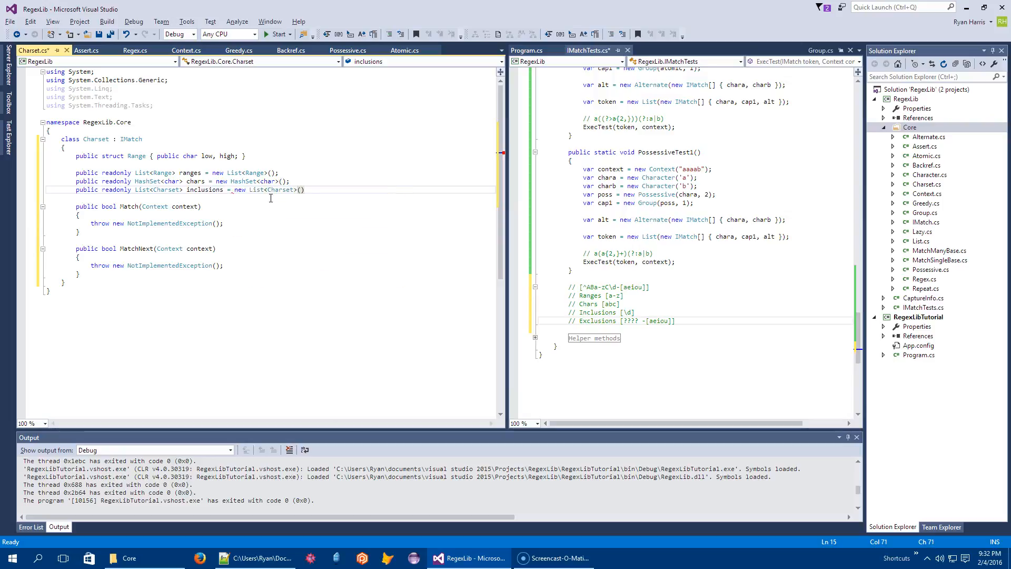
- Add a matching readonly List<Charset> exclusions field
text(public)
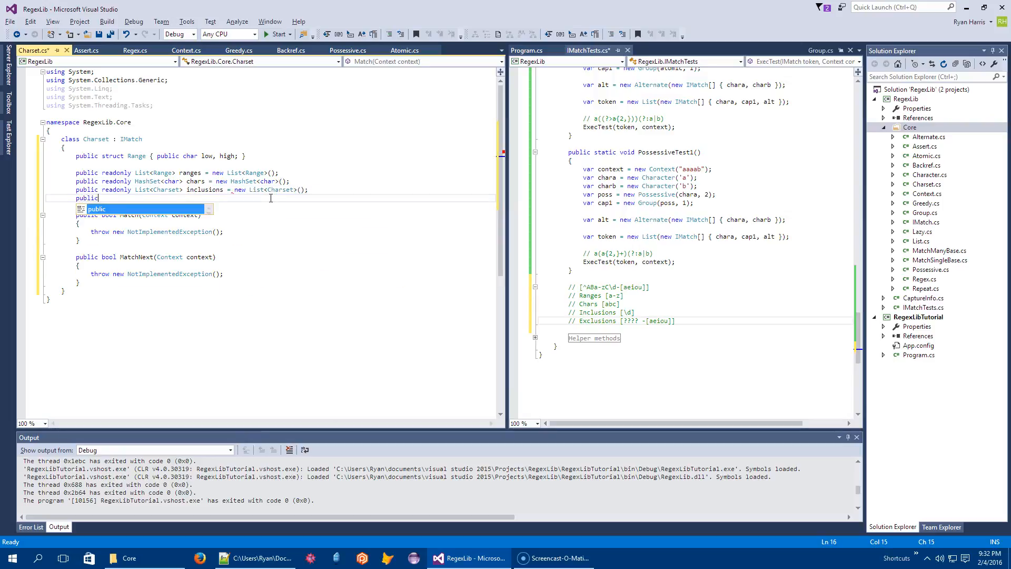
text(readonly Li)
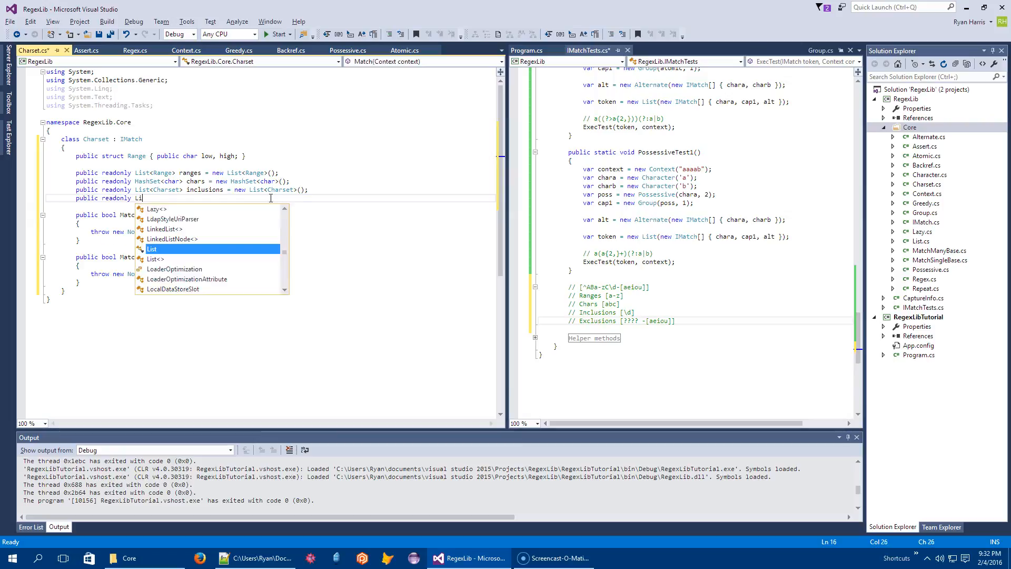
text(st<Charset>)
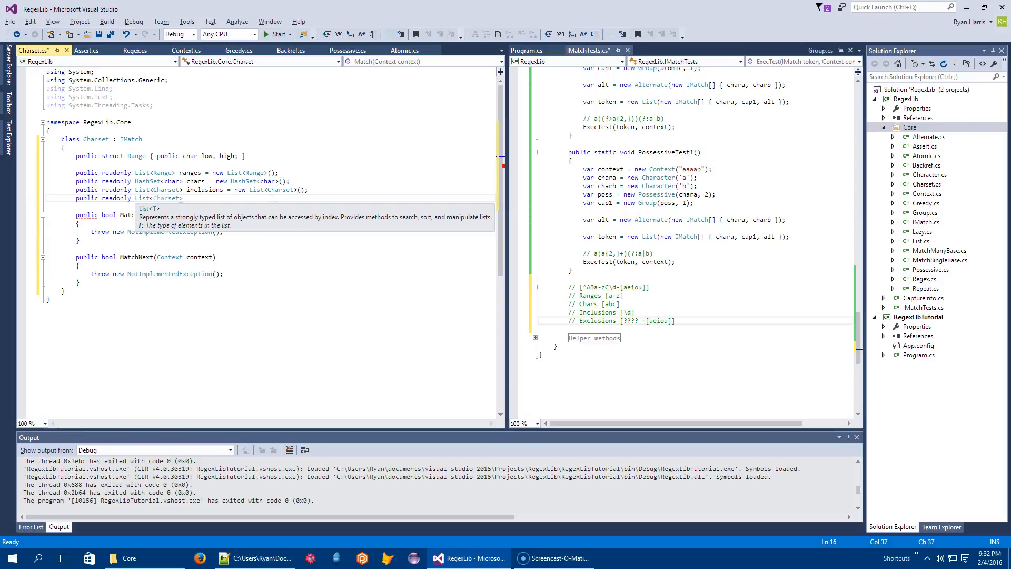
text(exclusions = new List<Charset>();)
text(public Charset()
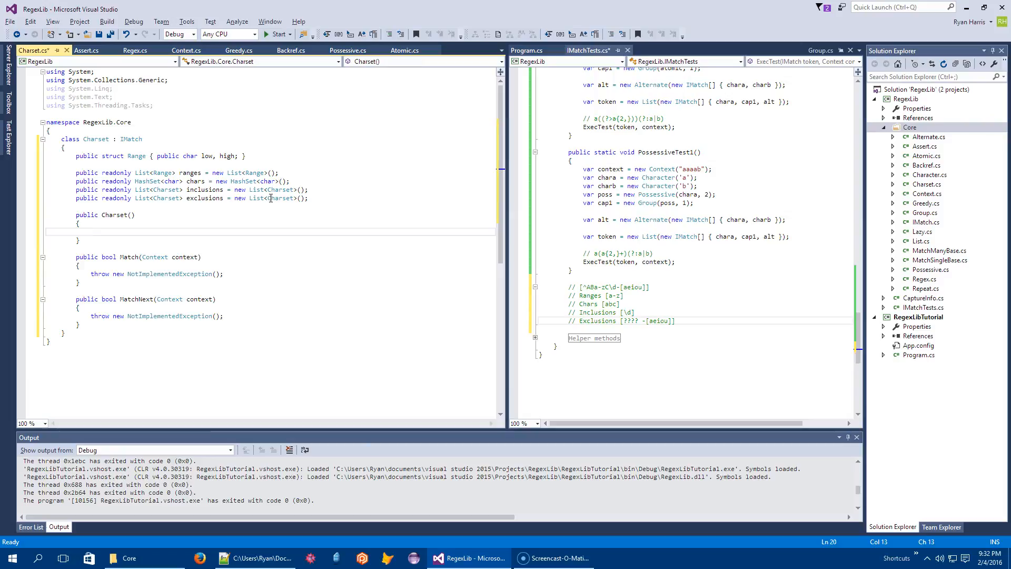
- Add a readonly bool positive field and a Charset(bool positive) constructor storing it, then begin an IMatch region
text(b)
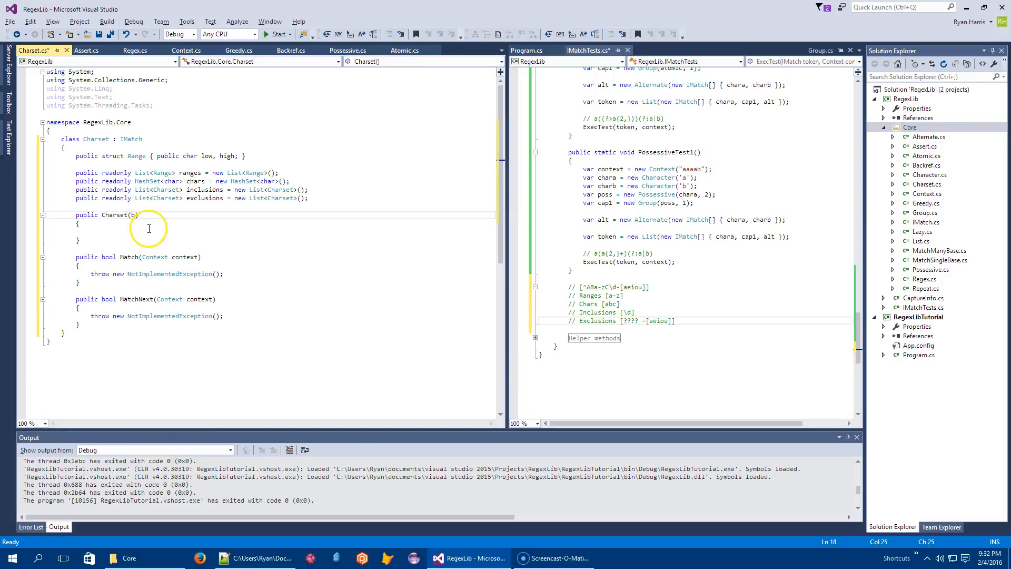
text(ool positive)
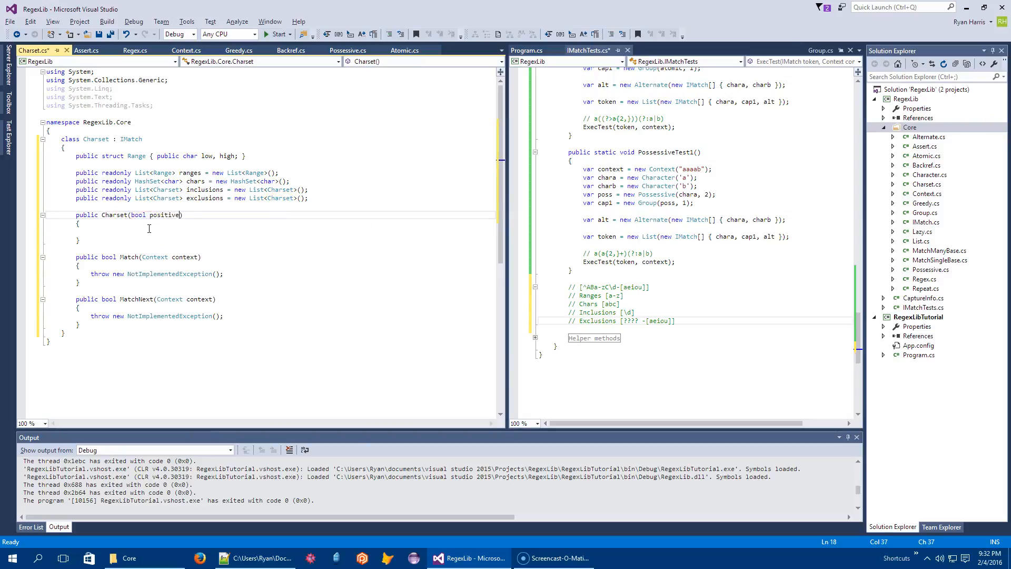
text(public readonly)
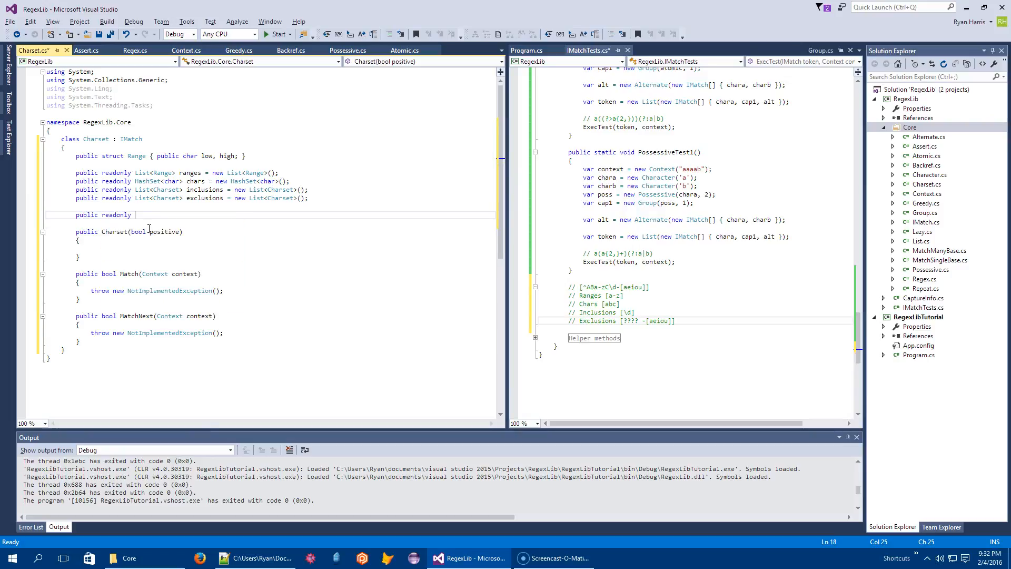
text(bool positive;)
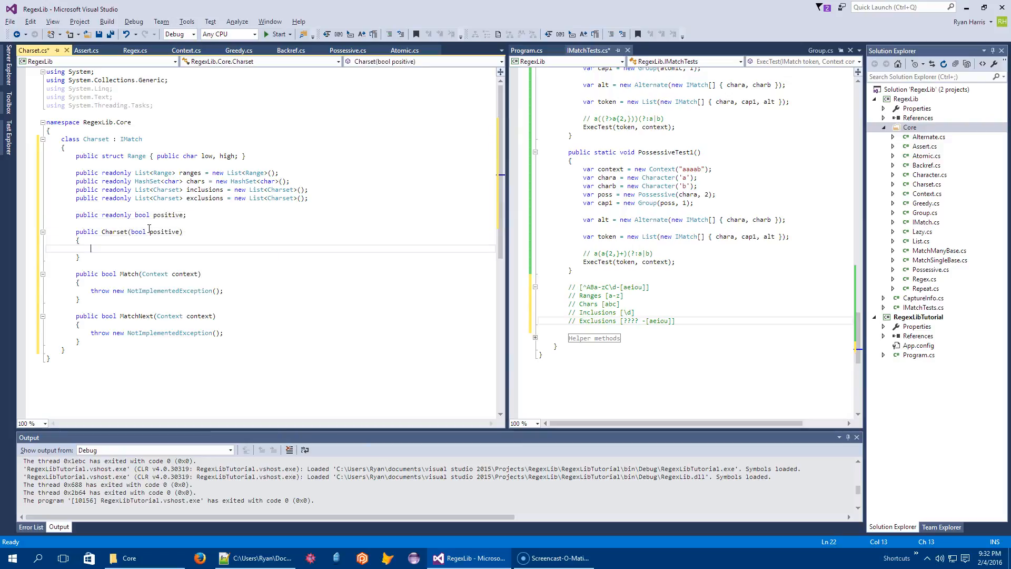
text(this)
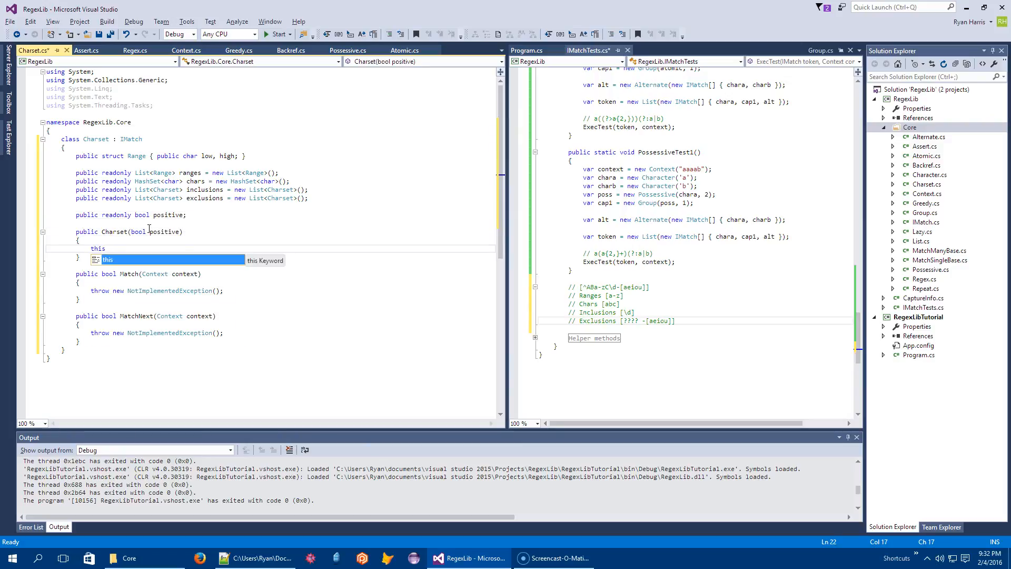
text(.positive = positive;)
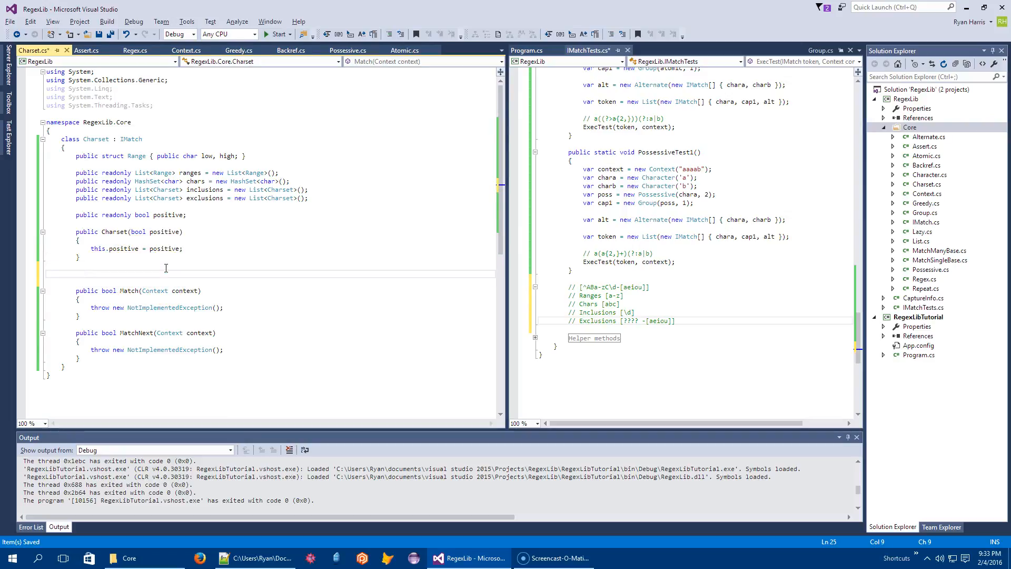
text(#region IMatch)
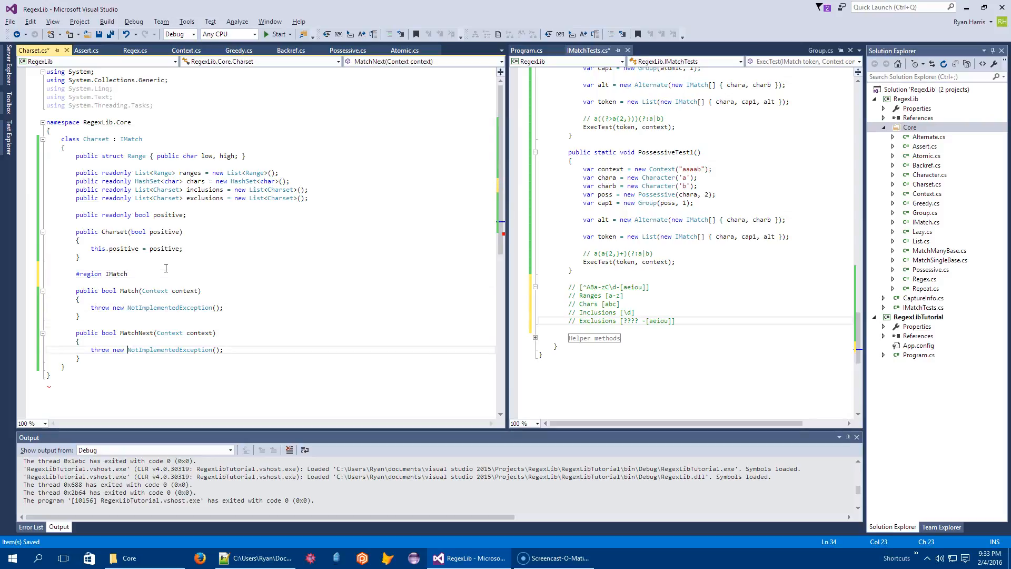
- Close the IMatch region with #endregion after MatchNext
text(#endre)
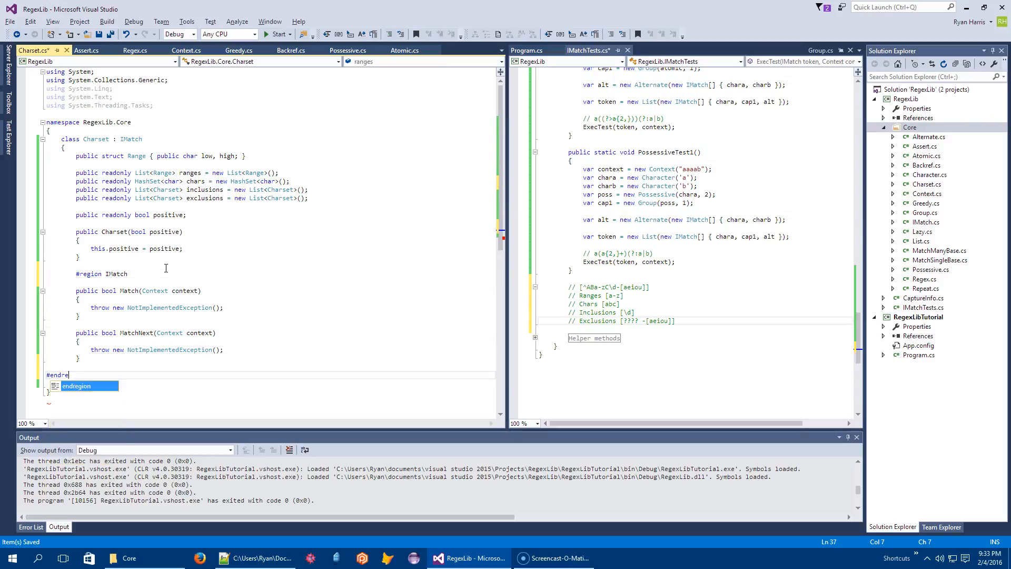
key(Tab)
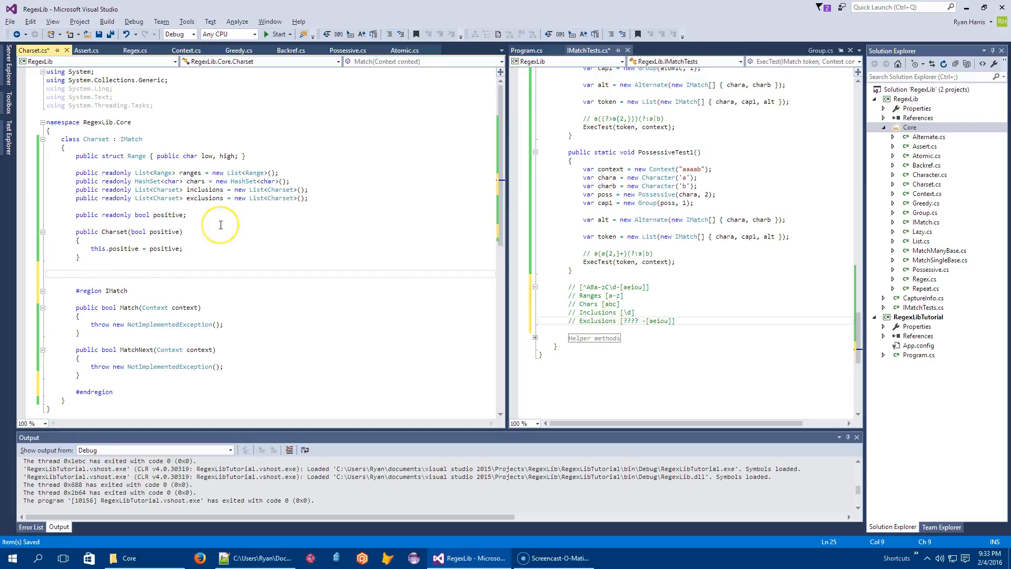
- Add an expression-bodied AddChar(char c) => chars.Add(c) method
text(public)
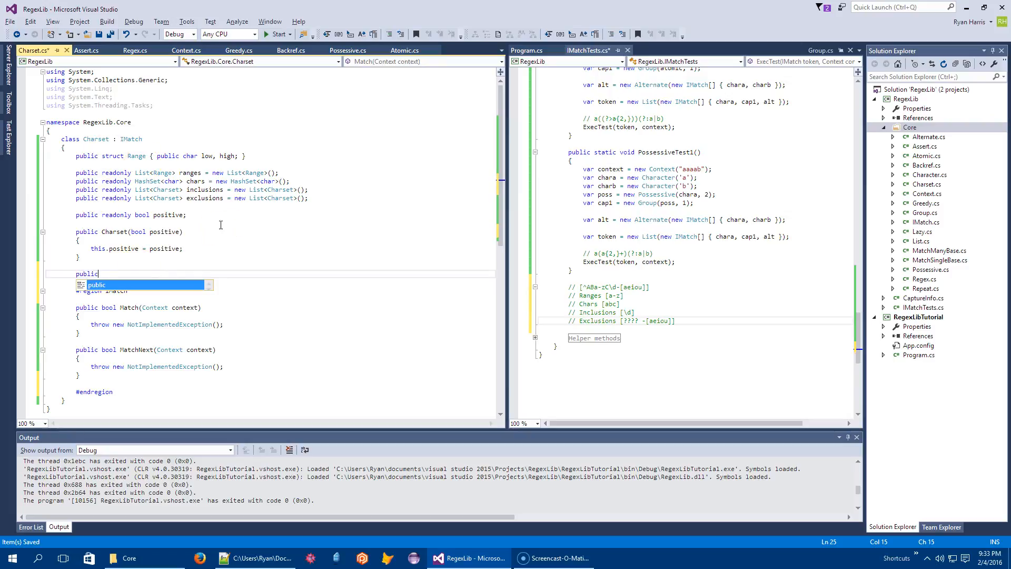
text(void)
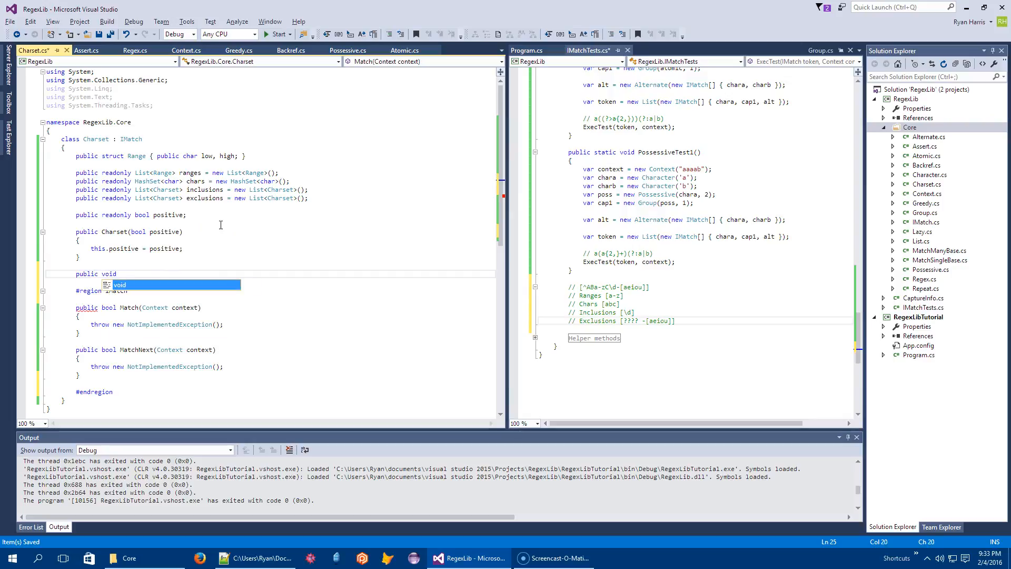
text(AddChar(char c)
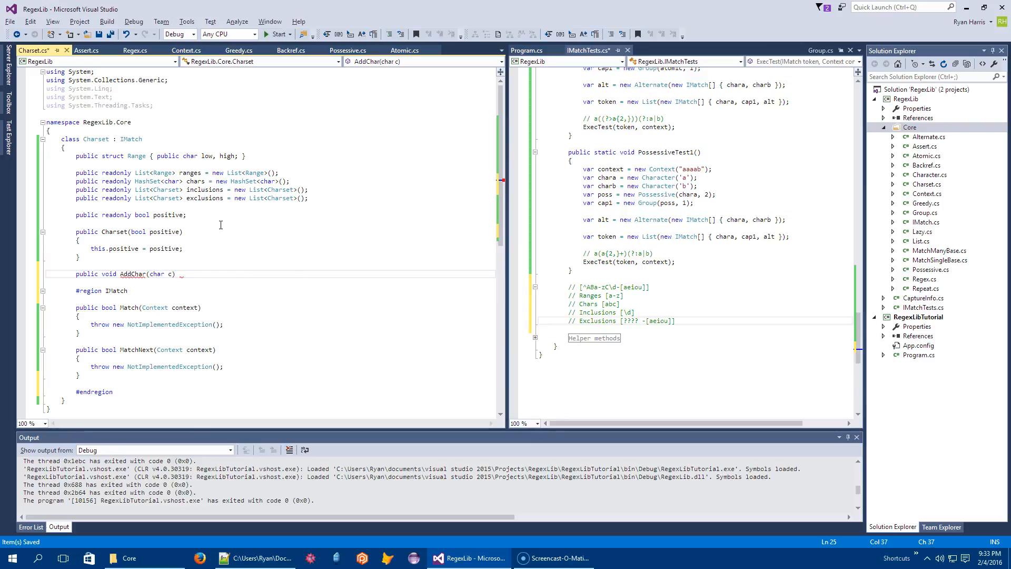
text(=> chars.Add)
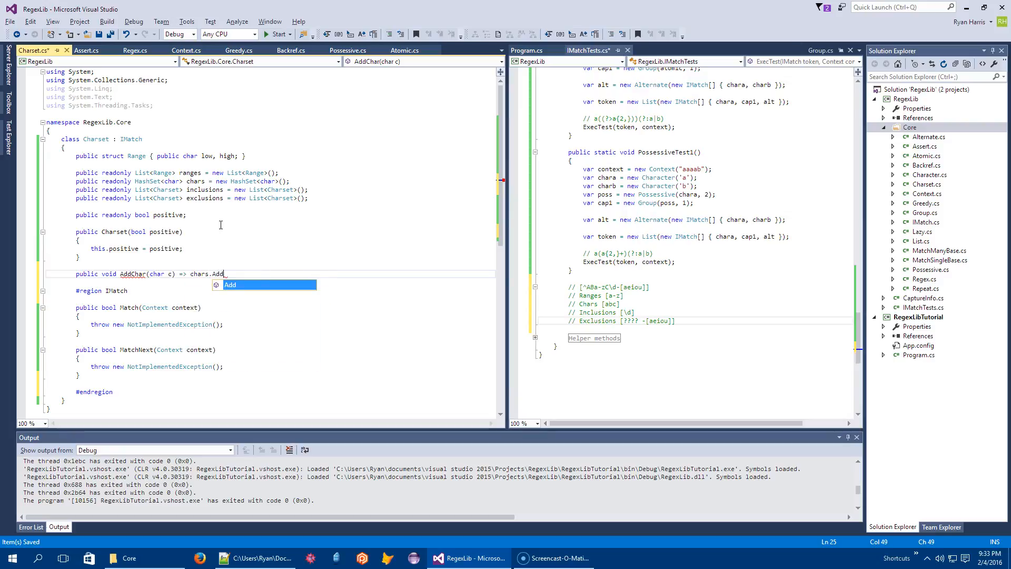
text((c)
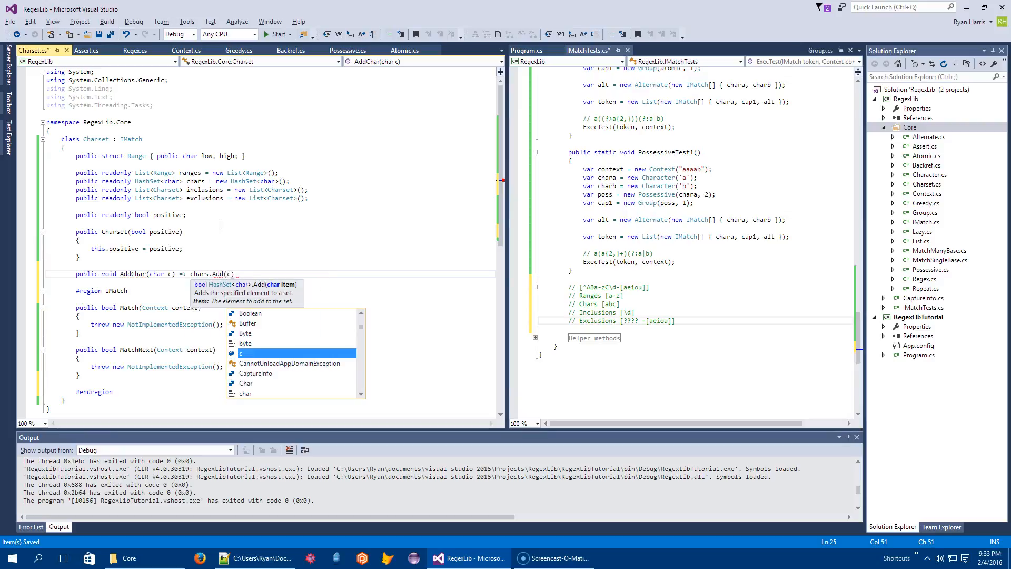
text();)
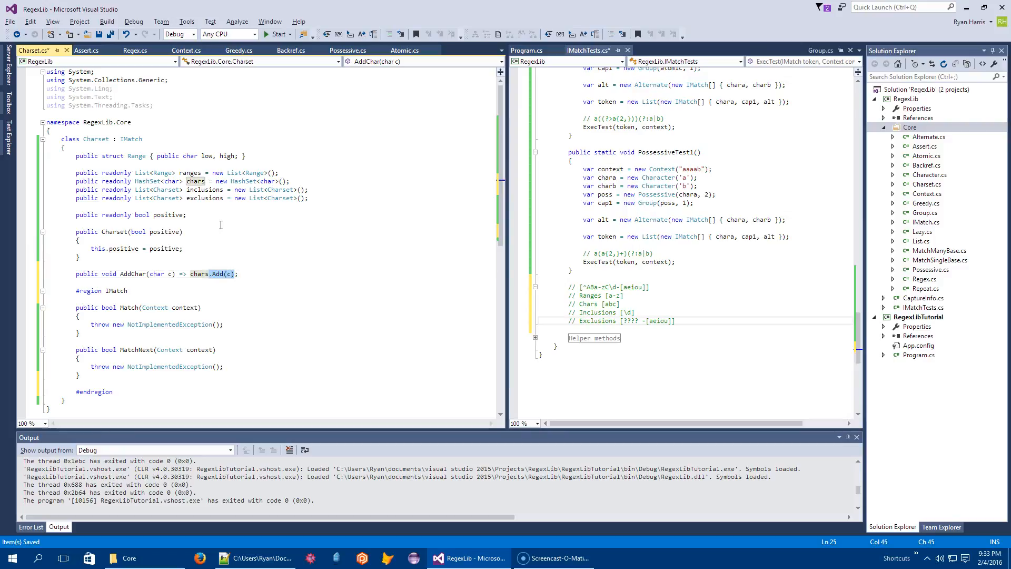
text(.)
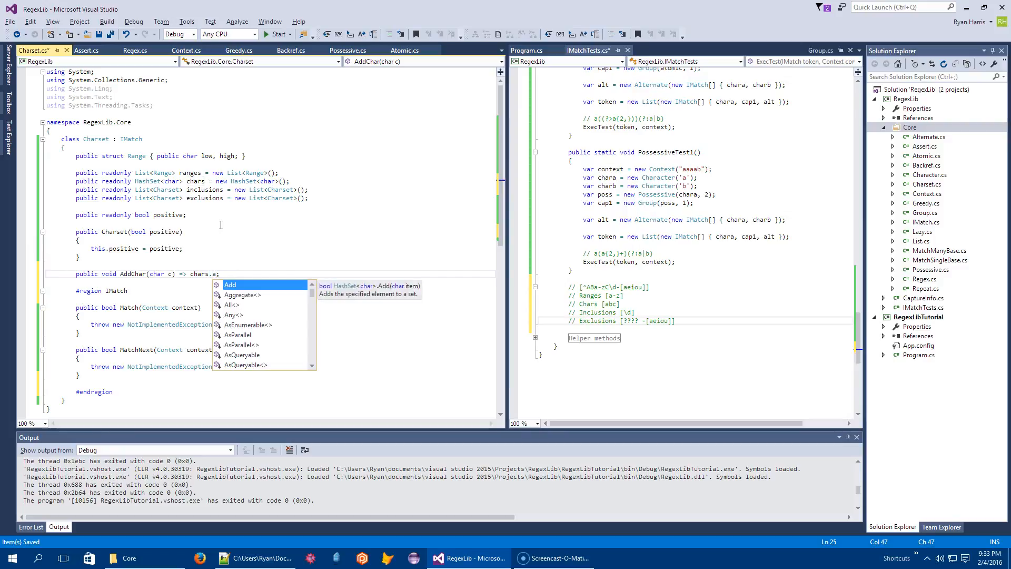
text(Add(c)
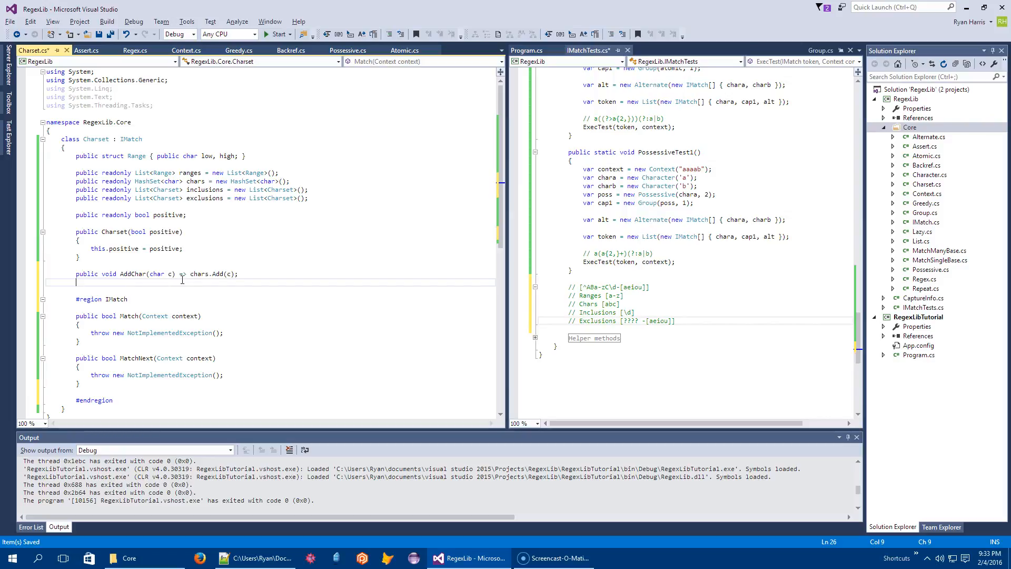
- Add AddRange(char low, char high) => ranges.Add(new Range { low = low, high = high })
text(public void)
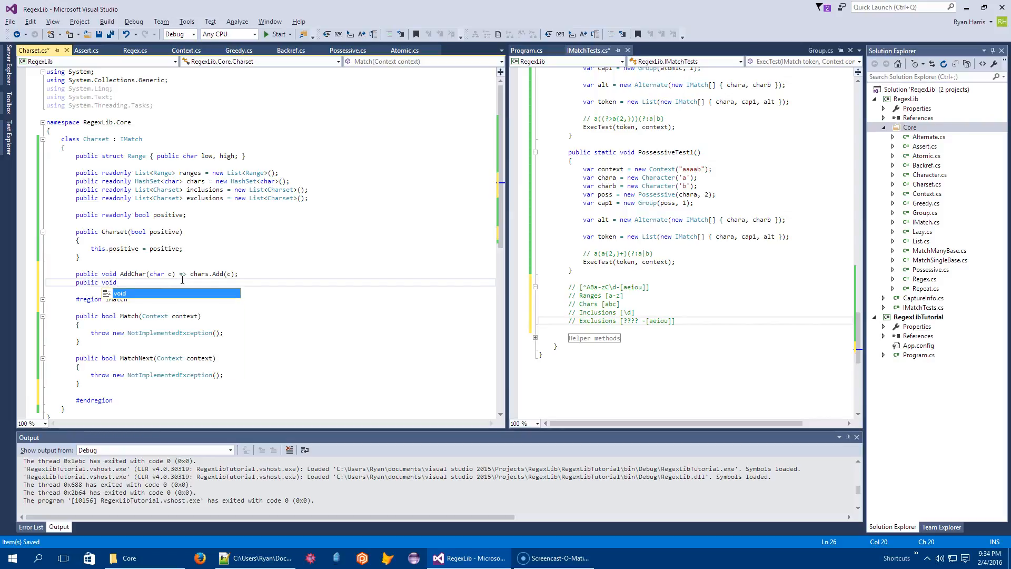
text(AddRange)
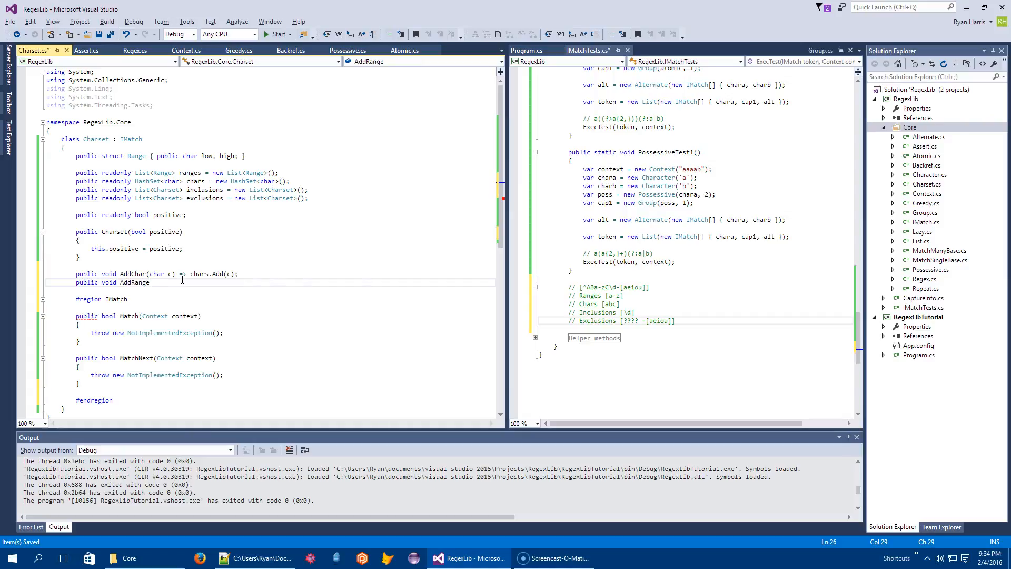
text((char low)
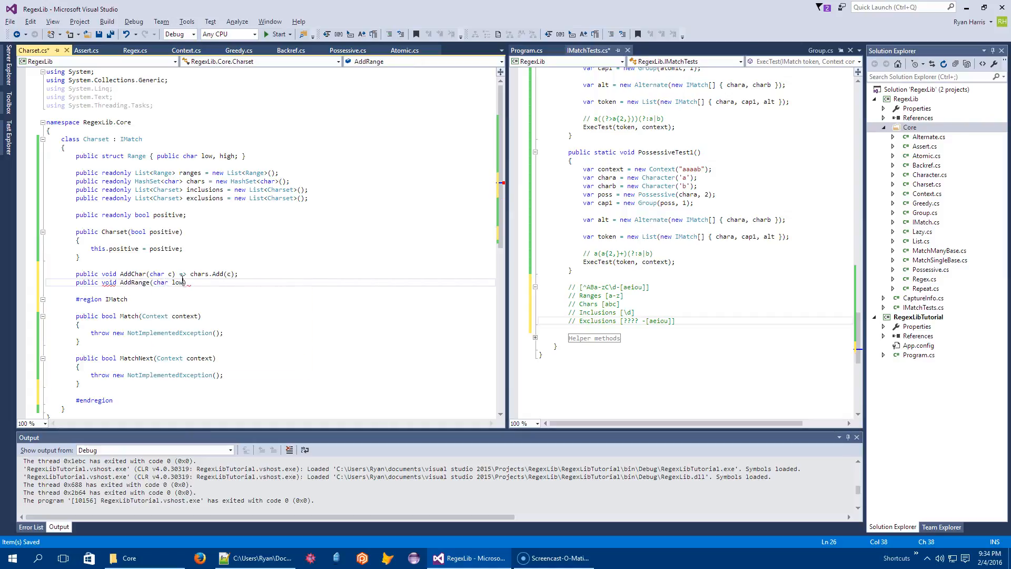
text(, char high))
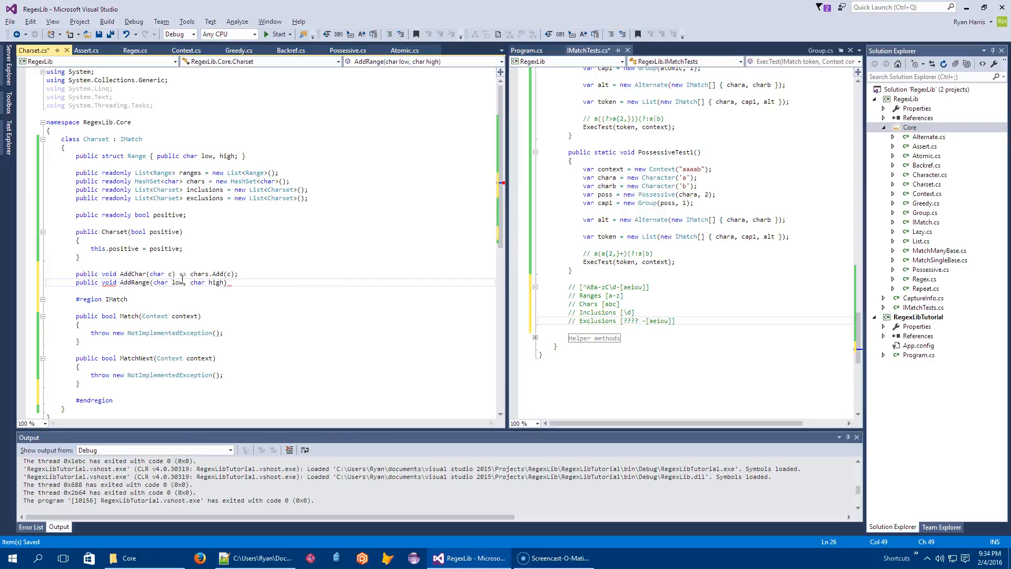
text(=>)
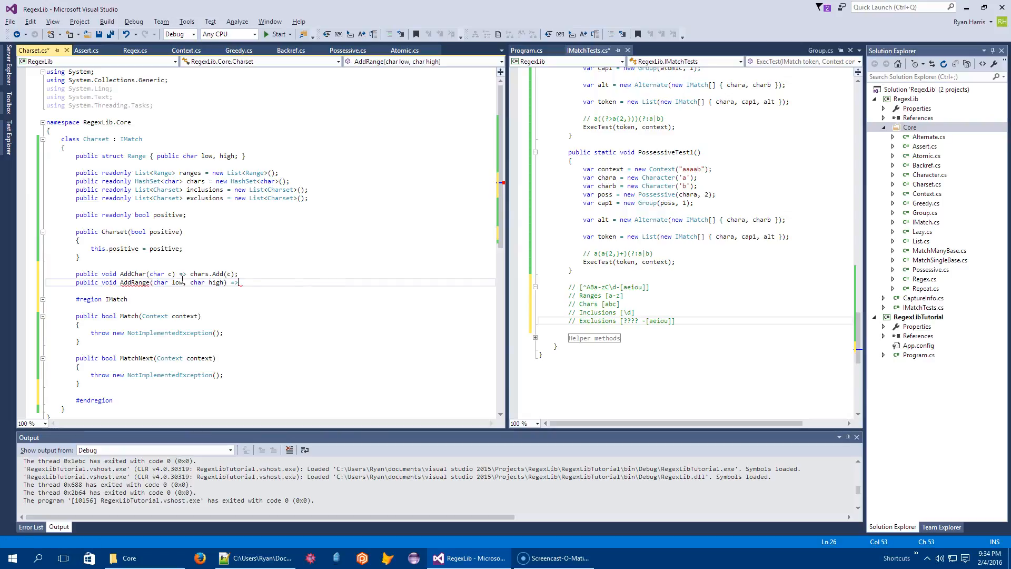
text(ranges)
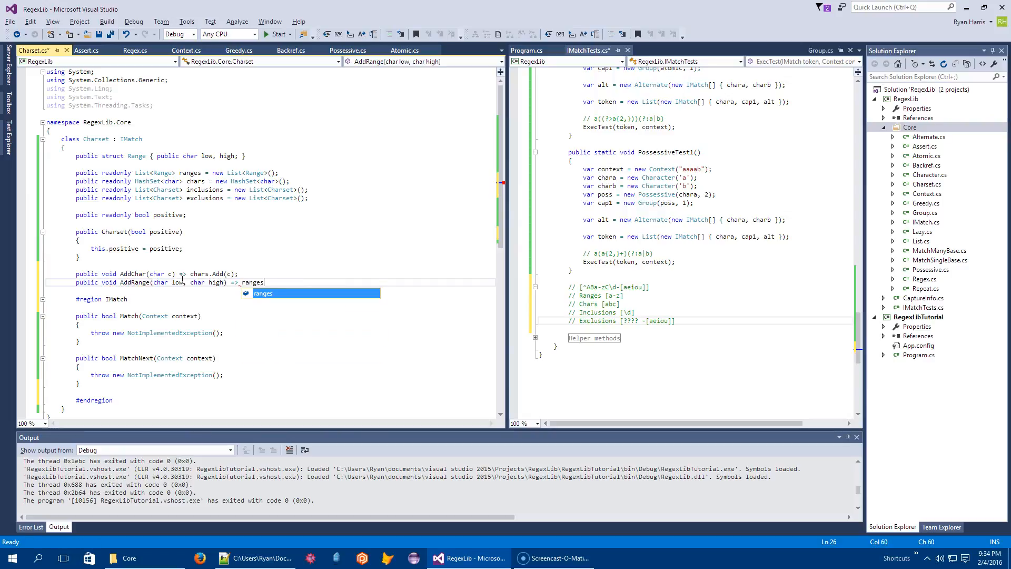
text(.Add(new)
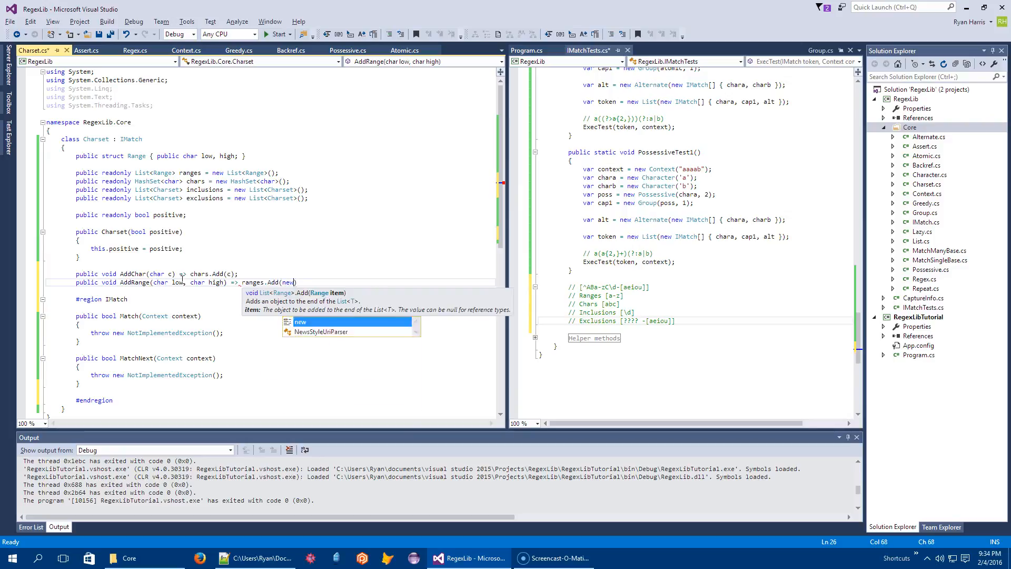
text(Range)
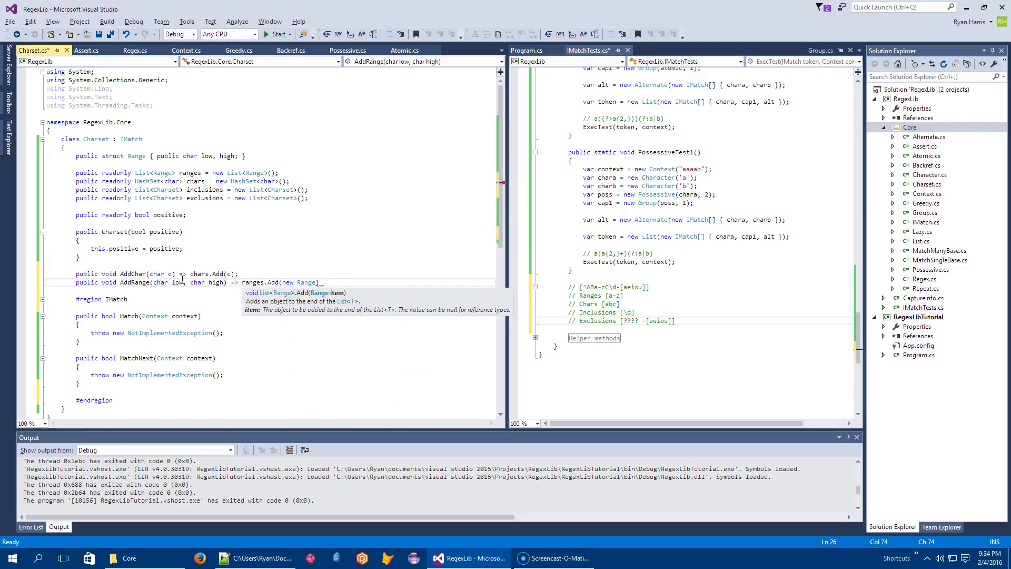
text({ low = low,)
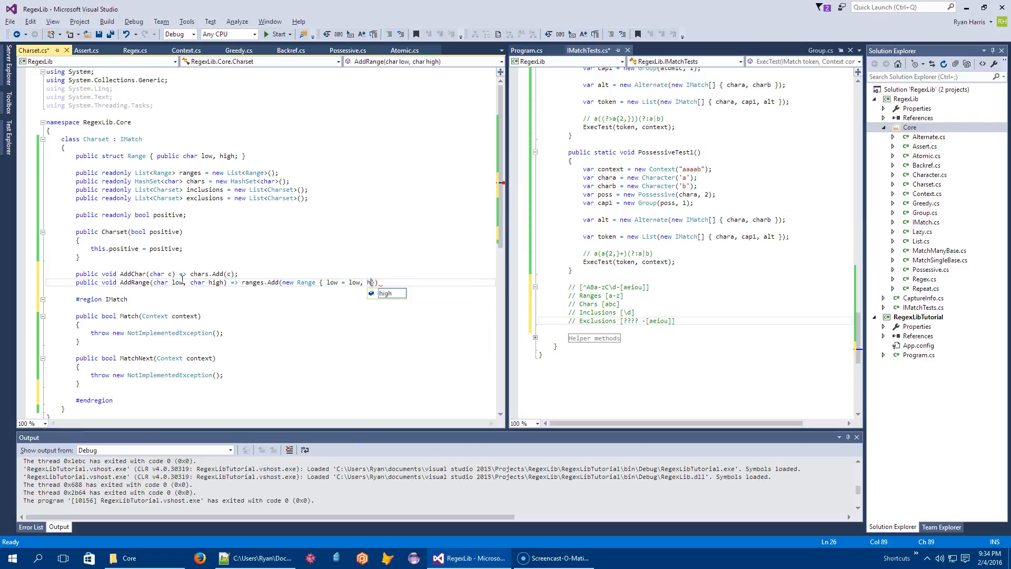
text(high = high)
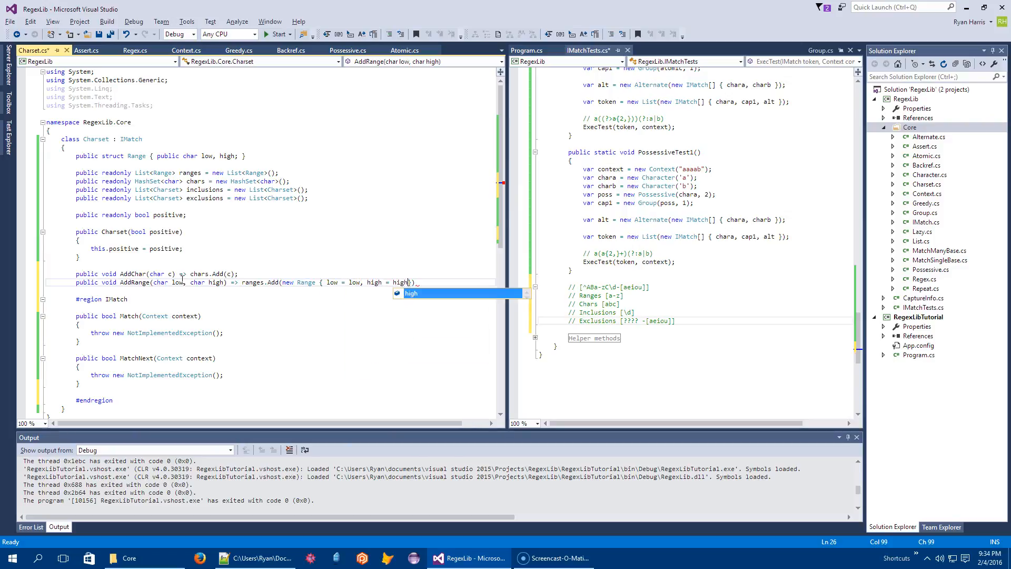
text(});)
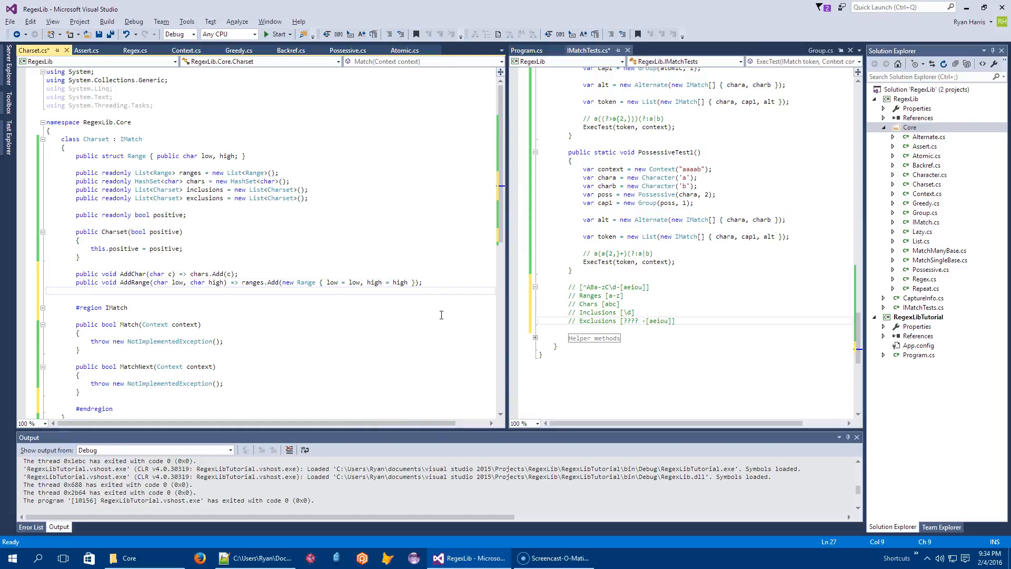
- Add AddInclusion(Charset inclusion) => inclusions.Add(inclusion)
text(public void A)
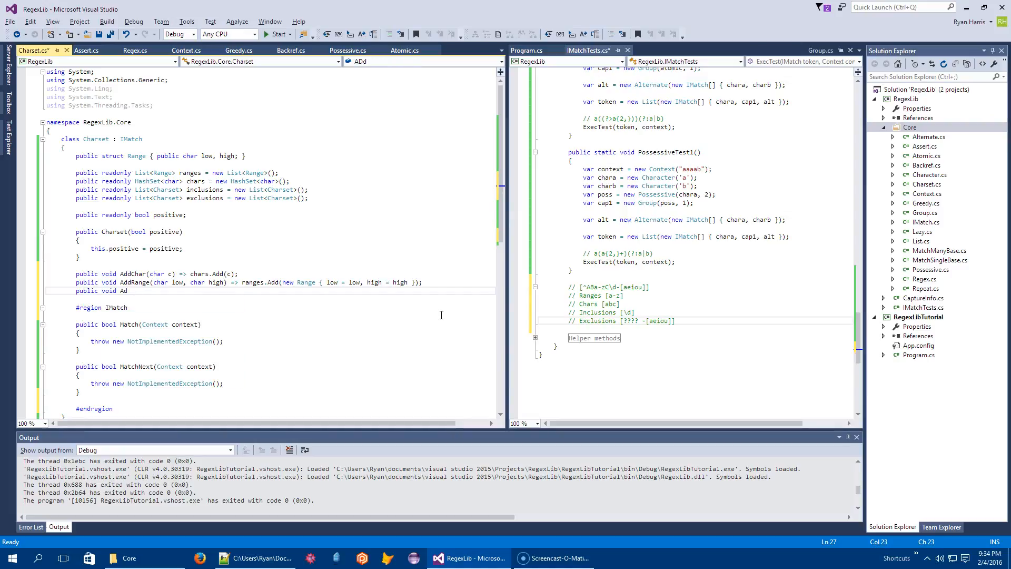
text(dInclusion)
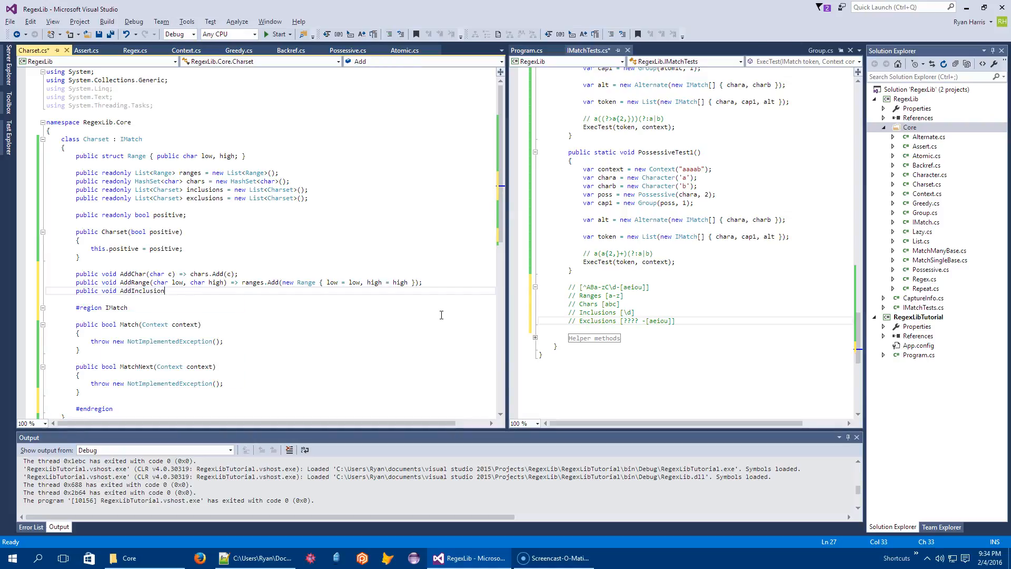
text((c))
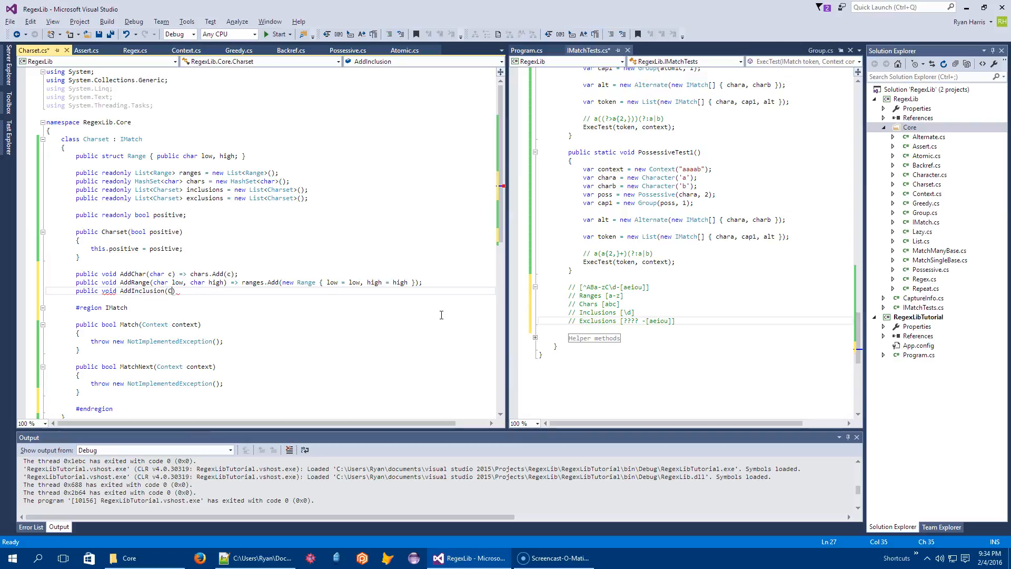
text(Charset)
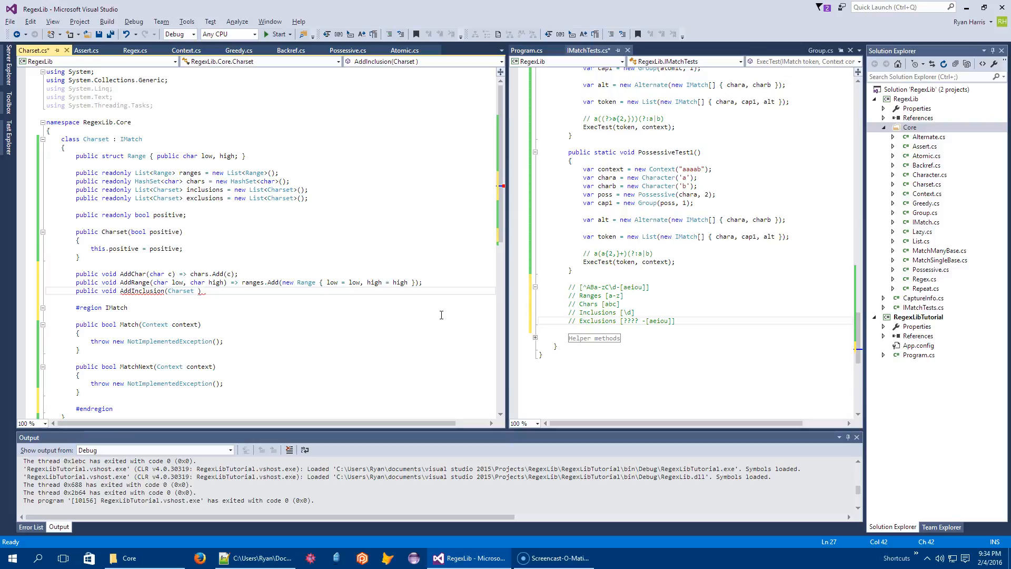
text(incl)
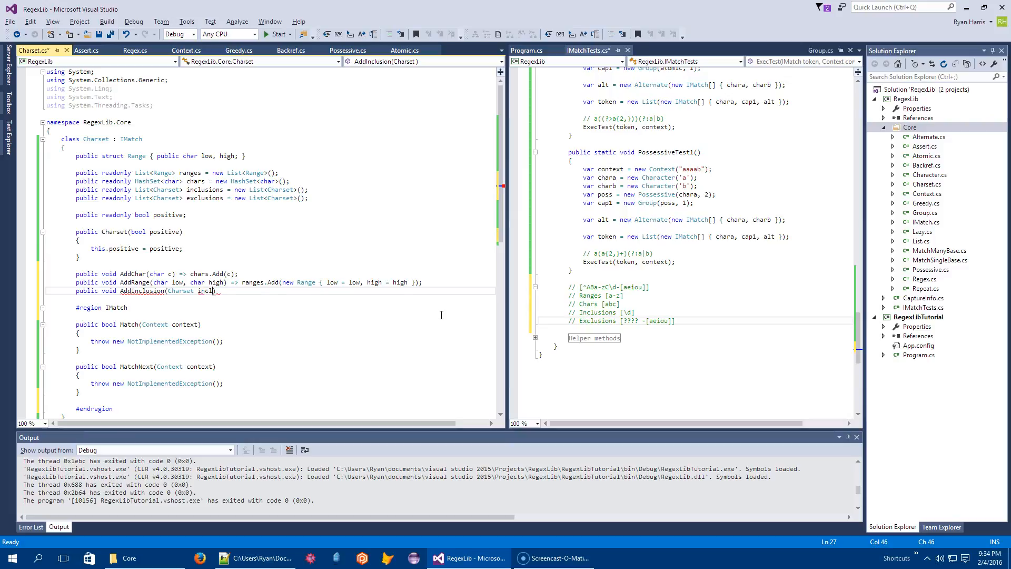
text(usion)
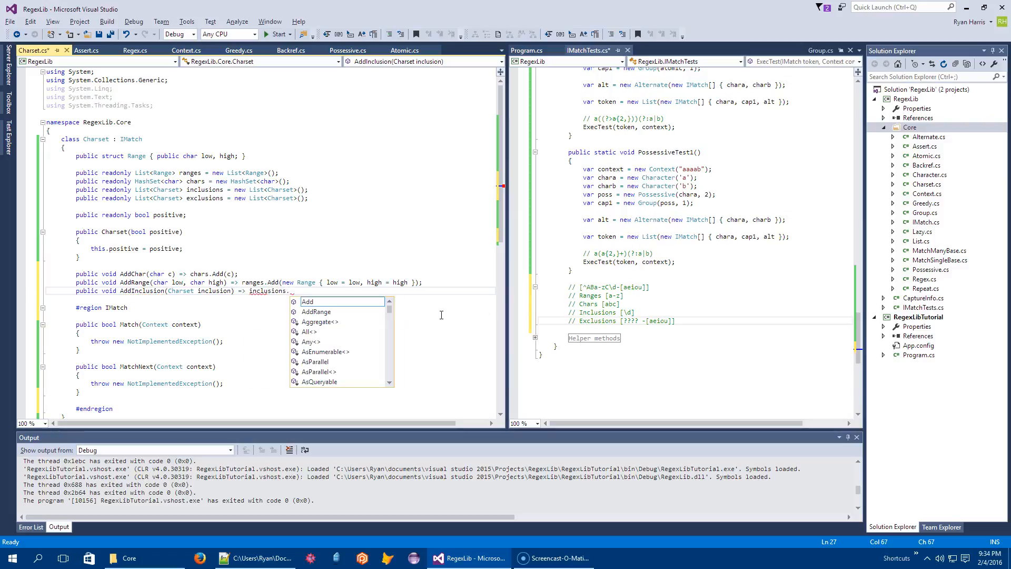
text(Add(inclusions))
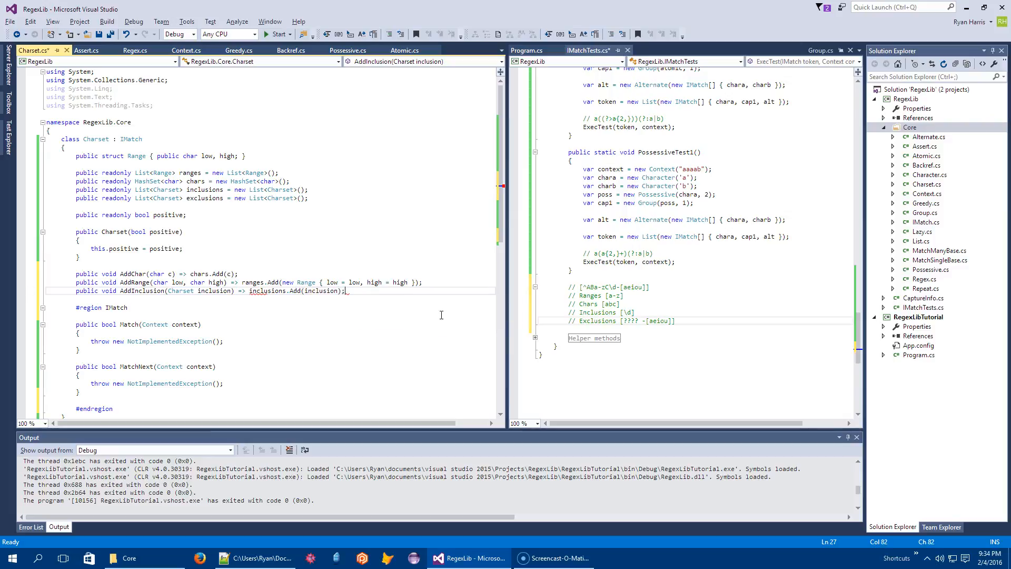
- Add AddExclusion(Charset exclusion) => exclusions.Add(exclusion)
text(public)
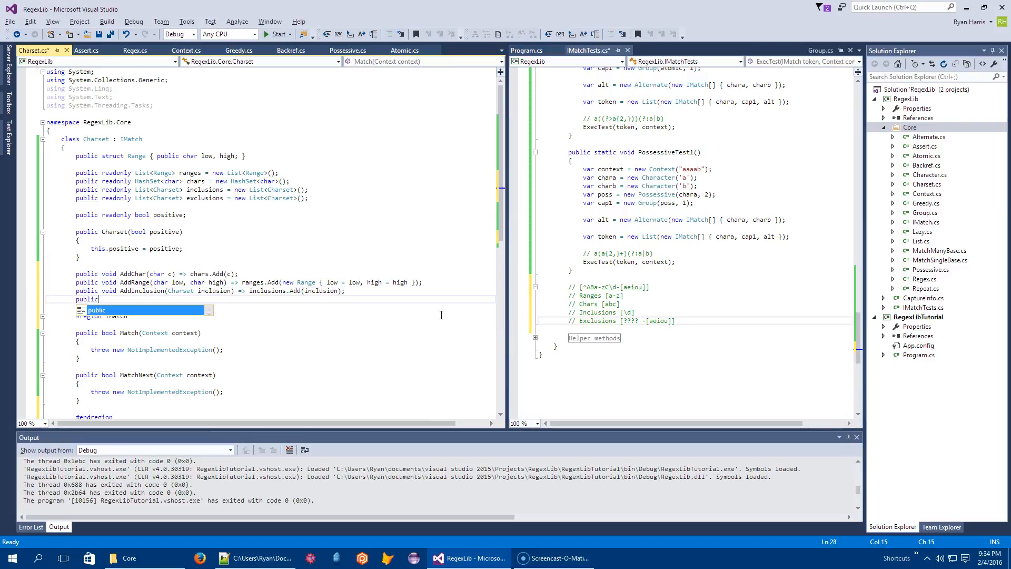
text(void Add)
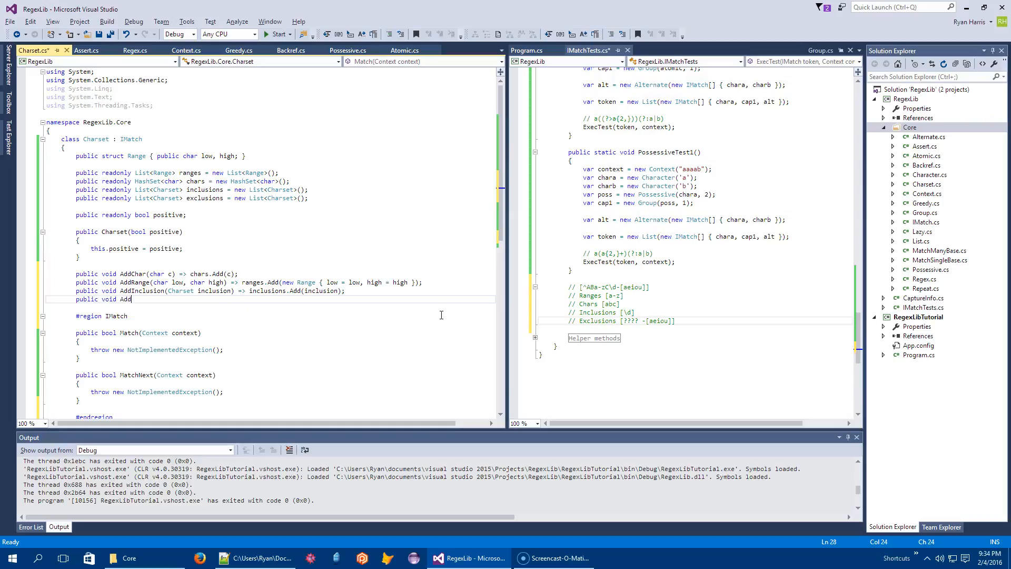
text(Exclusion(Charset)
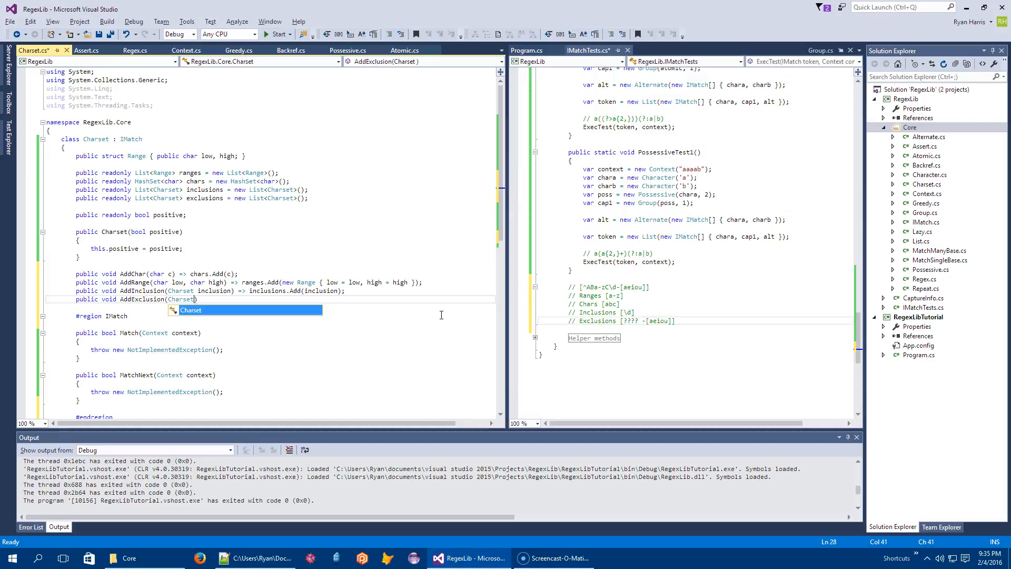
text(exclusion)
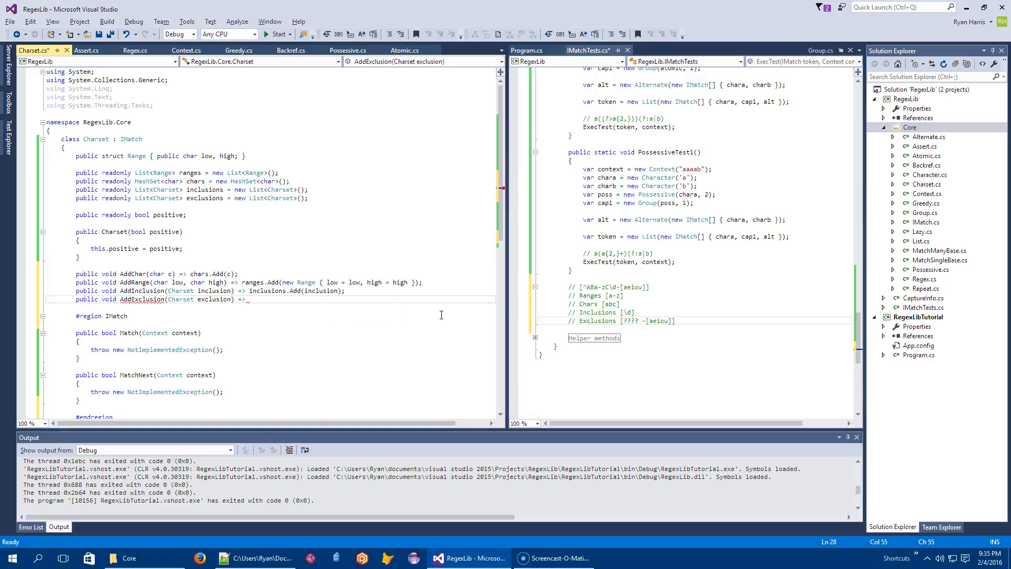
- Finish the exclusions.Add(exclusion); line and save Charset.cs
text(exclusions)
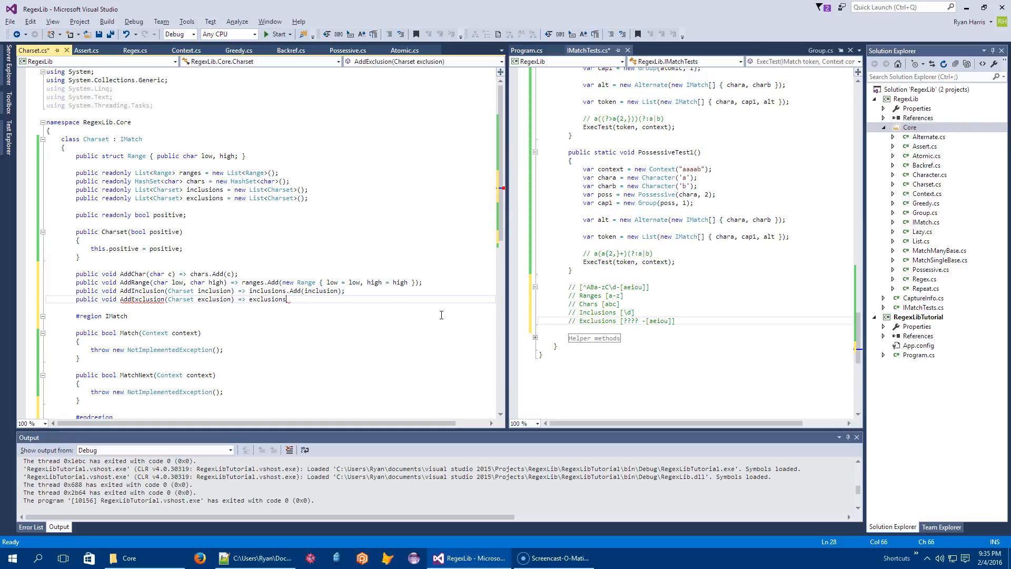
text(.Add(exclu)
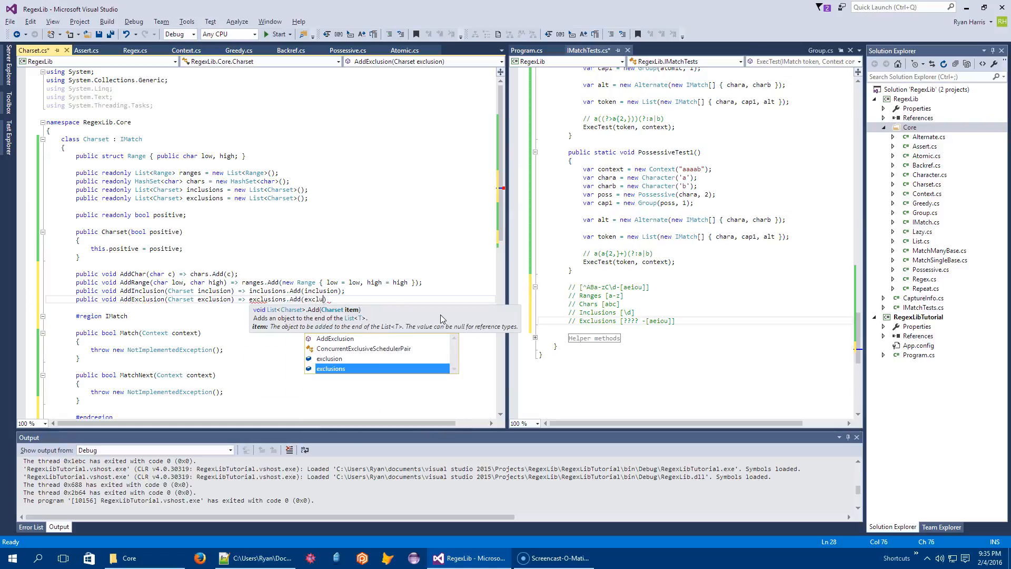
text(exclusion);)
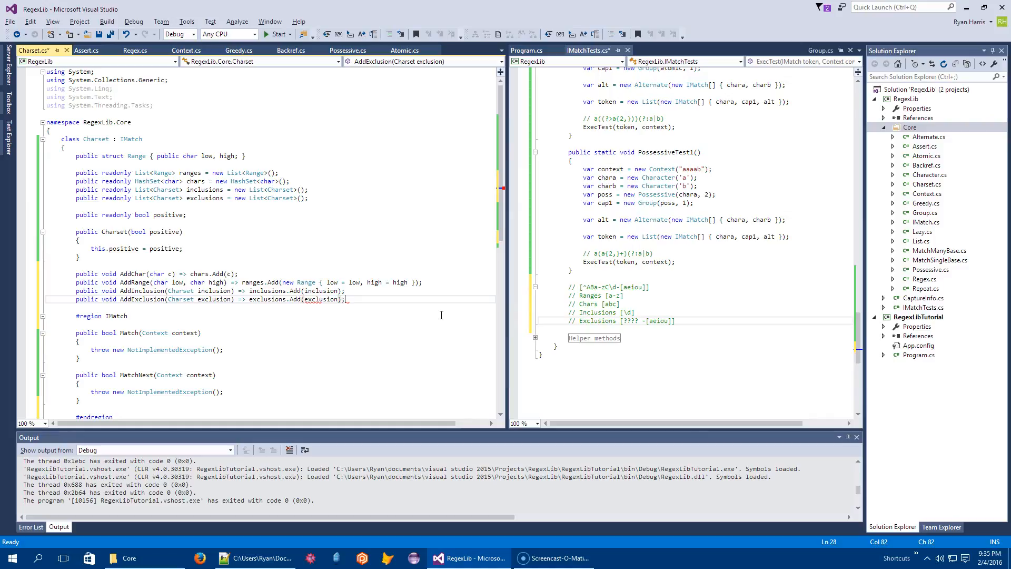
key(ctrl+s)
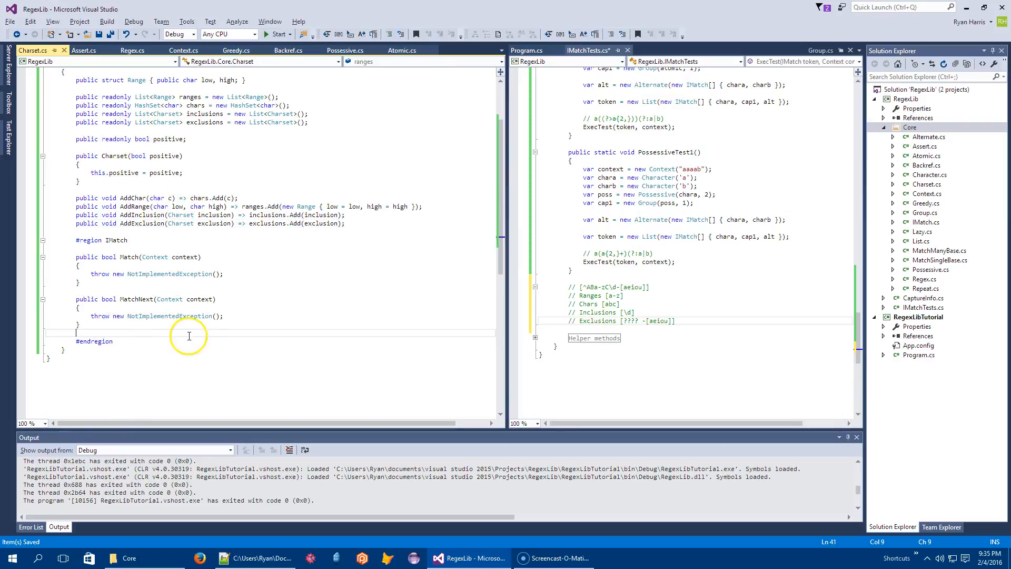
- Declare a public bool Contains(char c) method below MatchNext with an empty body
key(enter)
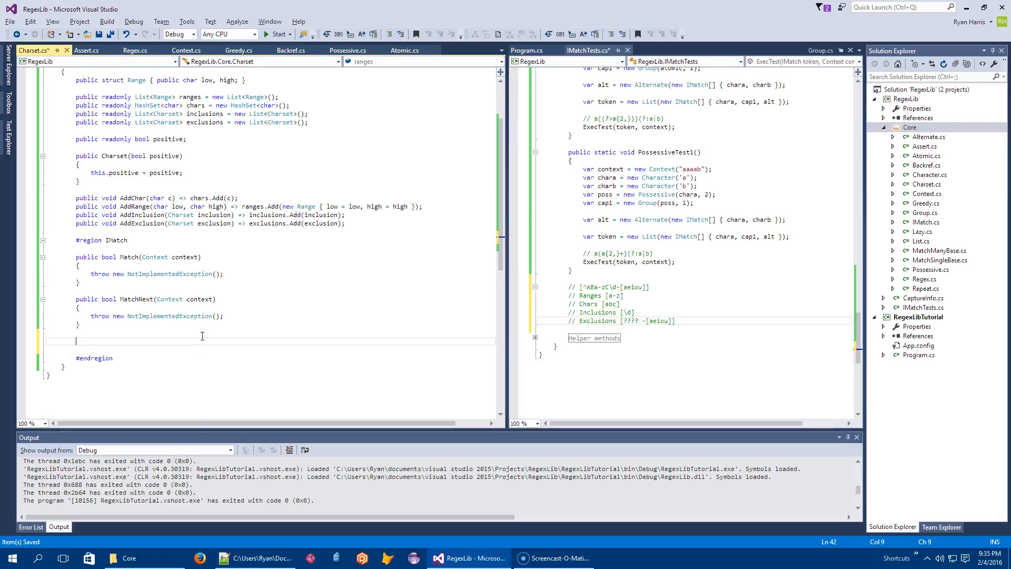
text(private)
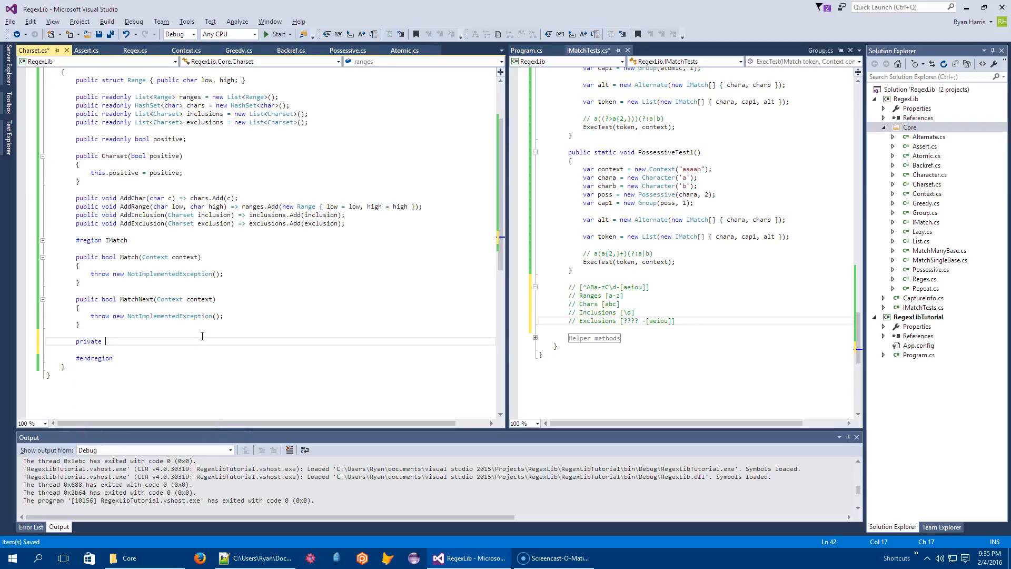
text(bool Contains)
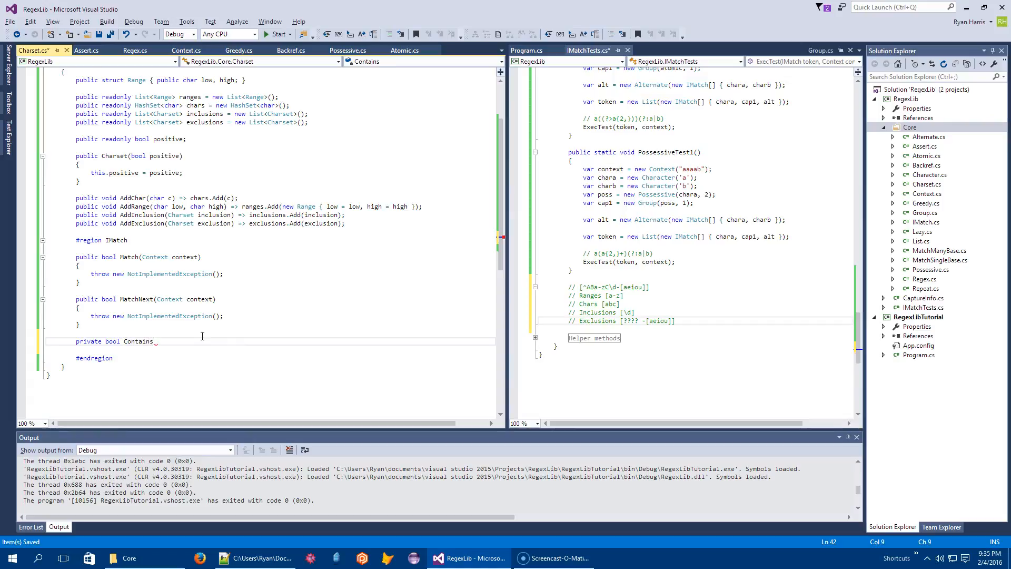
text(publi)
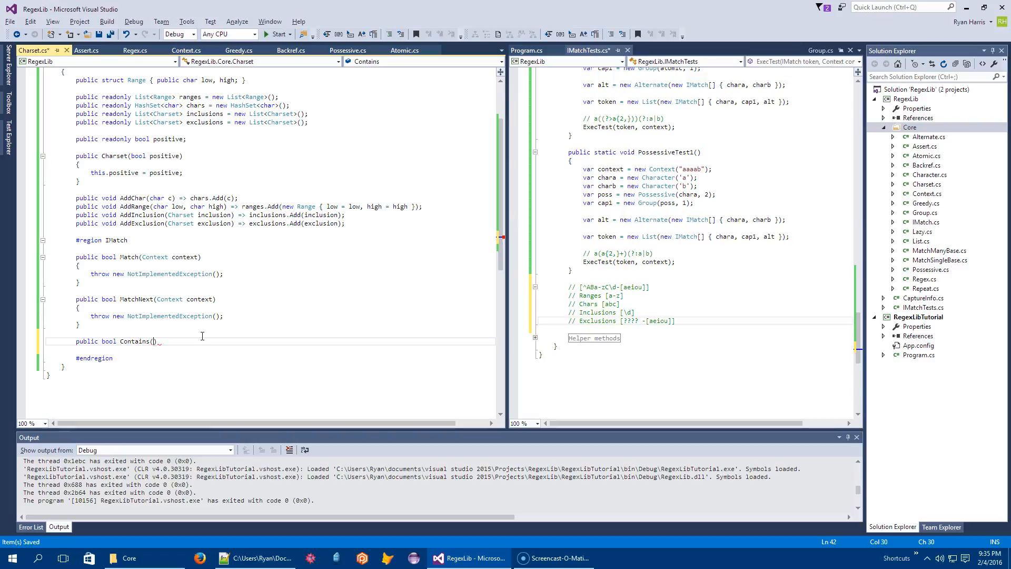
text(char c)
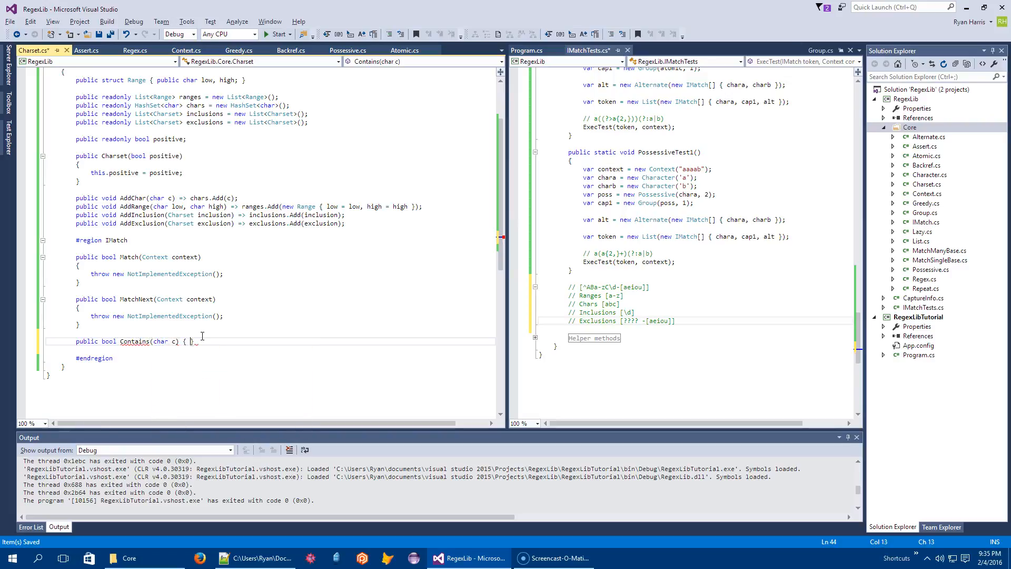
key(Enter)
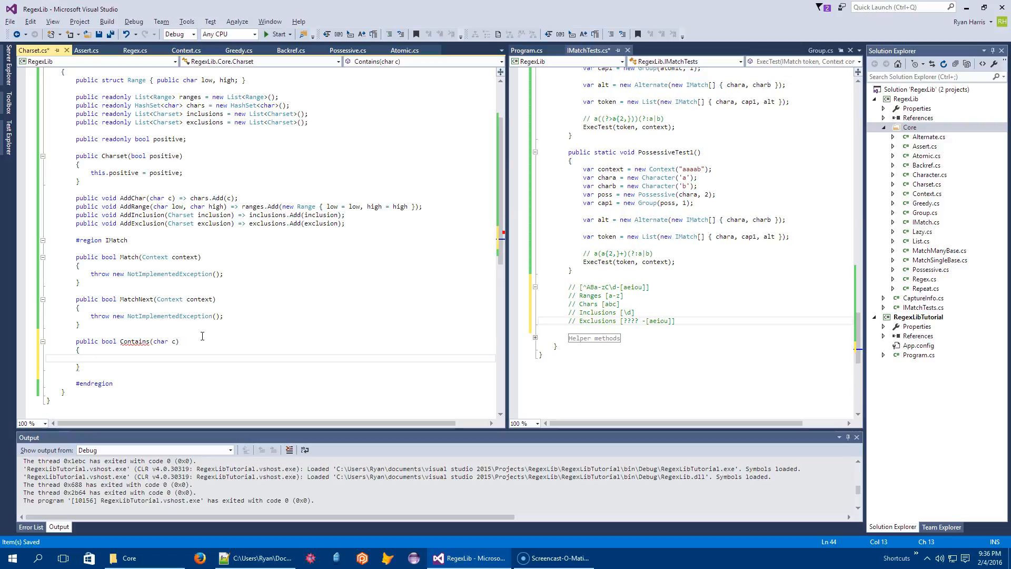
- Initialize bool result = false and invert it with if(!positive) result = !result;
text(bool result = false;)
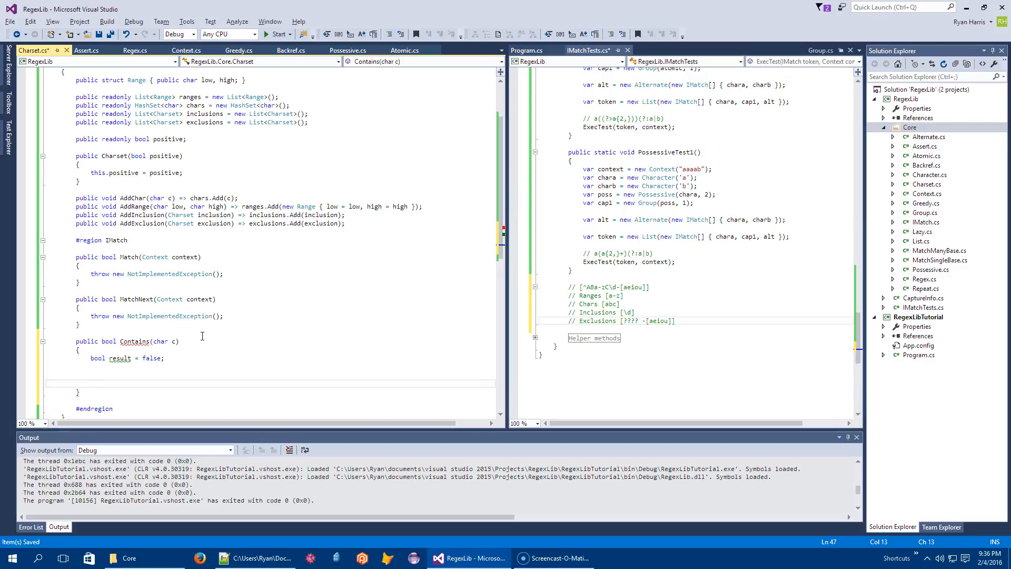
text(if(!)
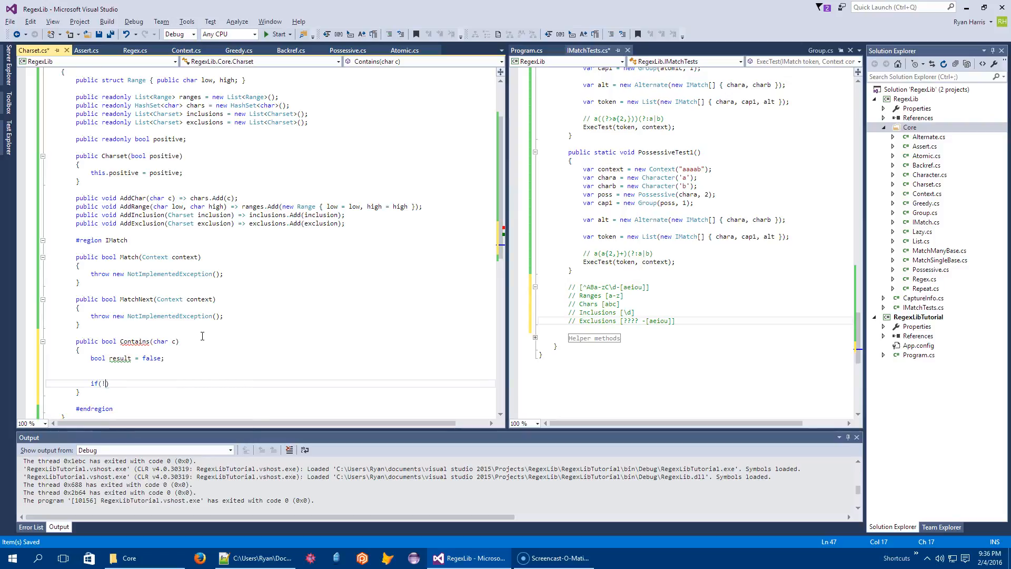
text(positive))
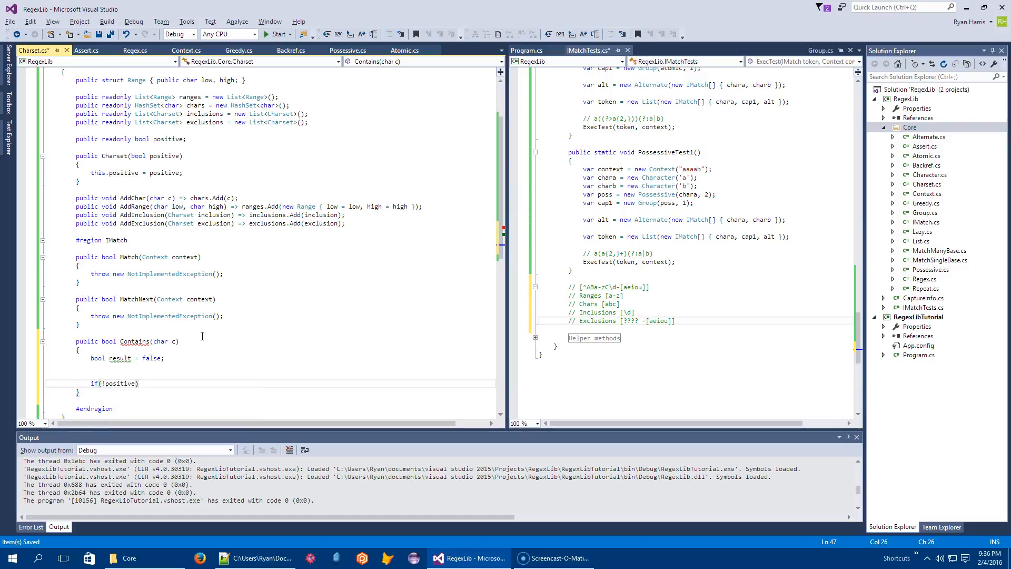
text(result = !result;)
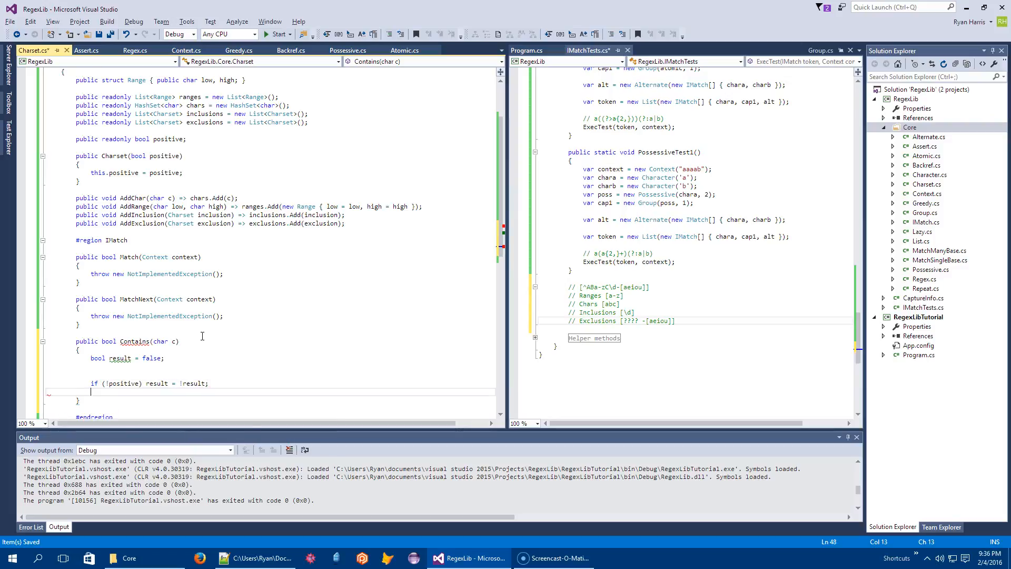
- Return result and add an if(!result) foreach over var range in ranges
text(return result;)
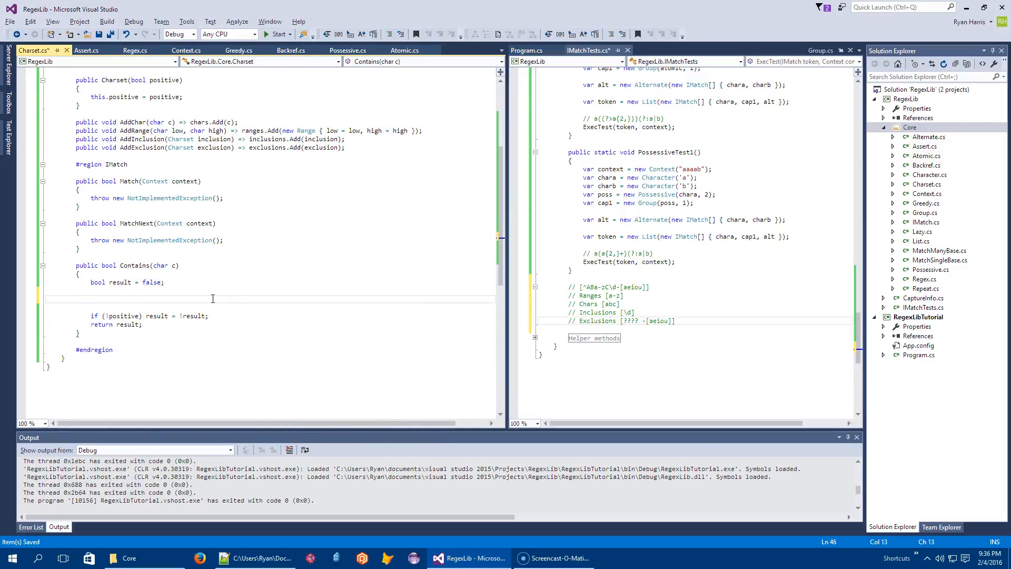
text(if())
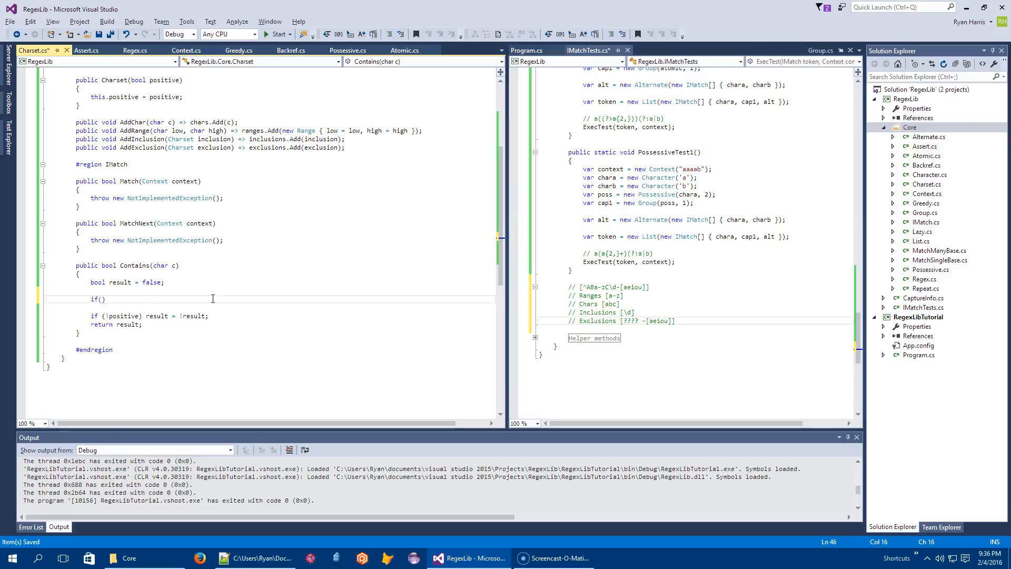
text(!result)
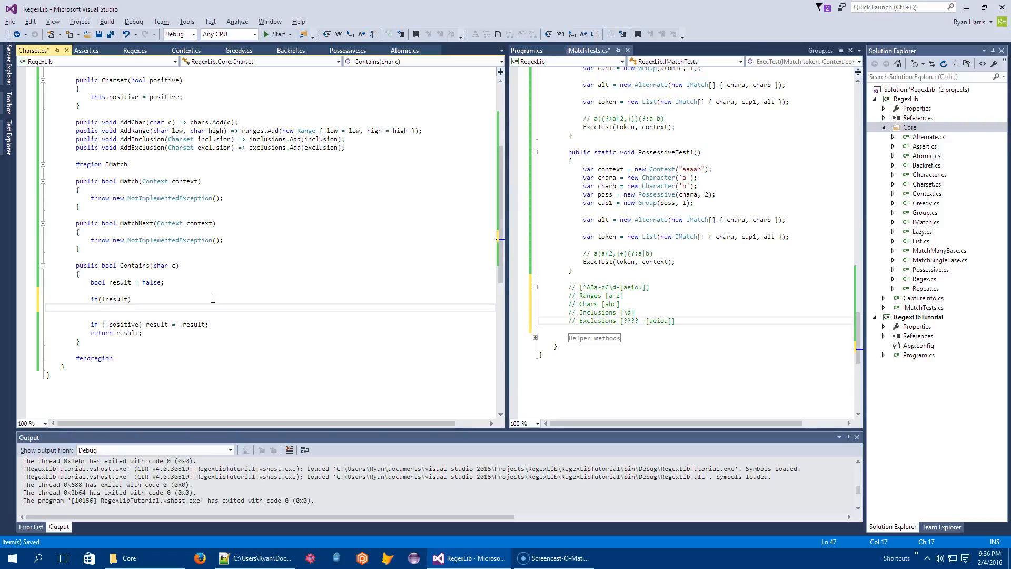
text(foreach()
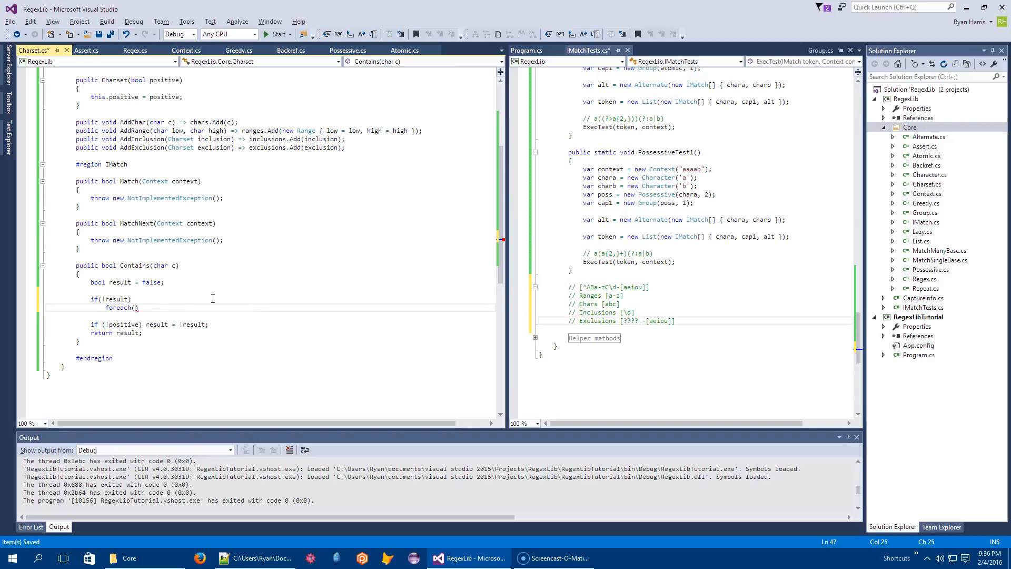
text(var range)
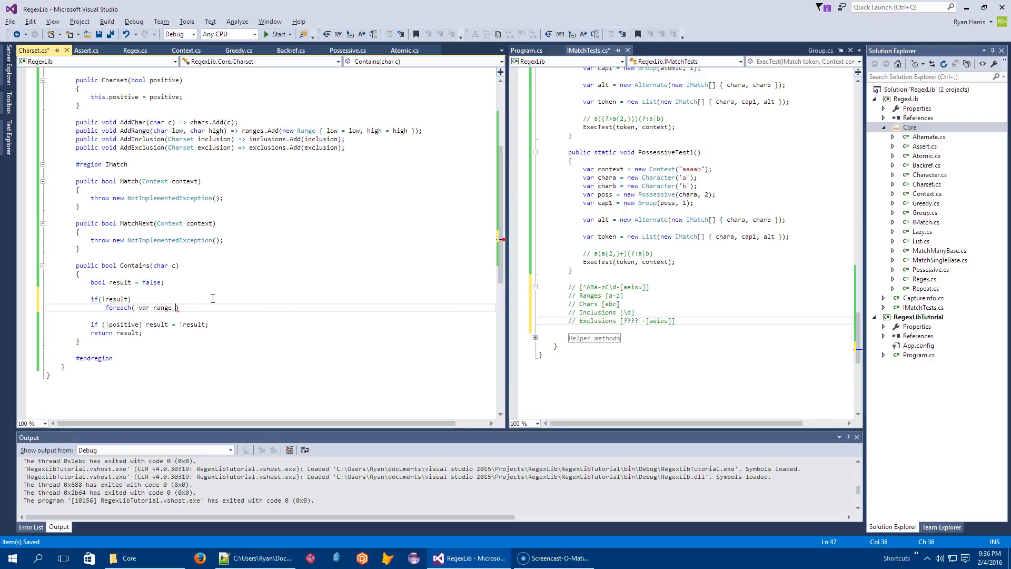
text(in ranges)
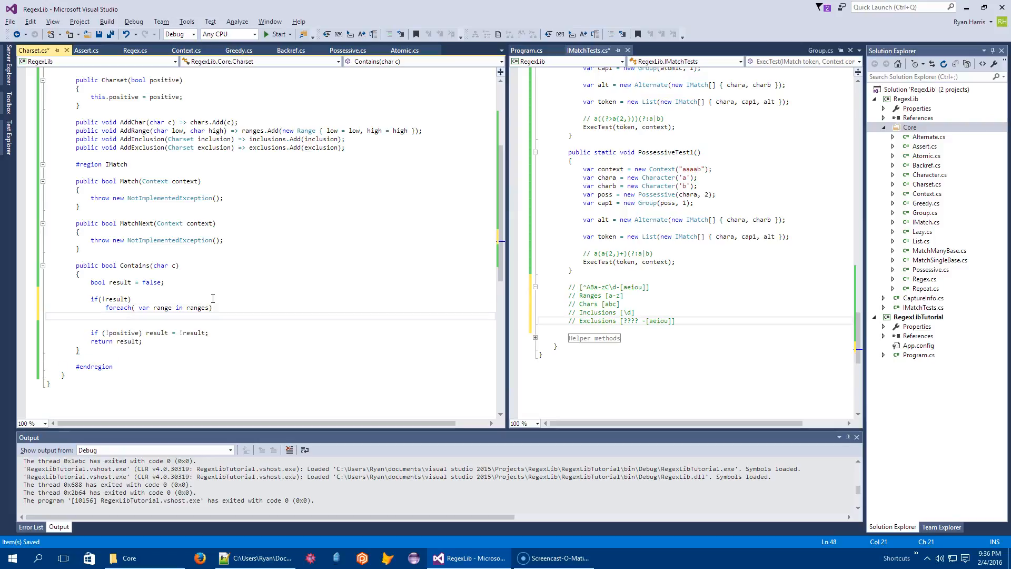
- Set result true and break when range.low <= c && c <= range.high
text(if)
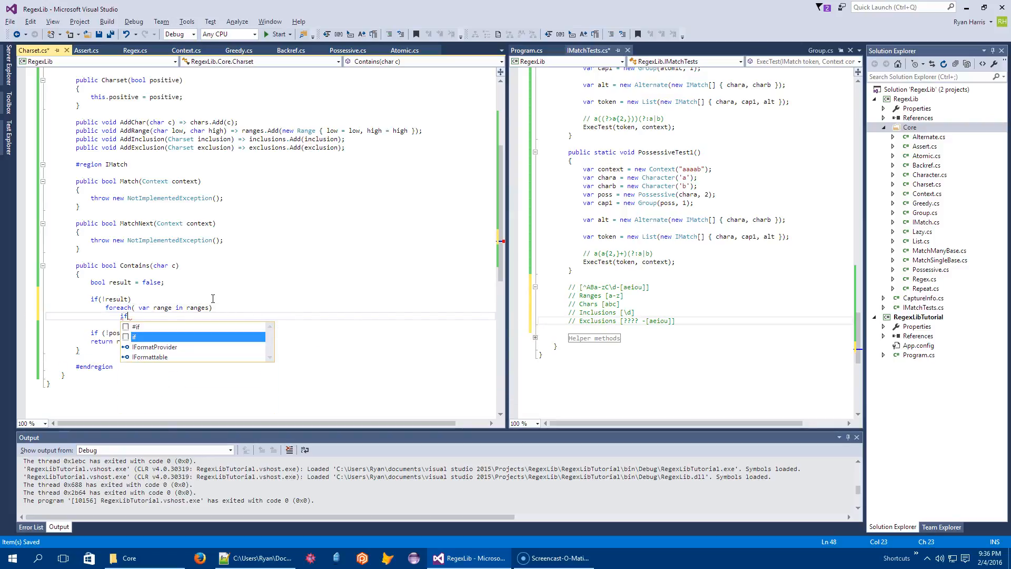
text(()
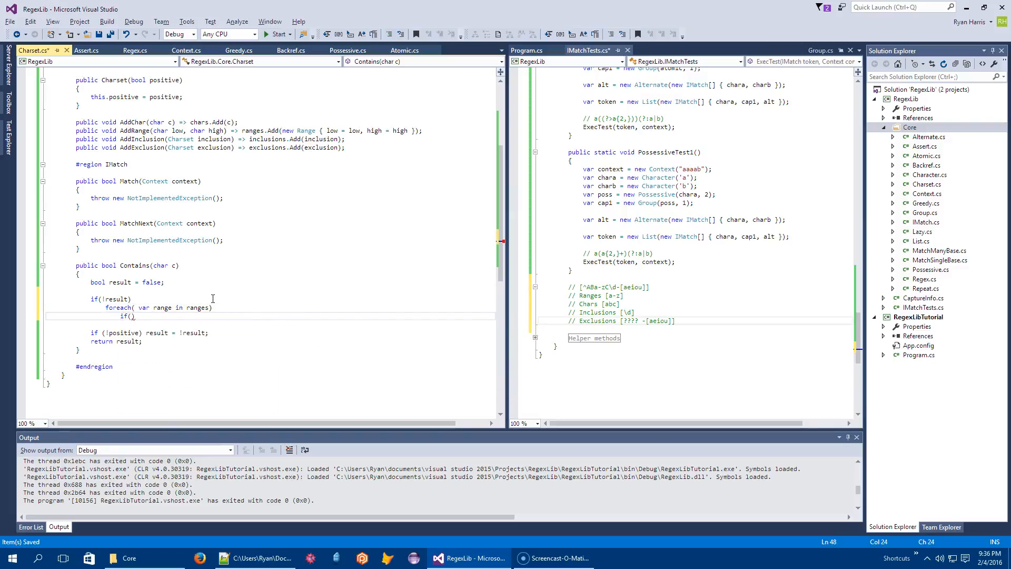
text(range.low <= c && c <= range.high)
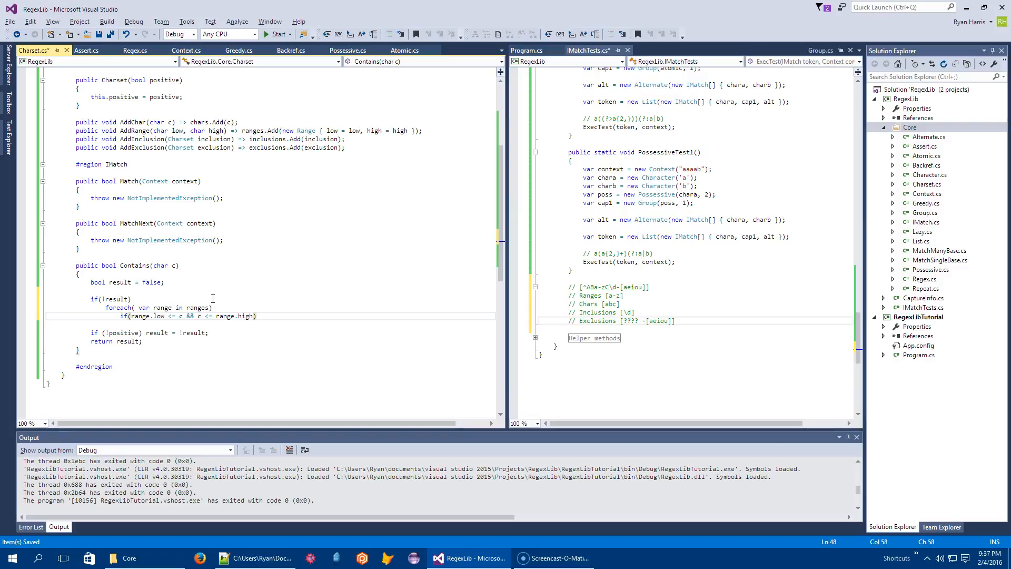
text(result = true)
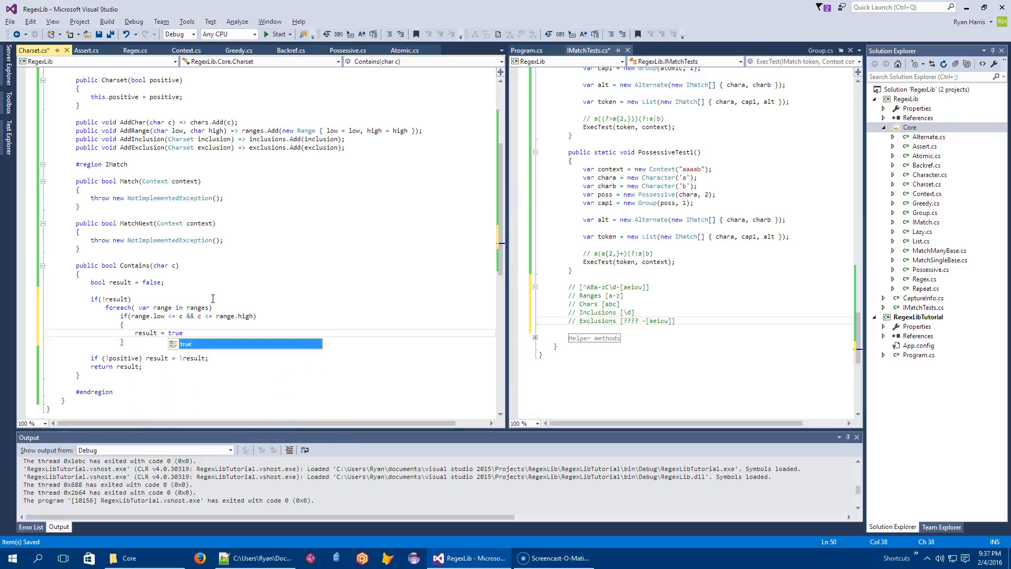
text(break;)
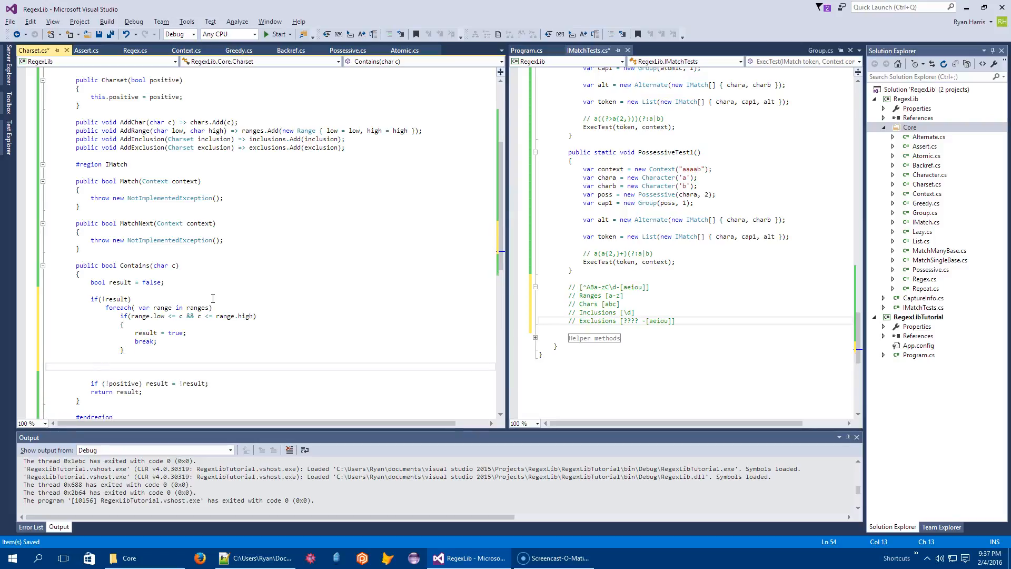
- Add if (!result && chars.Contains(c)) result = true; below the ranges loop
scroll(down, 3)
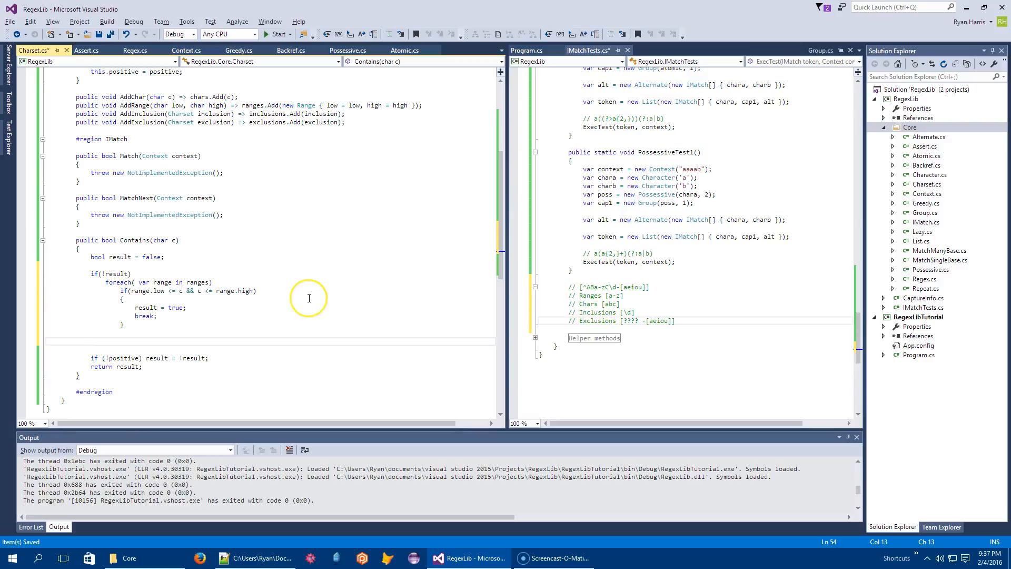
text(if(!result && chars.Contains)
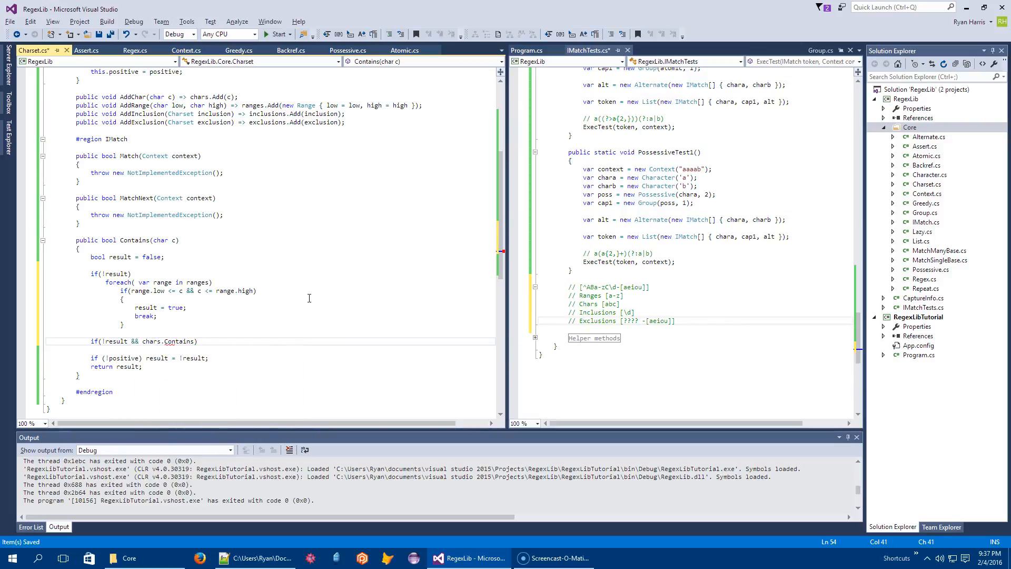
text(c)) result = true;)
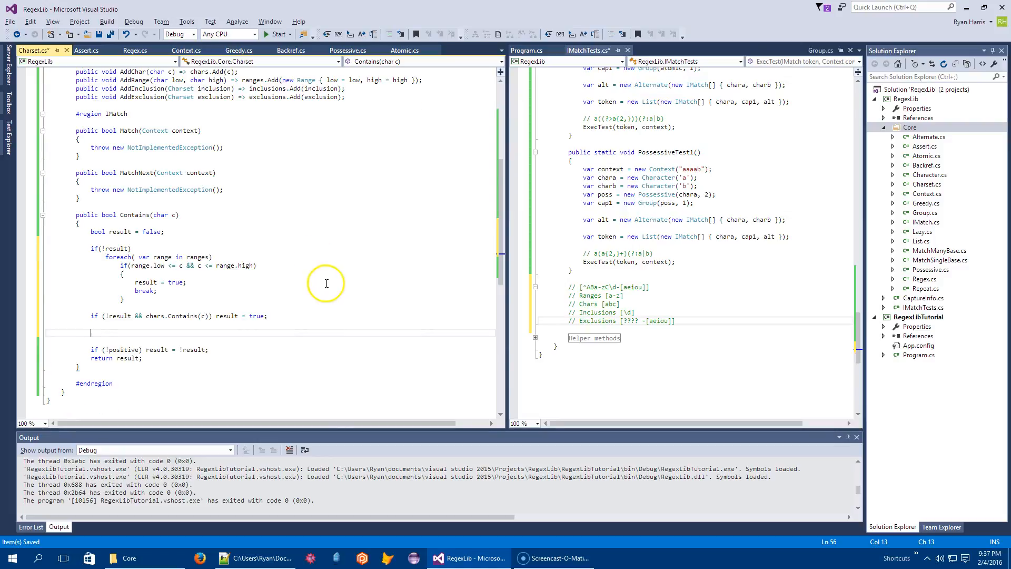
- Add an if(!result) foreach over var inclusion in inclusions with an opening brace
text(if())
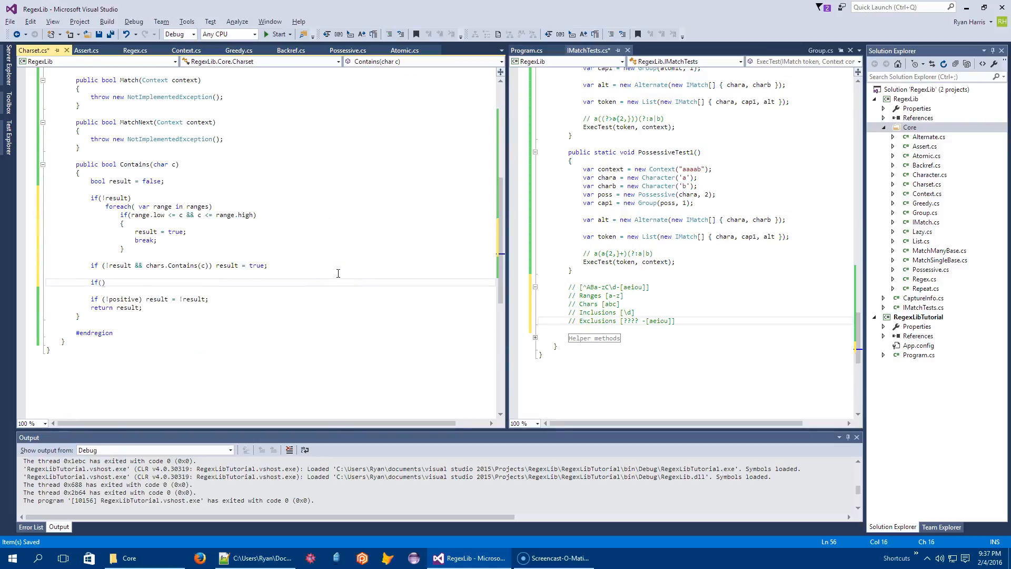
text(!result)
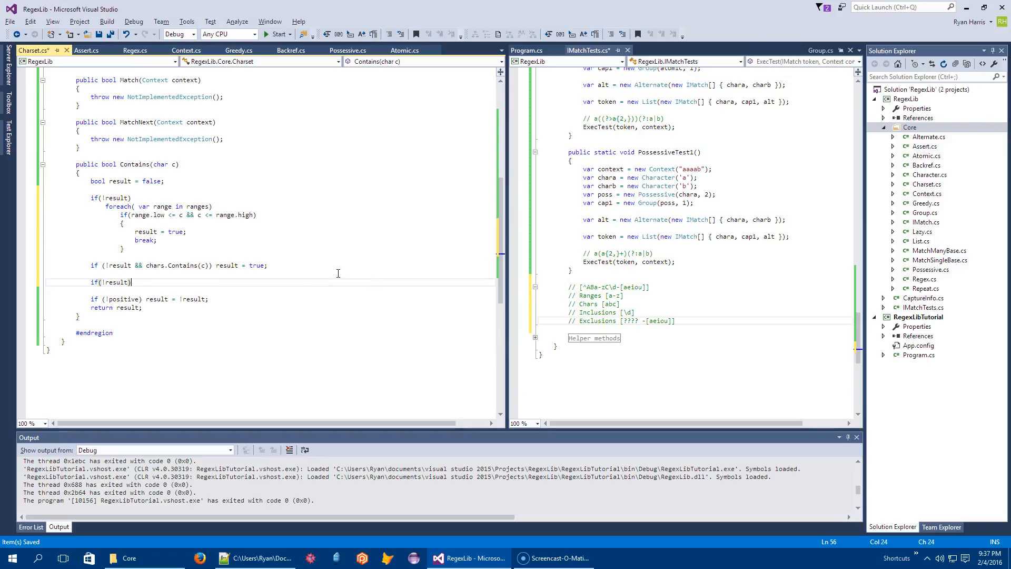
text(foreach())
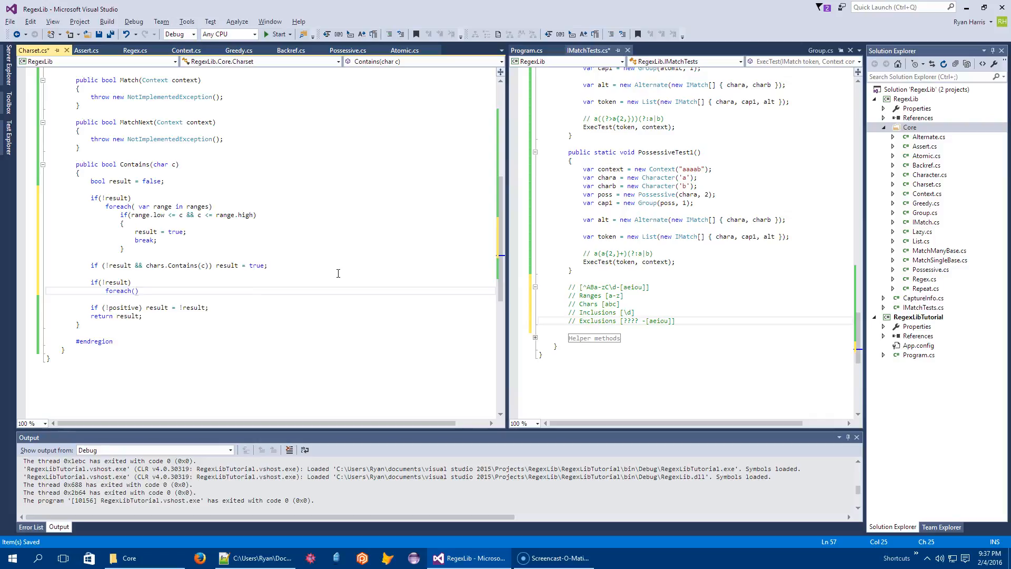
text(var)
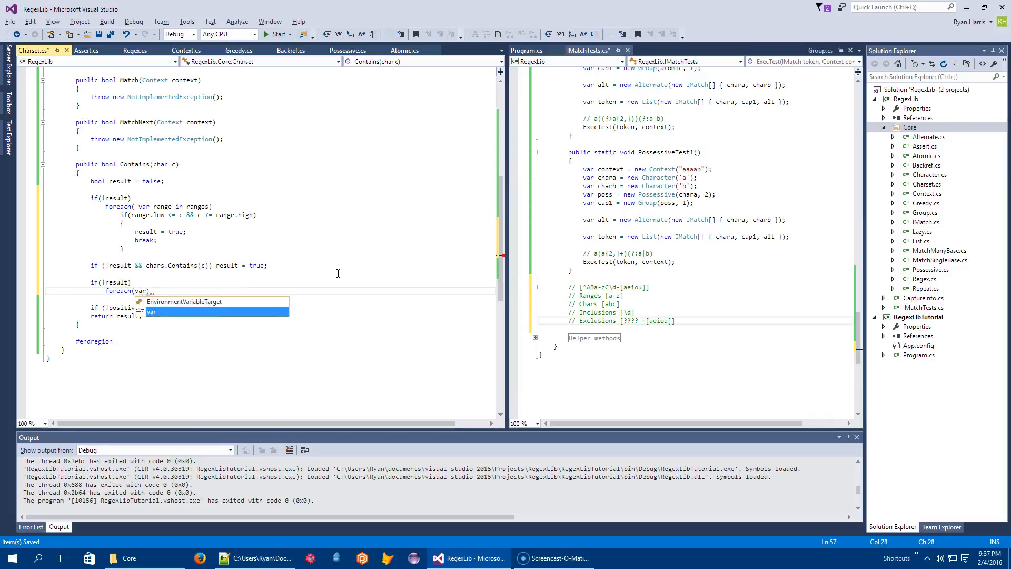
text(inclusion in inclusions)
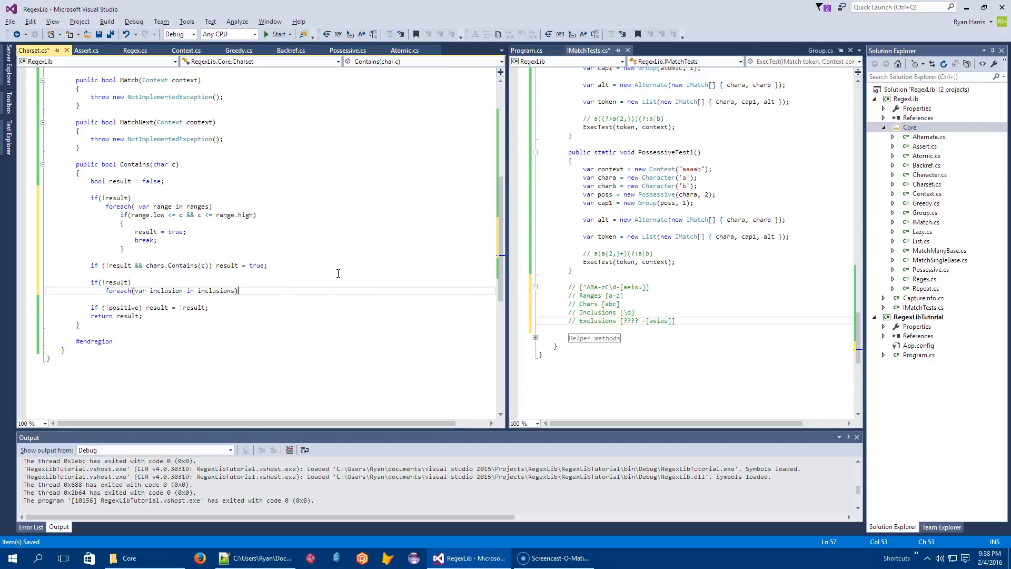
text({)
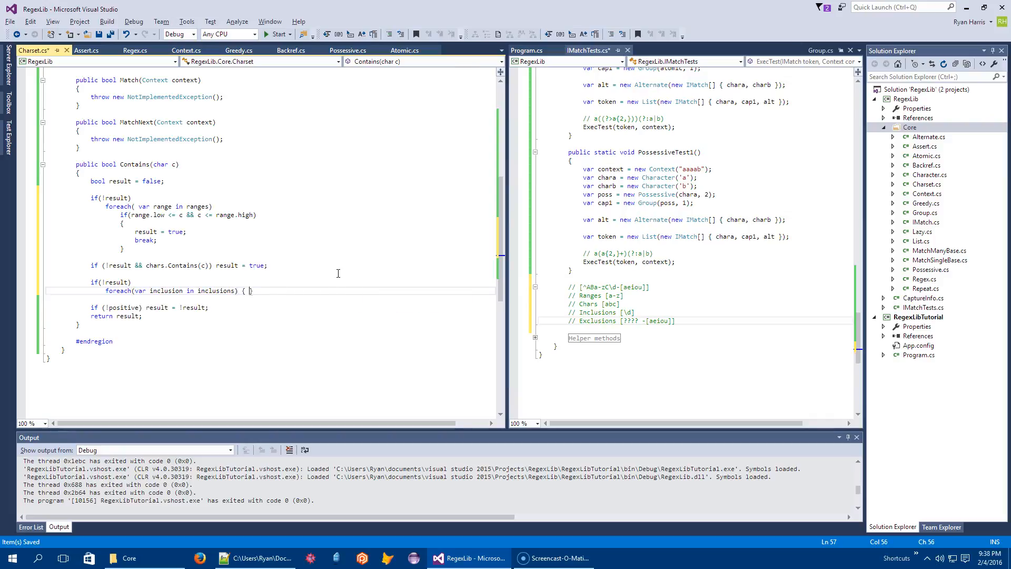
- Set result = inclusion.Contains(c); and break when result is true
text(result =)
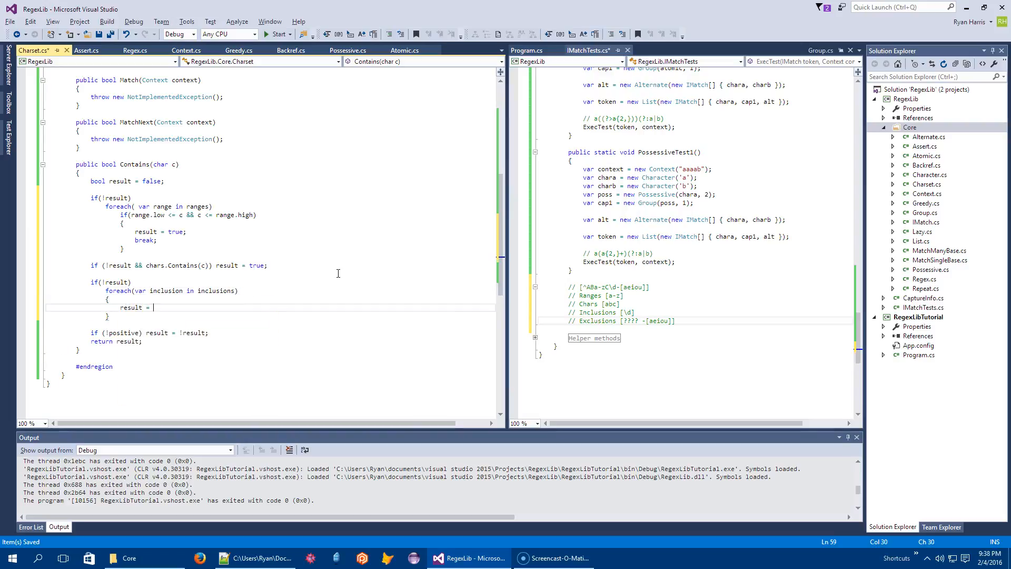
text(_inclusion.Contains(c)
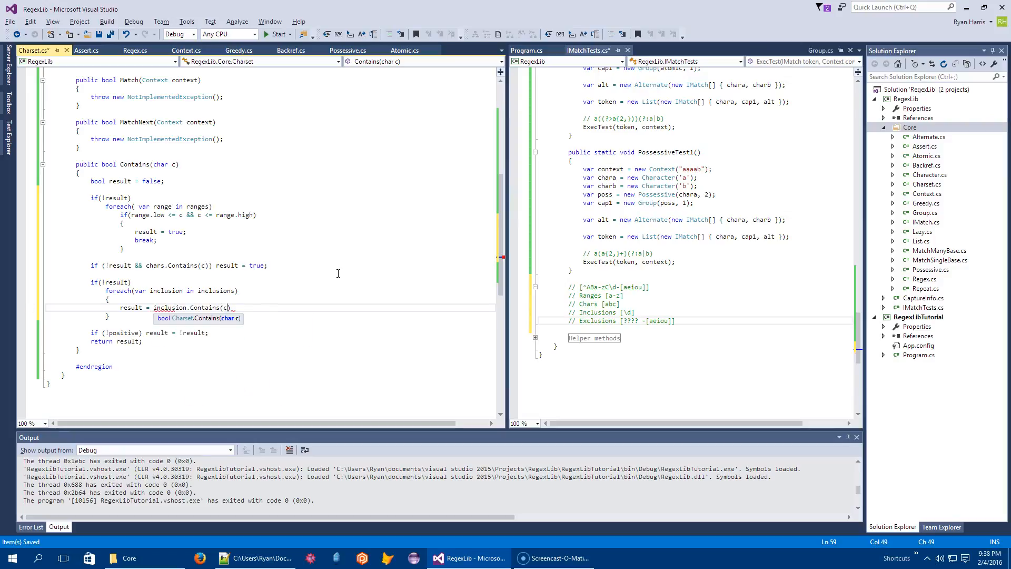
text();)
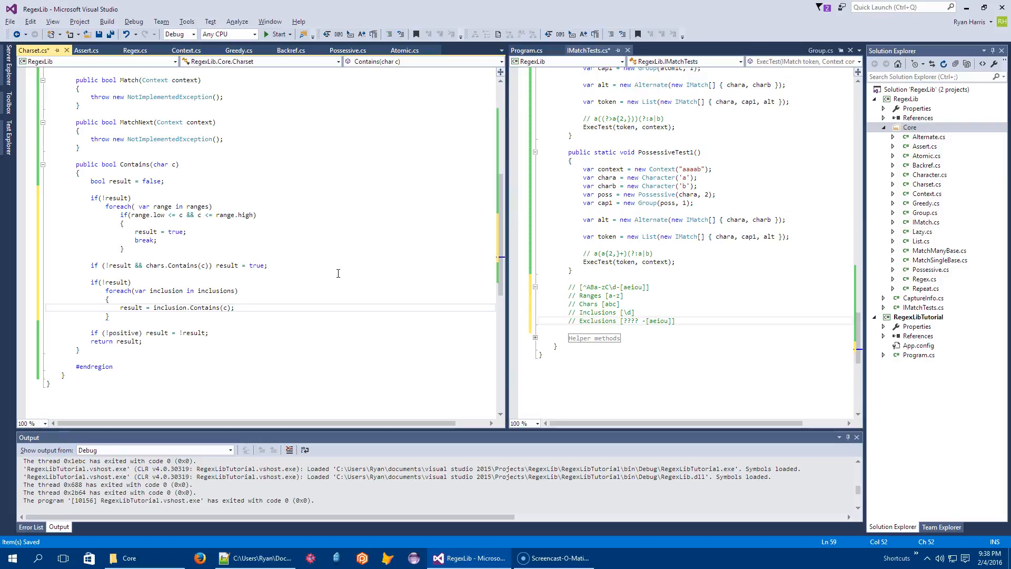
text(if(result) break;)
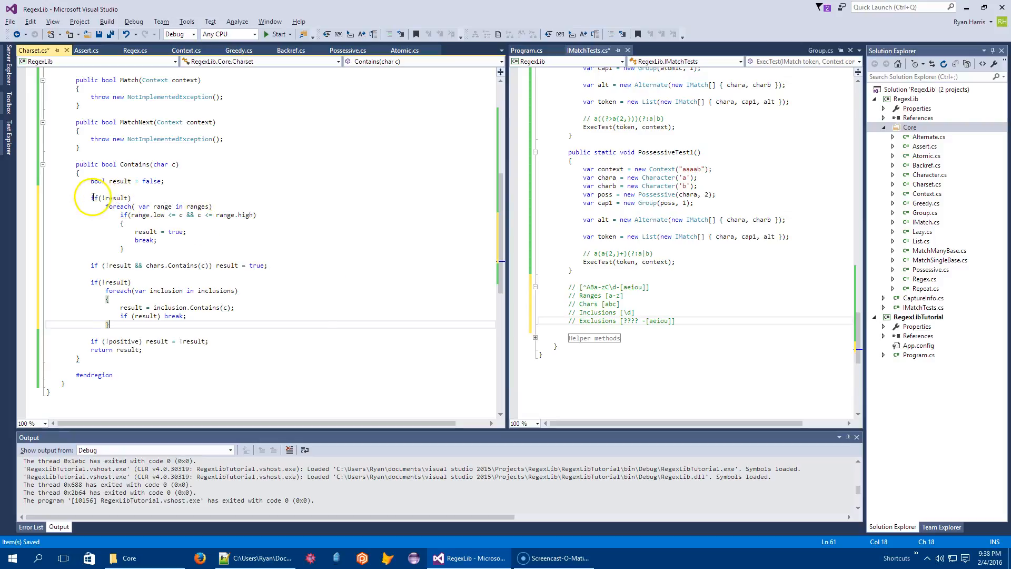
- Insert a blank line after the inclusions loop's closing brace for the next check
drag(94, 197, 136, 322)
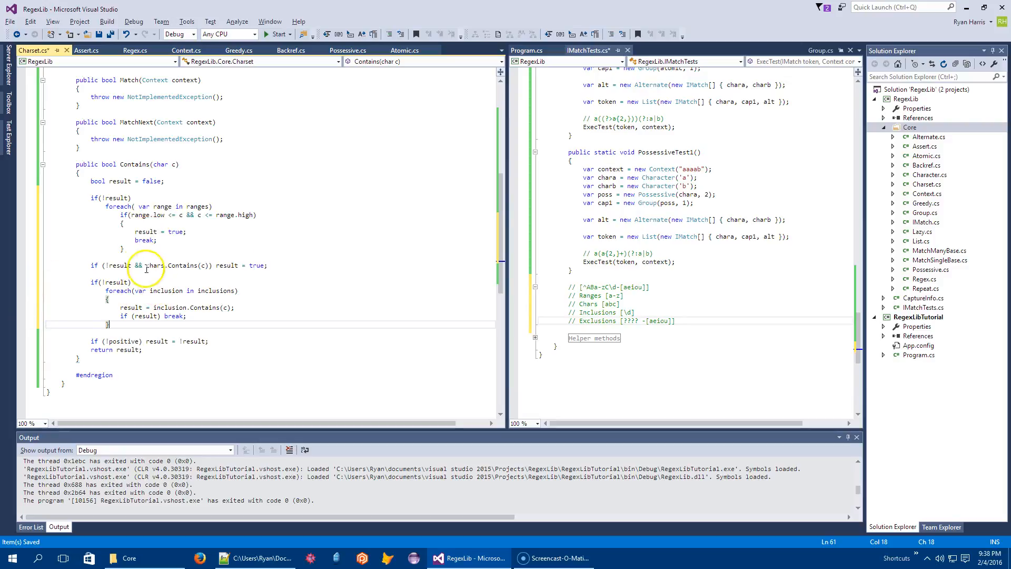
mouse_move(107, 266)
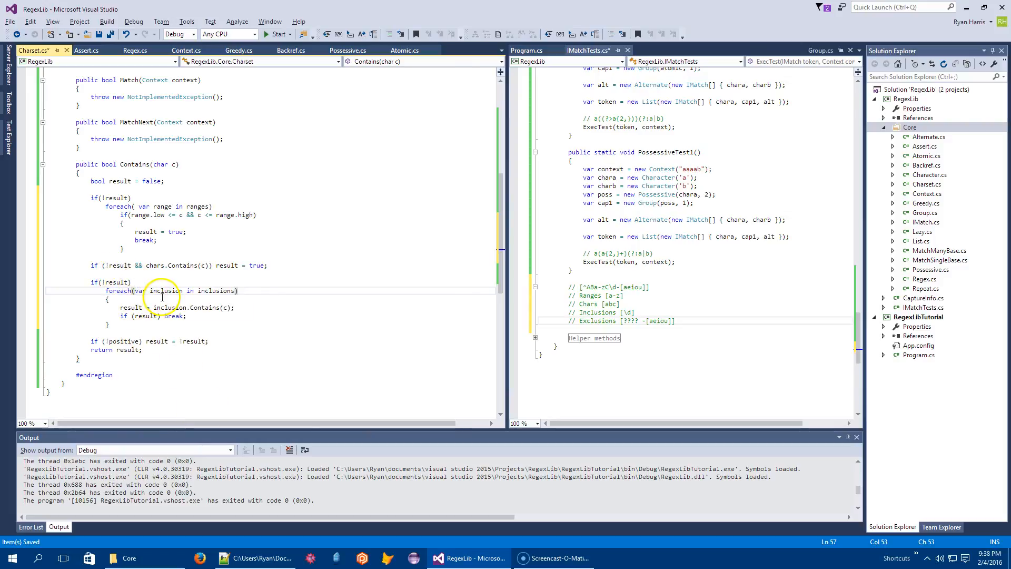
mouse_move(165, 306)
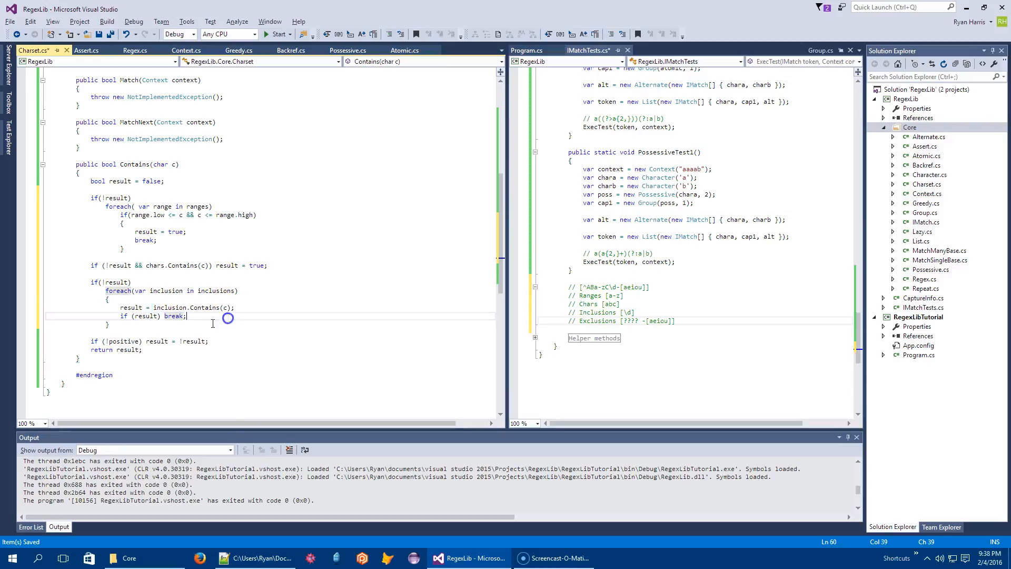
key(Enter)
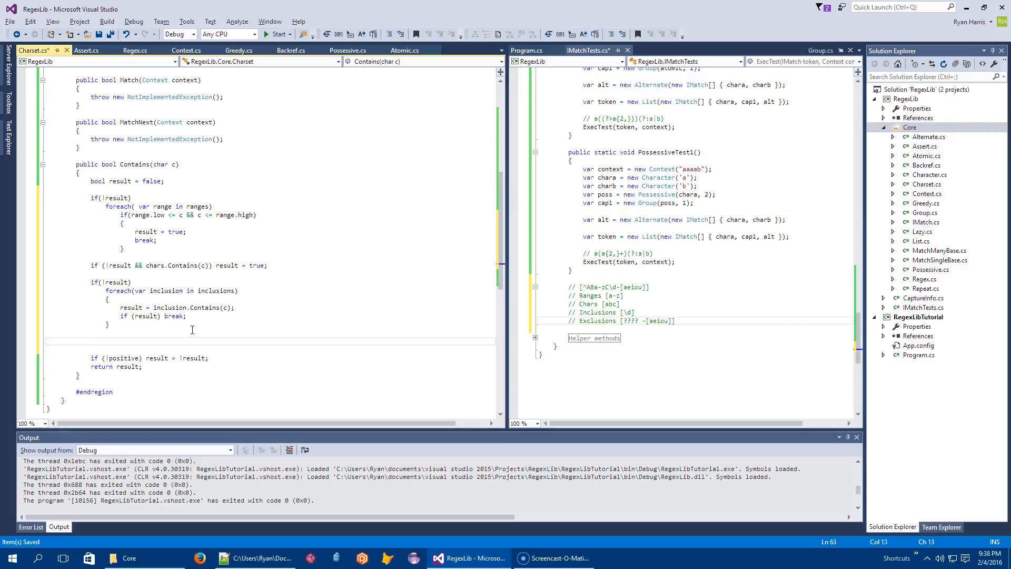
- Add an if(result) foreach over var exclusion in exclusions before the negation line
text(if)
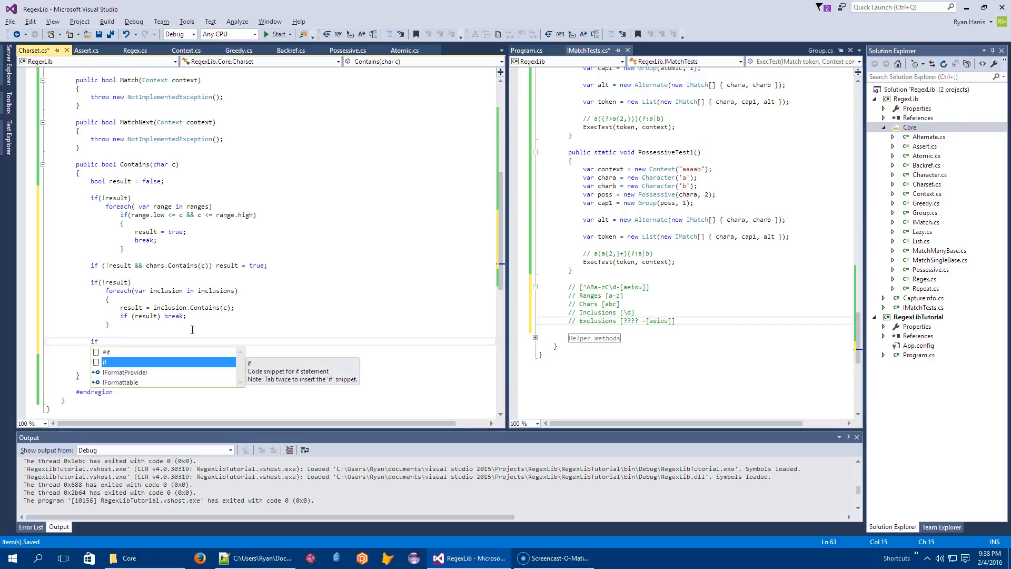
text((result))
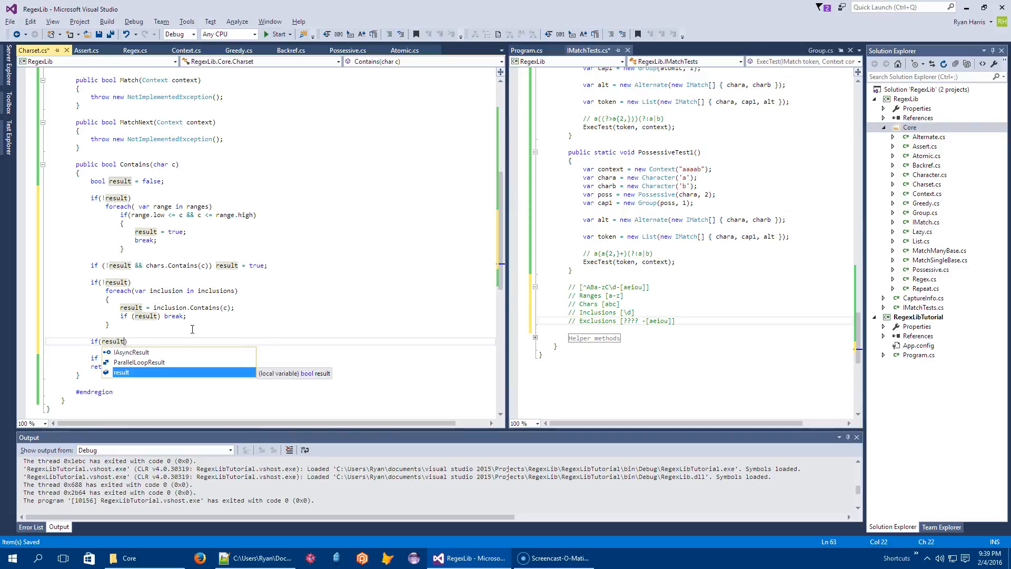
text(foreach(var)
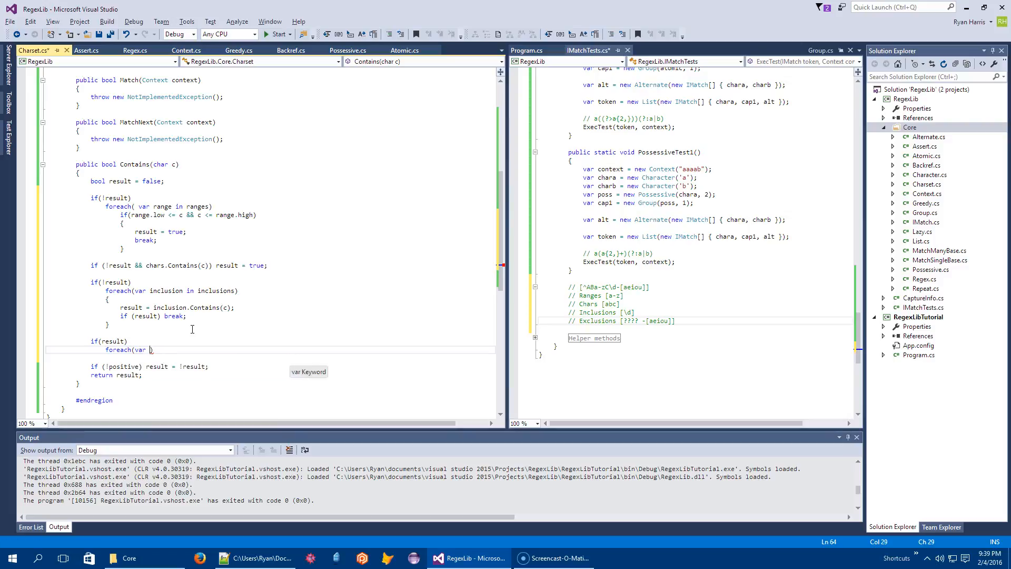
text(exclusion i)
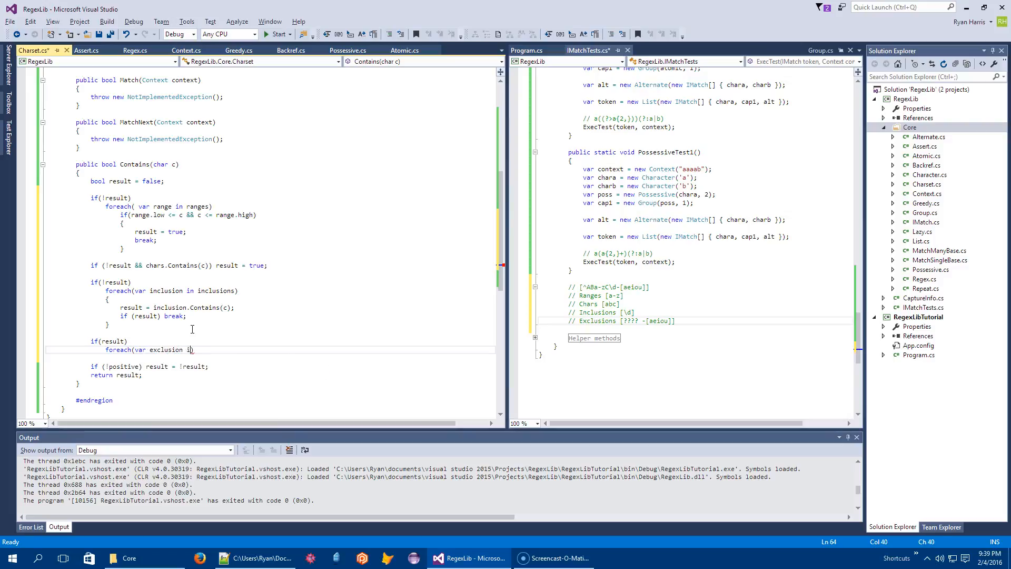
text(exclusions))
text({)
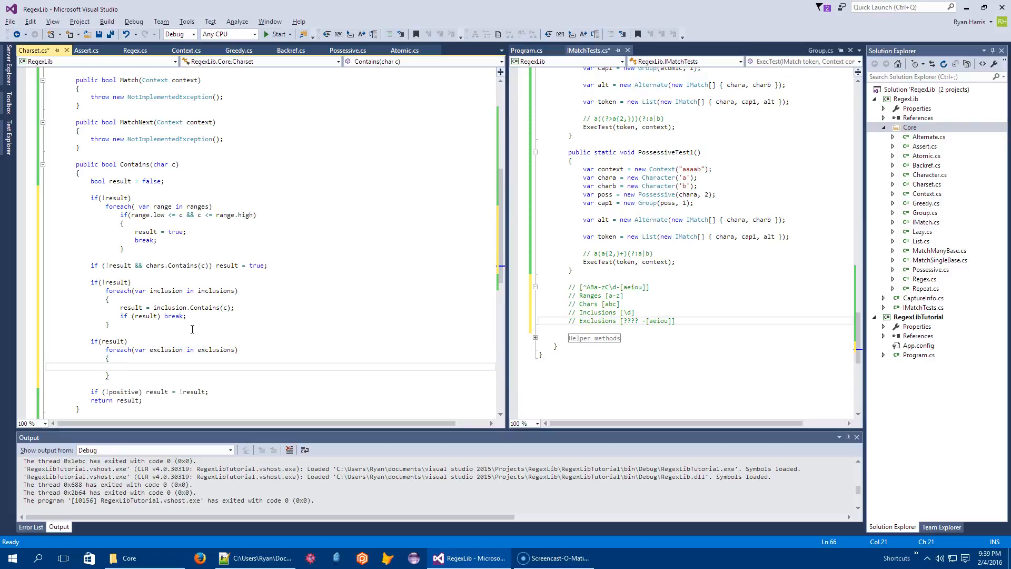
text(if)
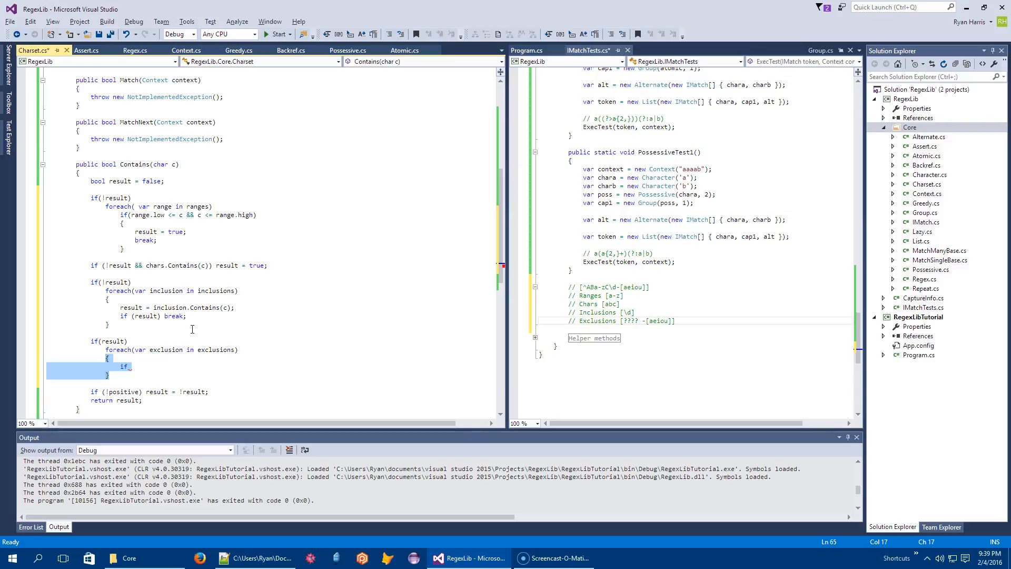
- When exclusion.Contains(c), set result = false and break
text(if)
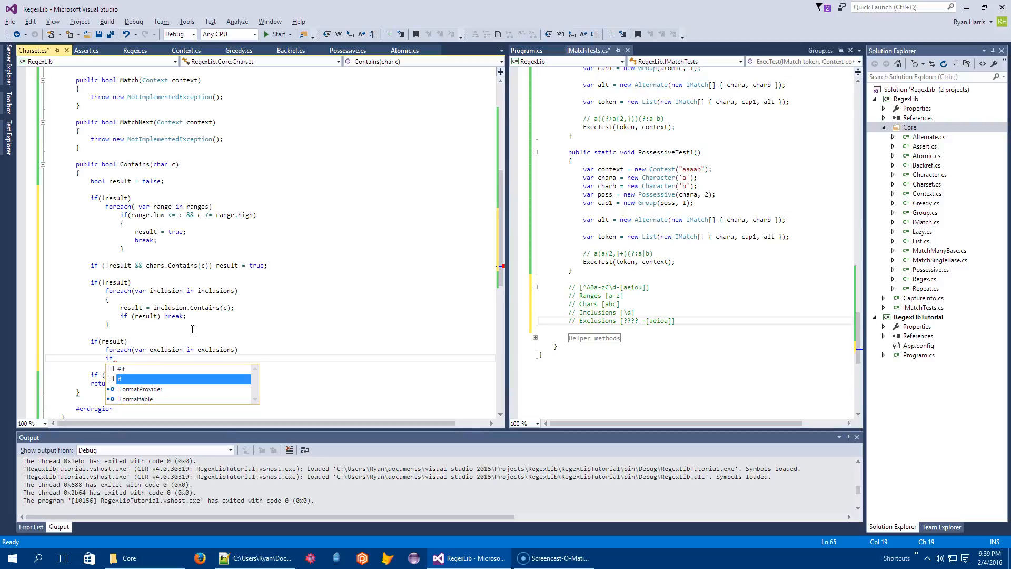
text(exclusi))
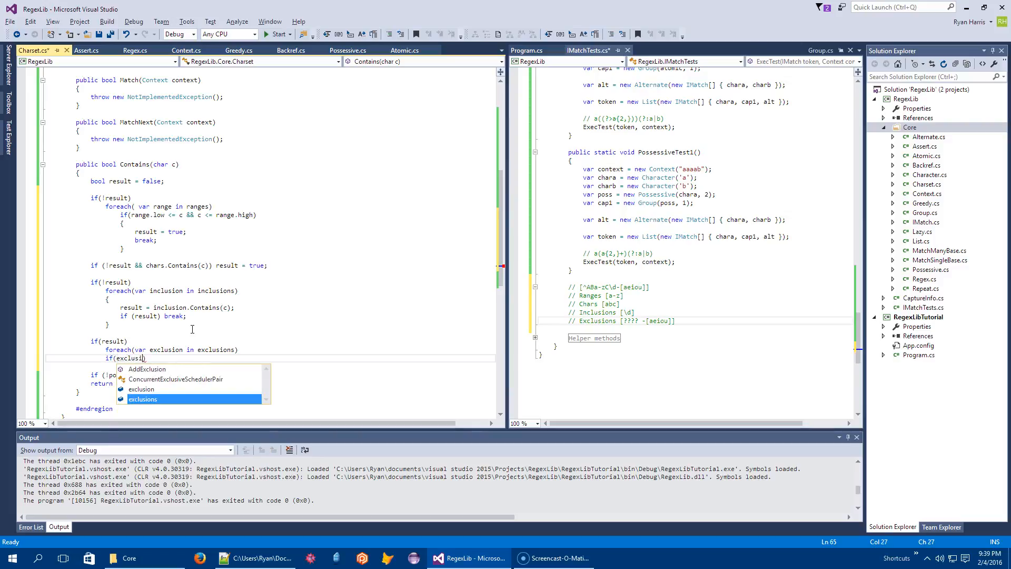
text(.Con)
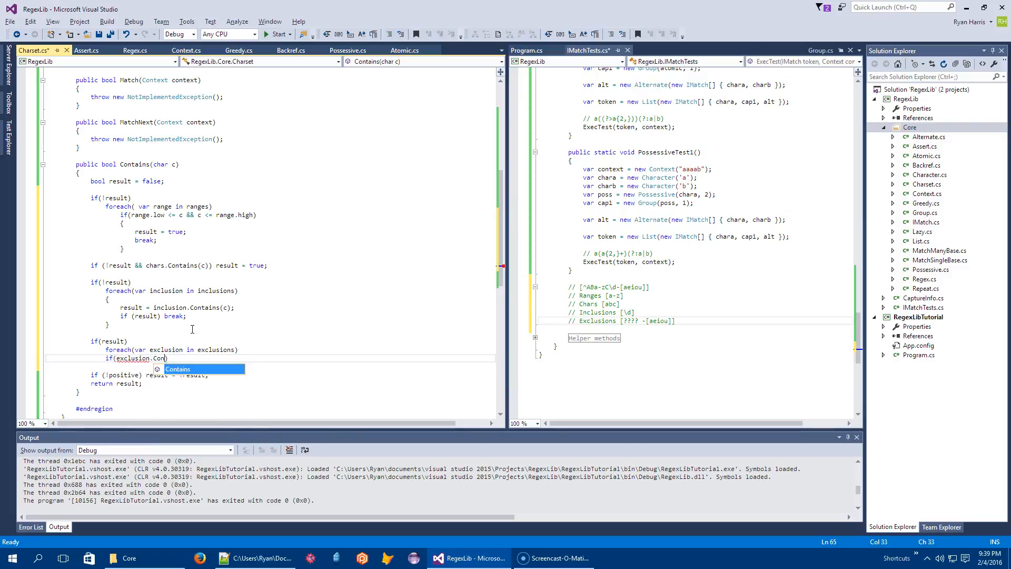
text(tains(c)))
text({)
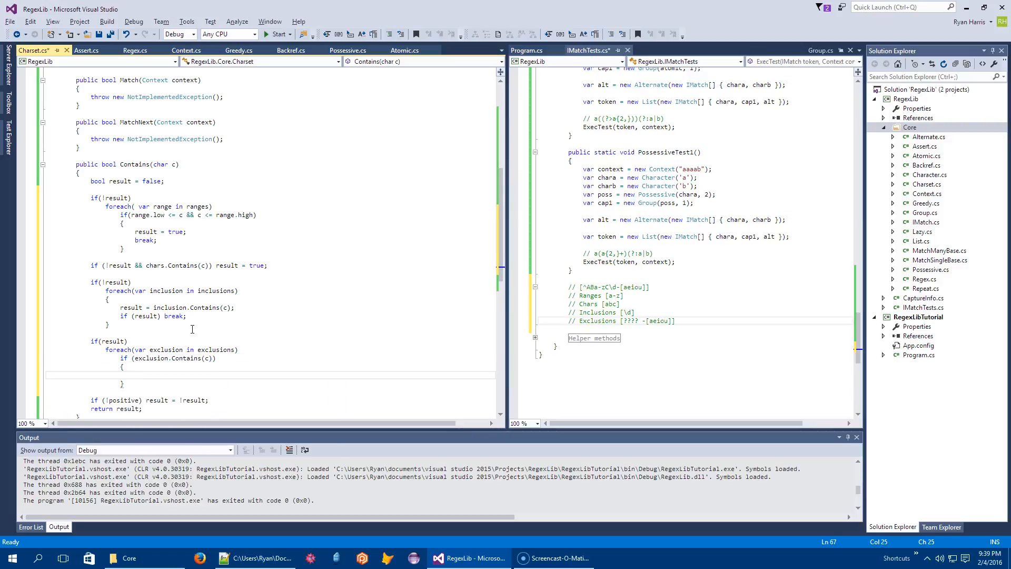
text(result =)
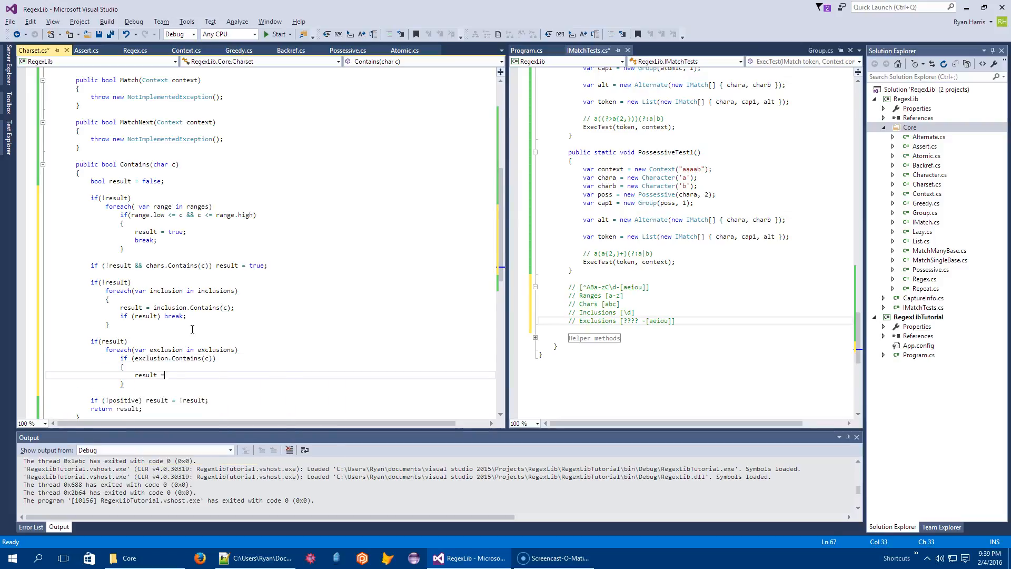
text(false;)
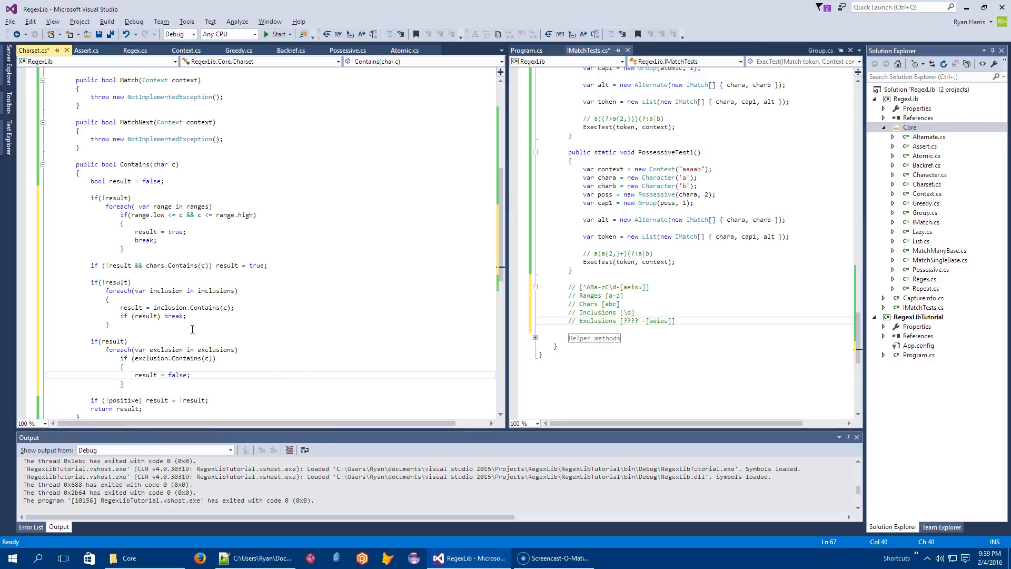
text(break;)
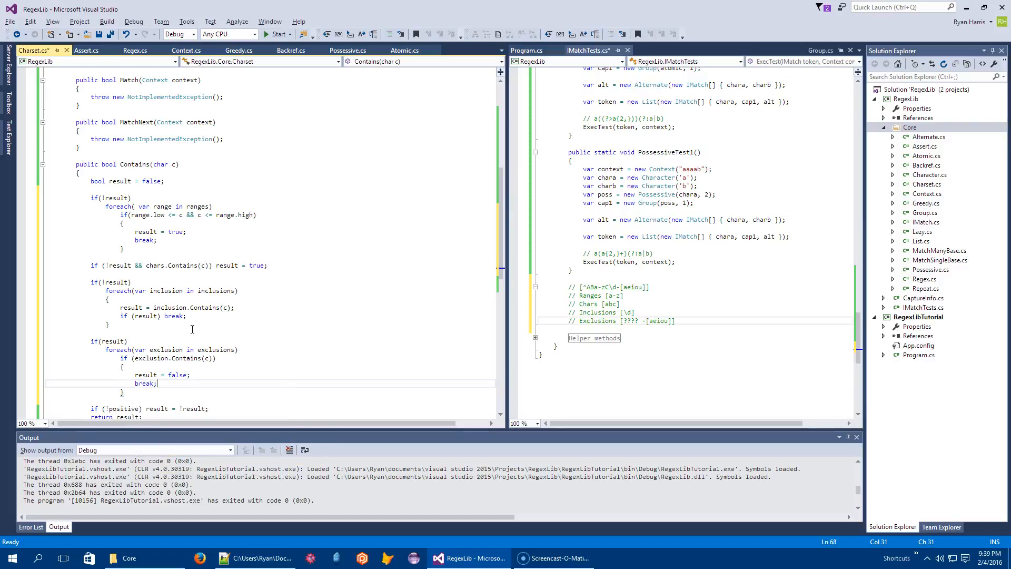
scroll(down, 3)
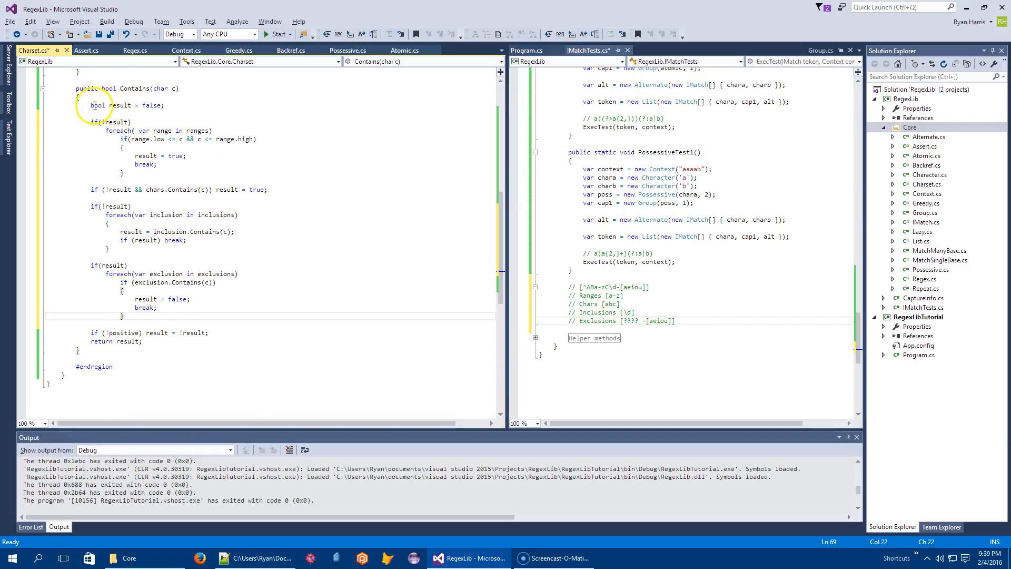
- Review the completed Contains method and save Charset.cs
triple_click(128, 105)
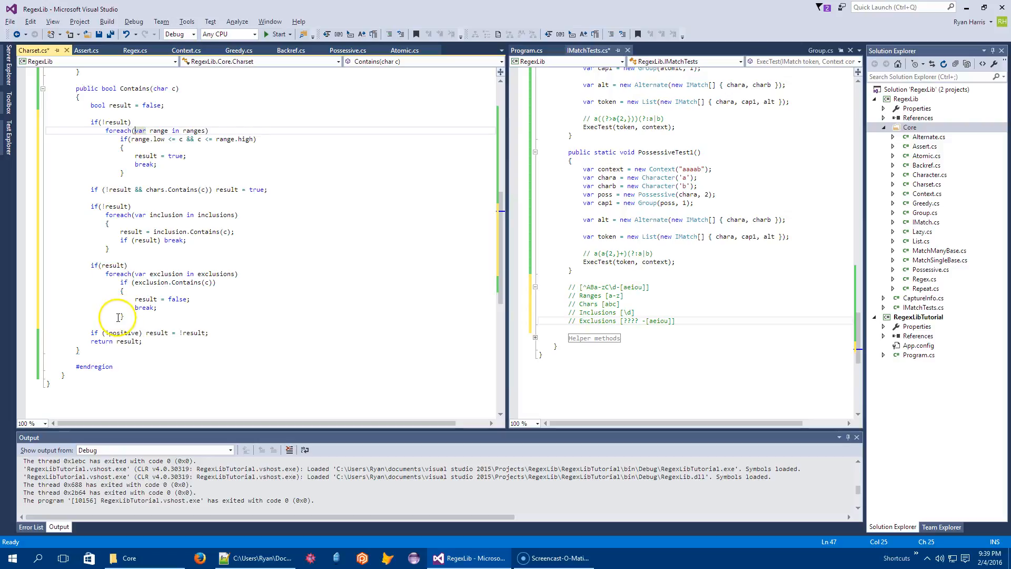
mouse_move(286, 187)
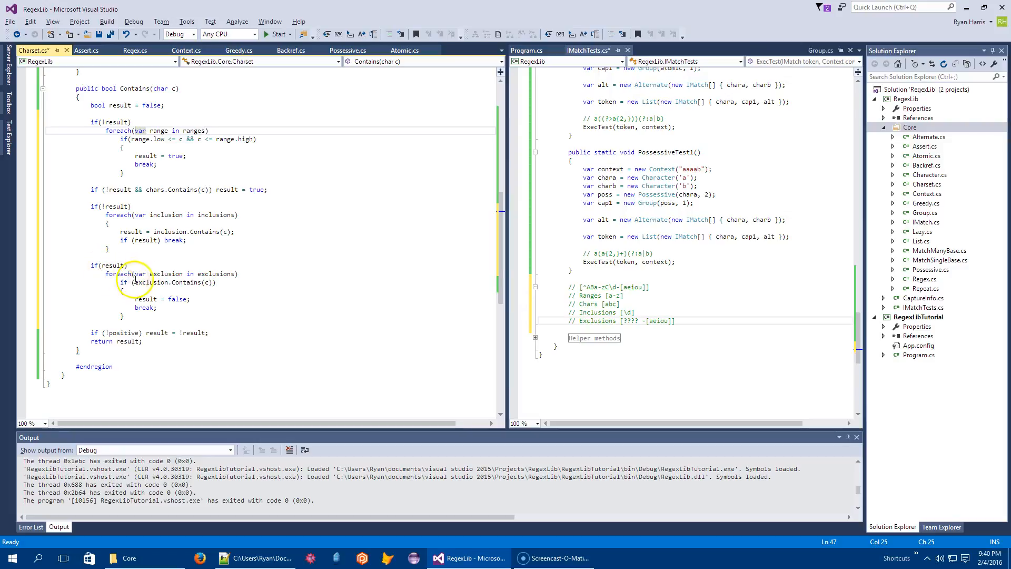
mouse_move(139, 282)
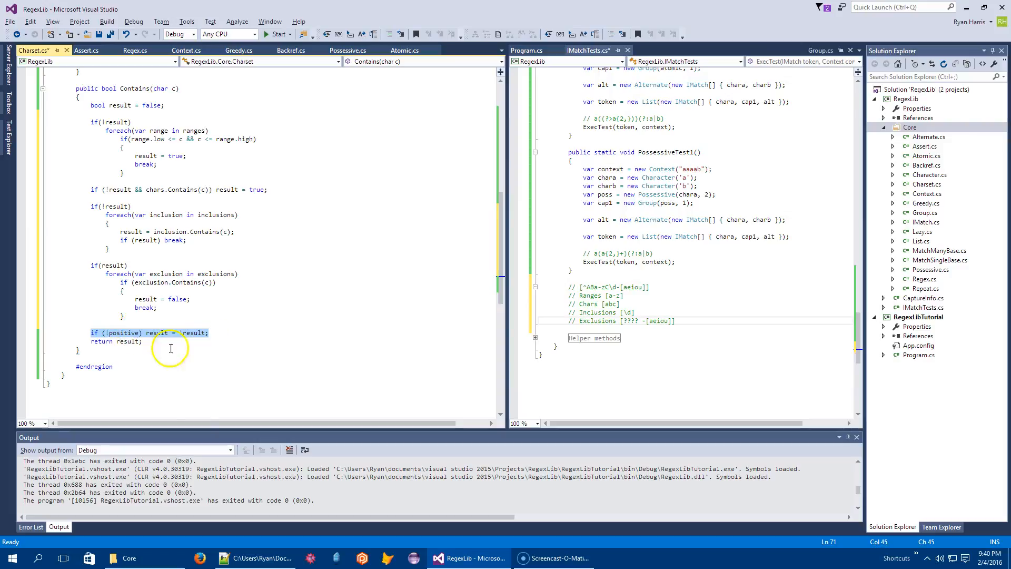
click(154, 342)
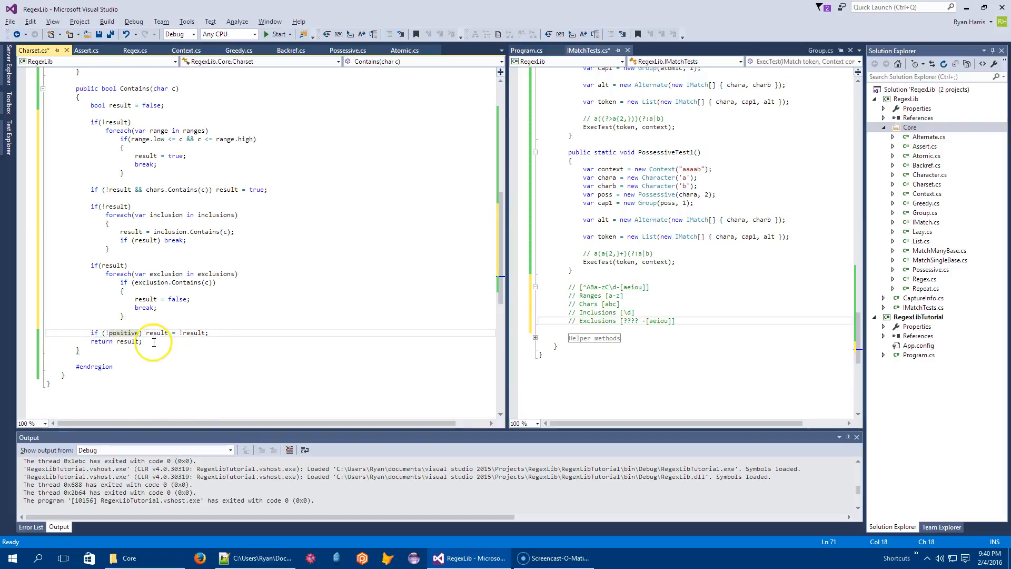
mouse_move(119, 350)
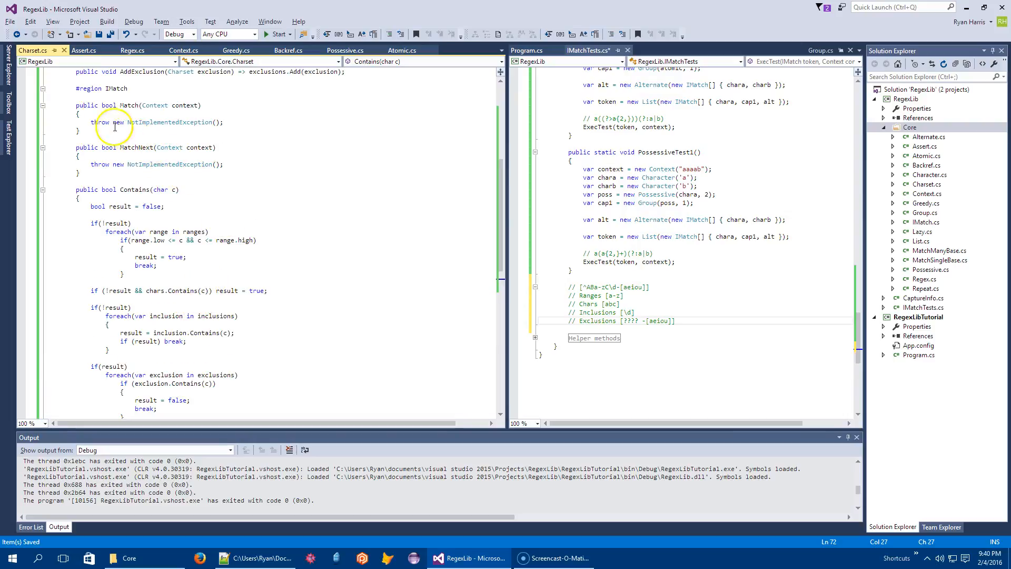
mouse_move(153, 320)
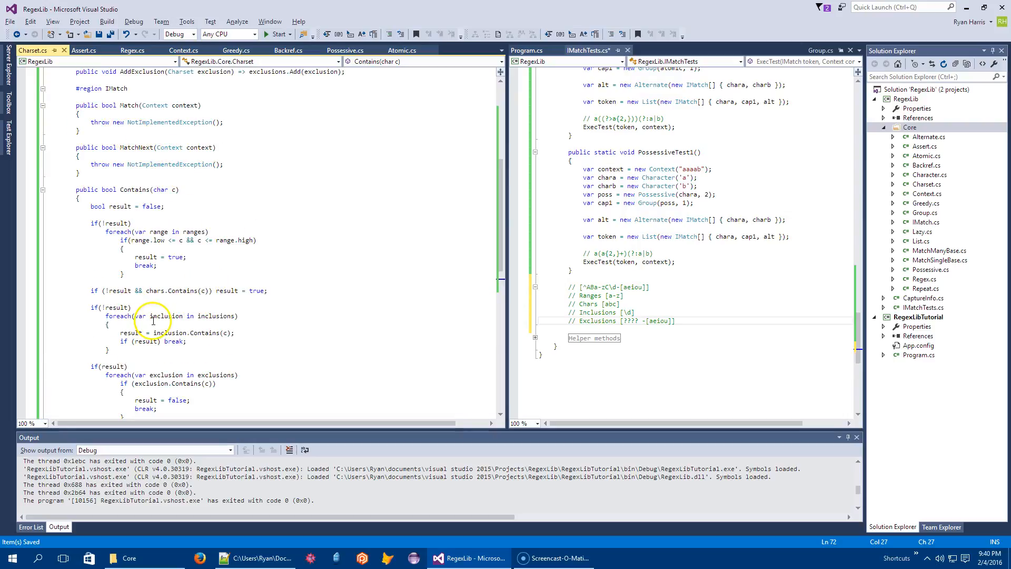